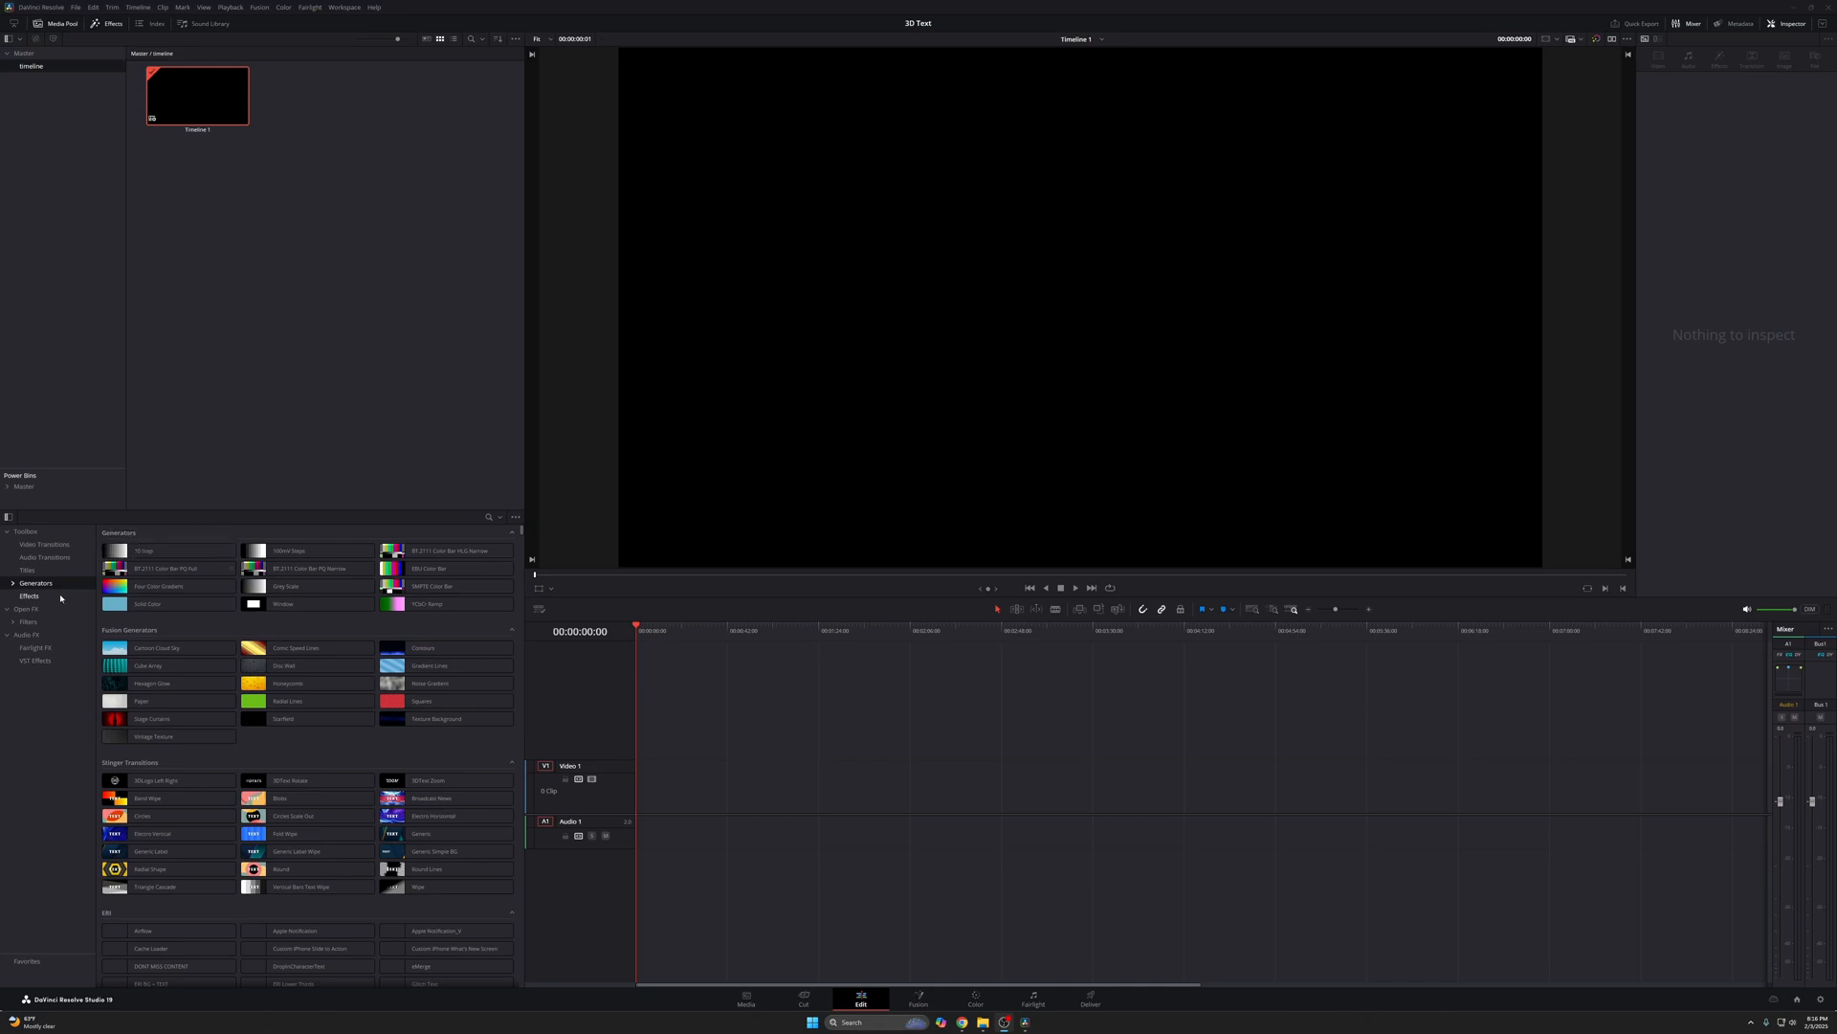
- Drop a Fusion Composition from Fusion Effects onto V1, extend it, and bring up its menu
{"action": "left_click", "coordinate": [30, 595]}
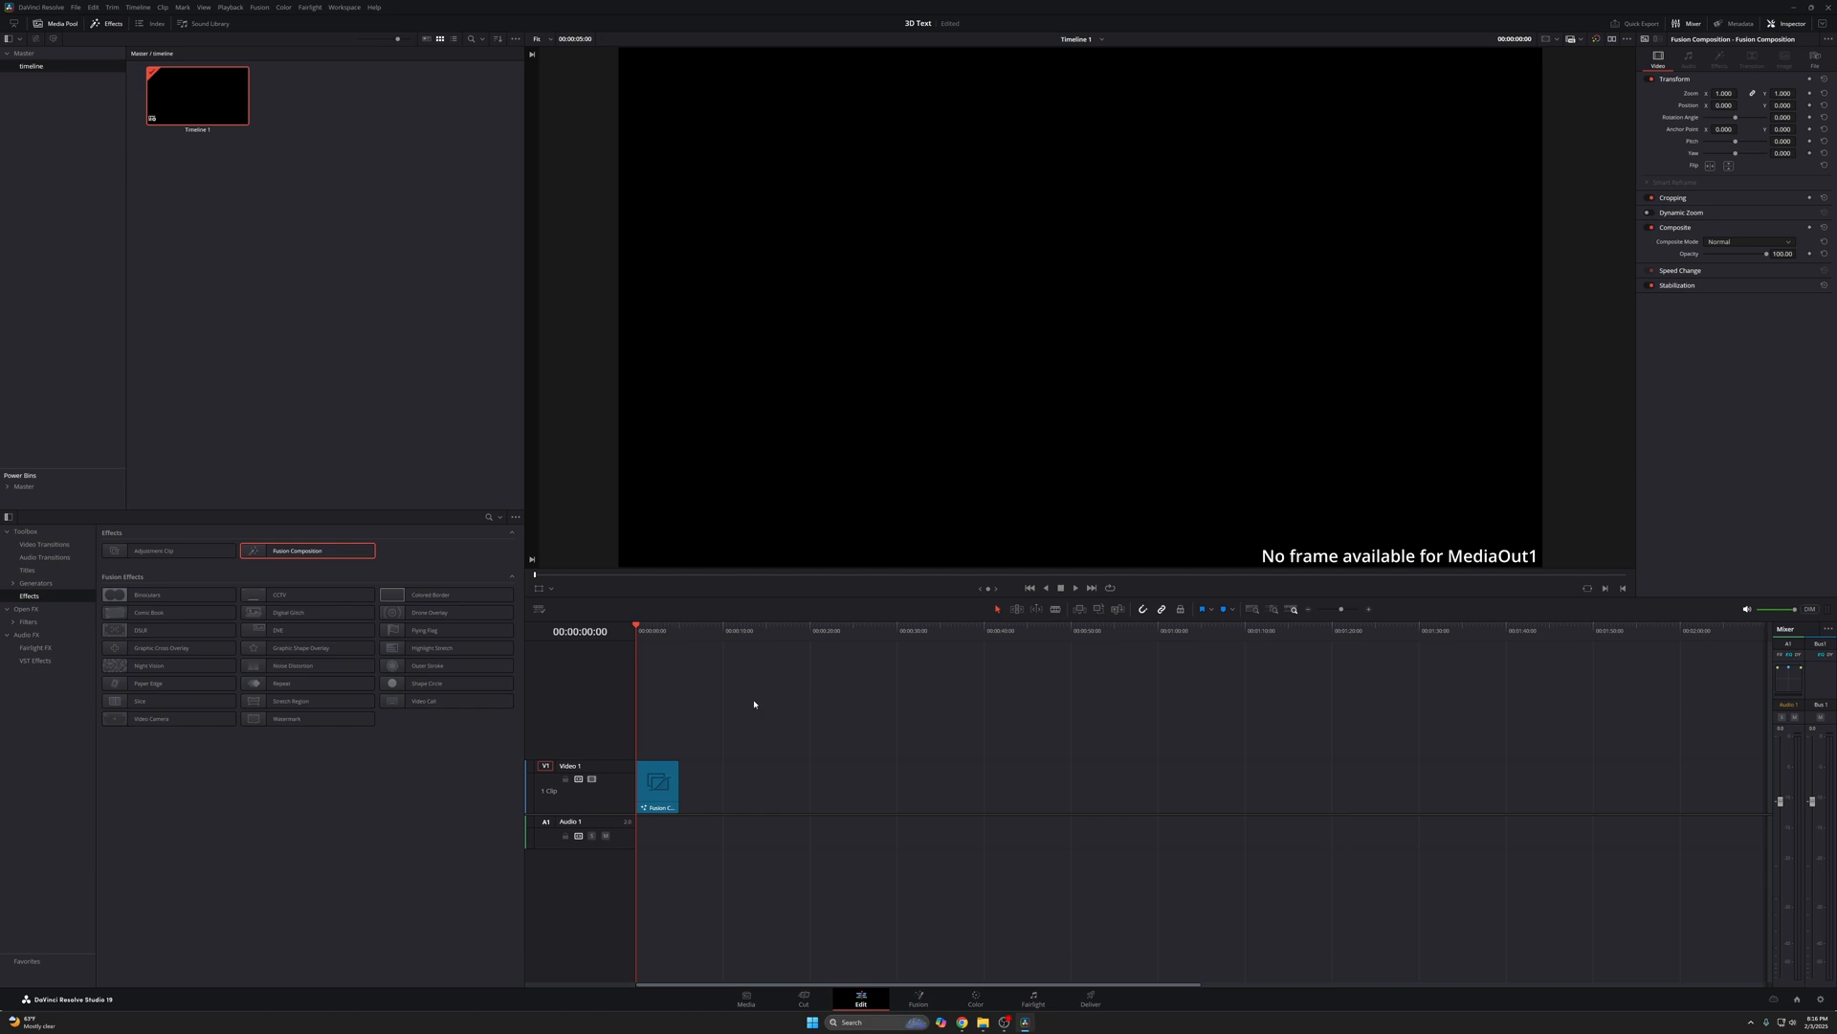
{"action": "left_click", "coordinate": [816, 631]}
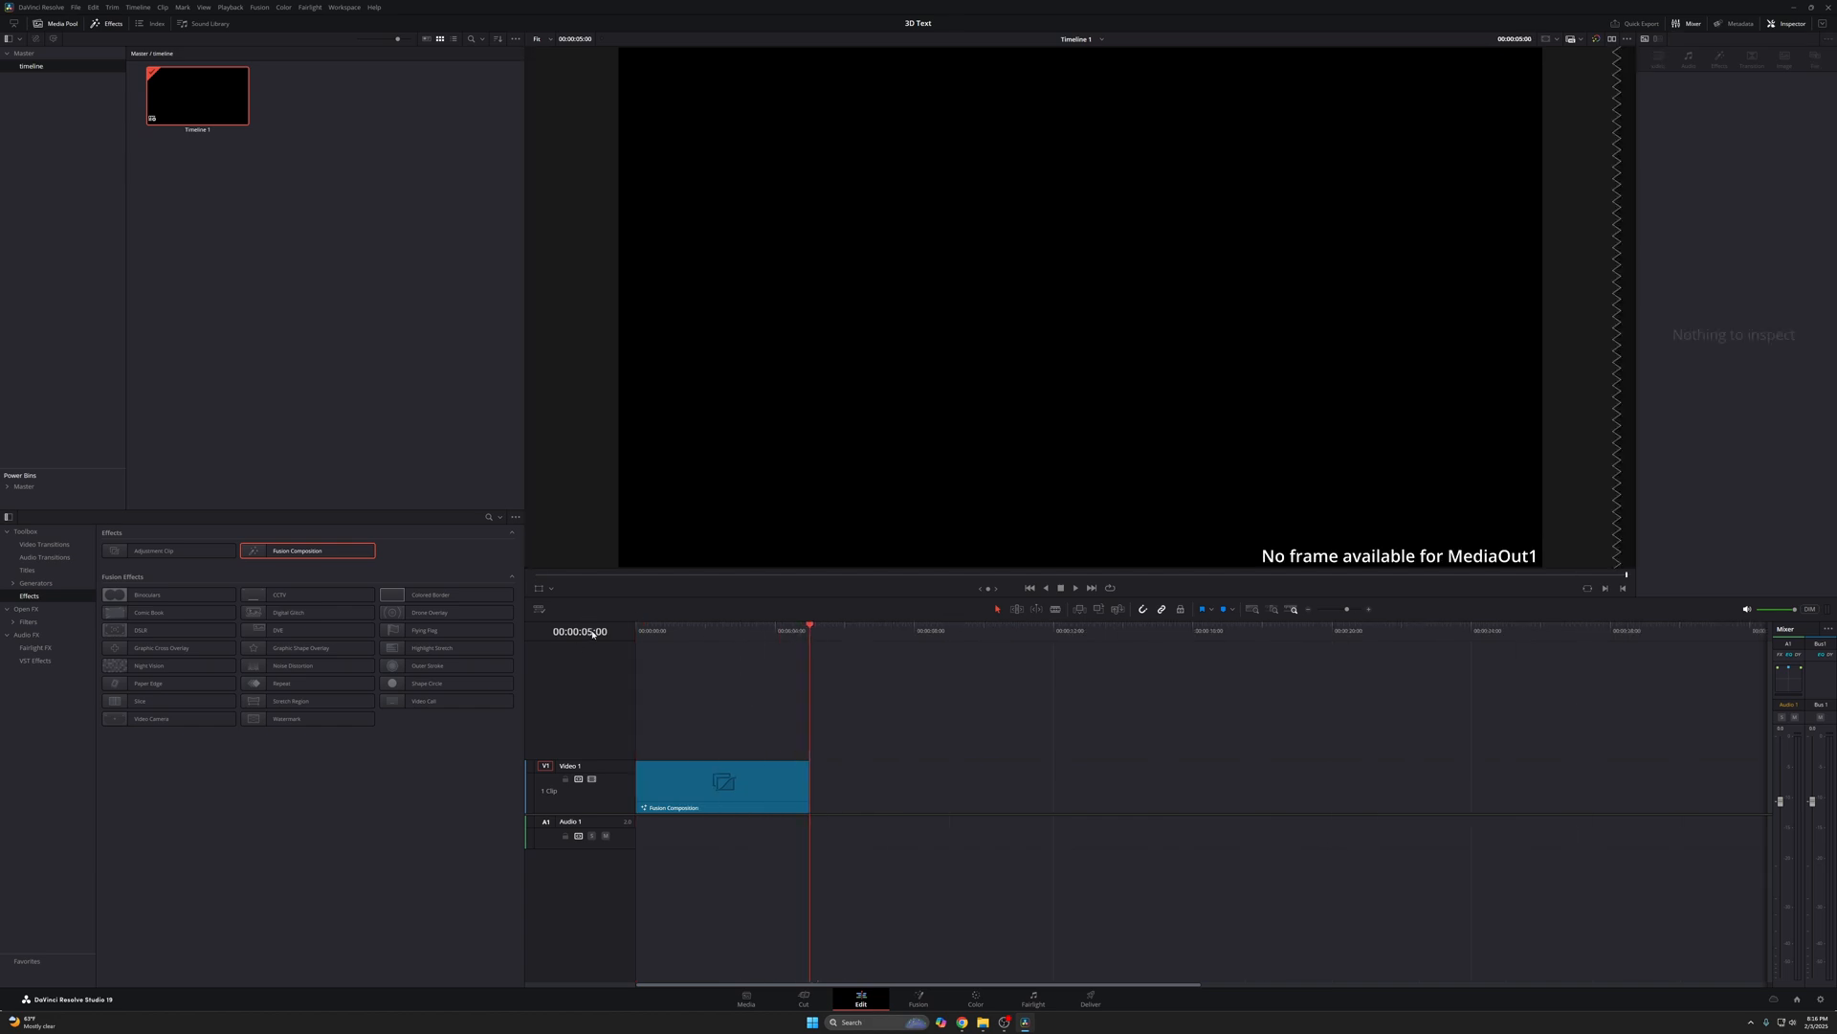
{"action": "left_click", "coordinate": [701, 631]}
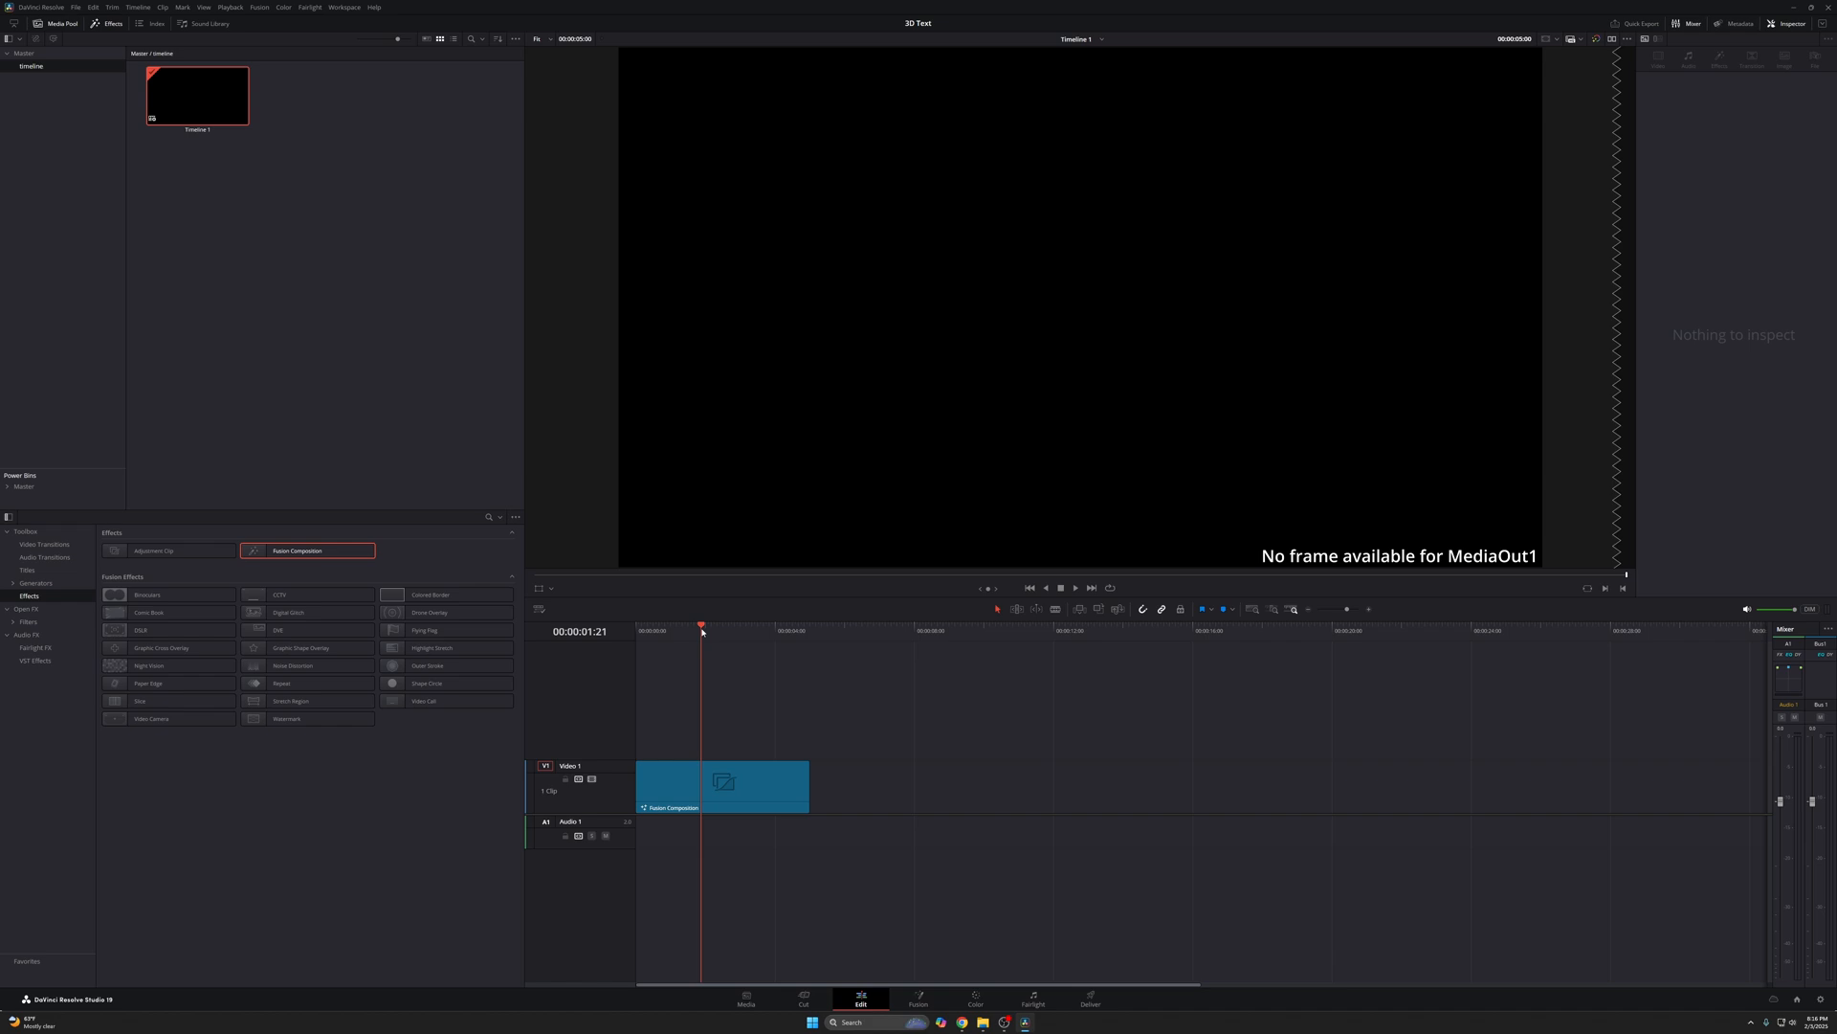
{"action": "right_click", "coordinate": [724, 784]}
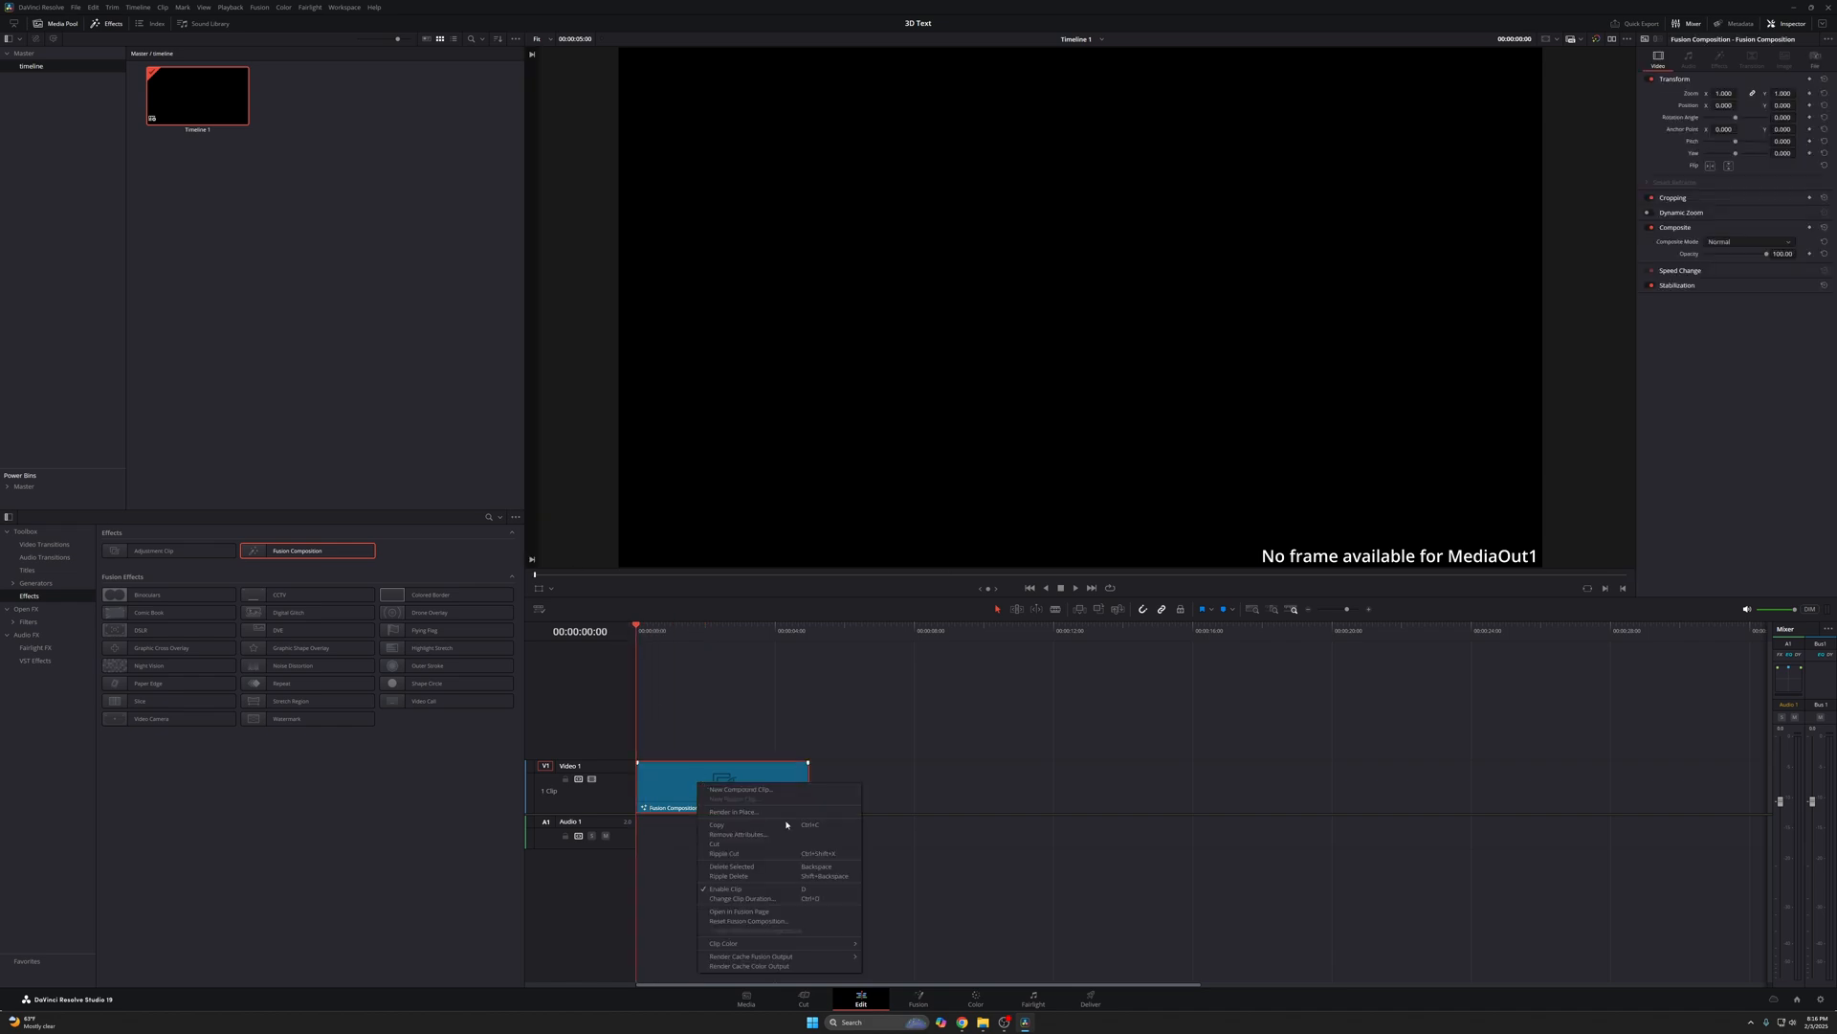
- Open the clip in Fusion and chain Text3D1, Merge3D1 and Renderer3D1 into MediaOut1
{"action": "left_click", "coordinate": [740, 910]}
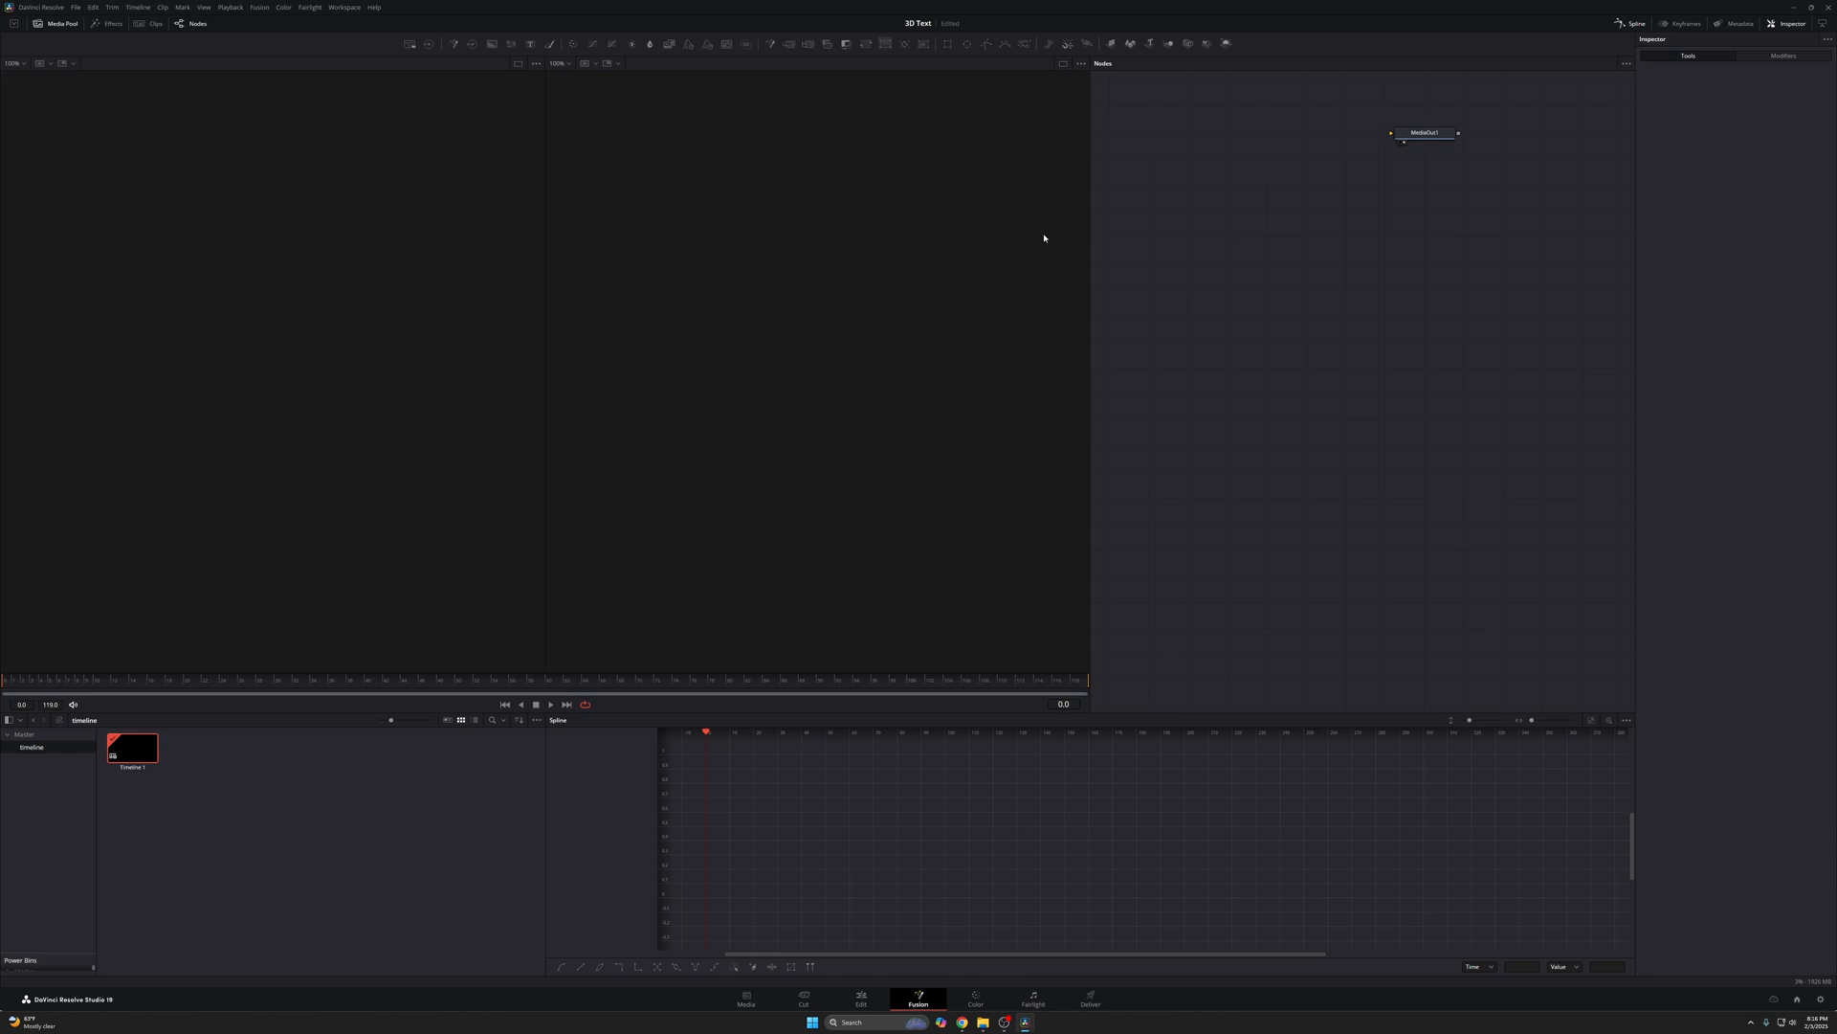
{"action": "mouse_move", "coordinate": [1425, 234]}
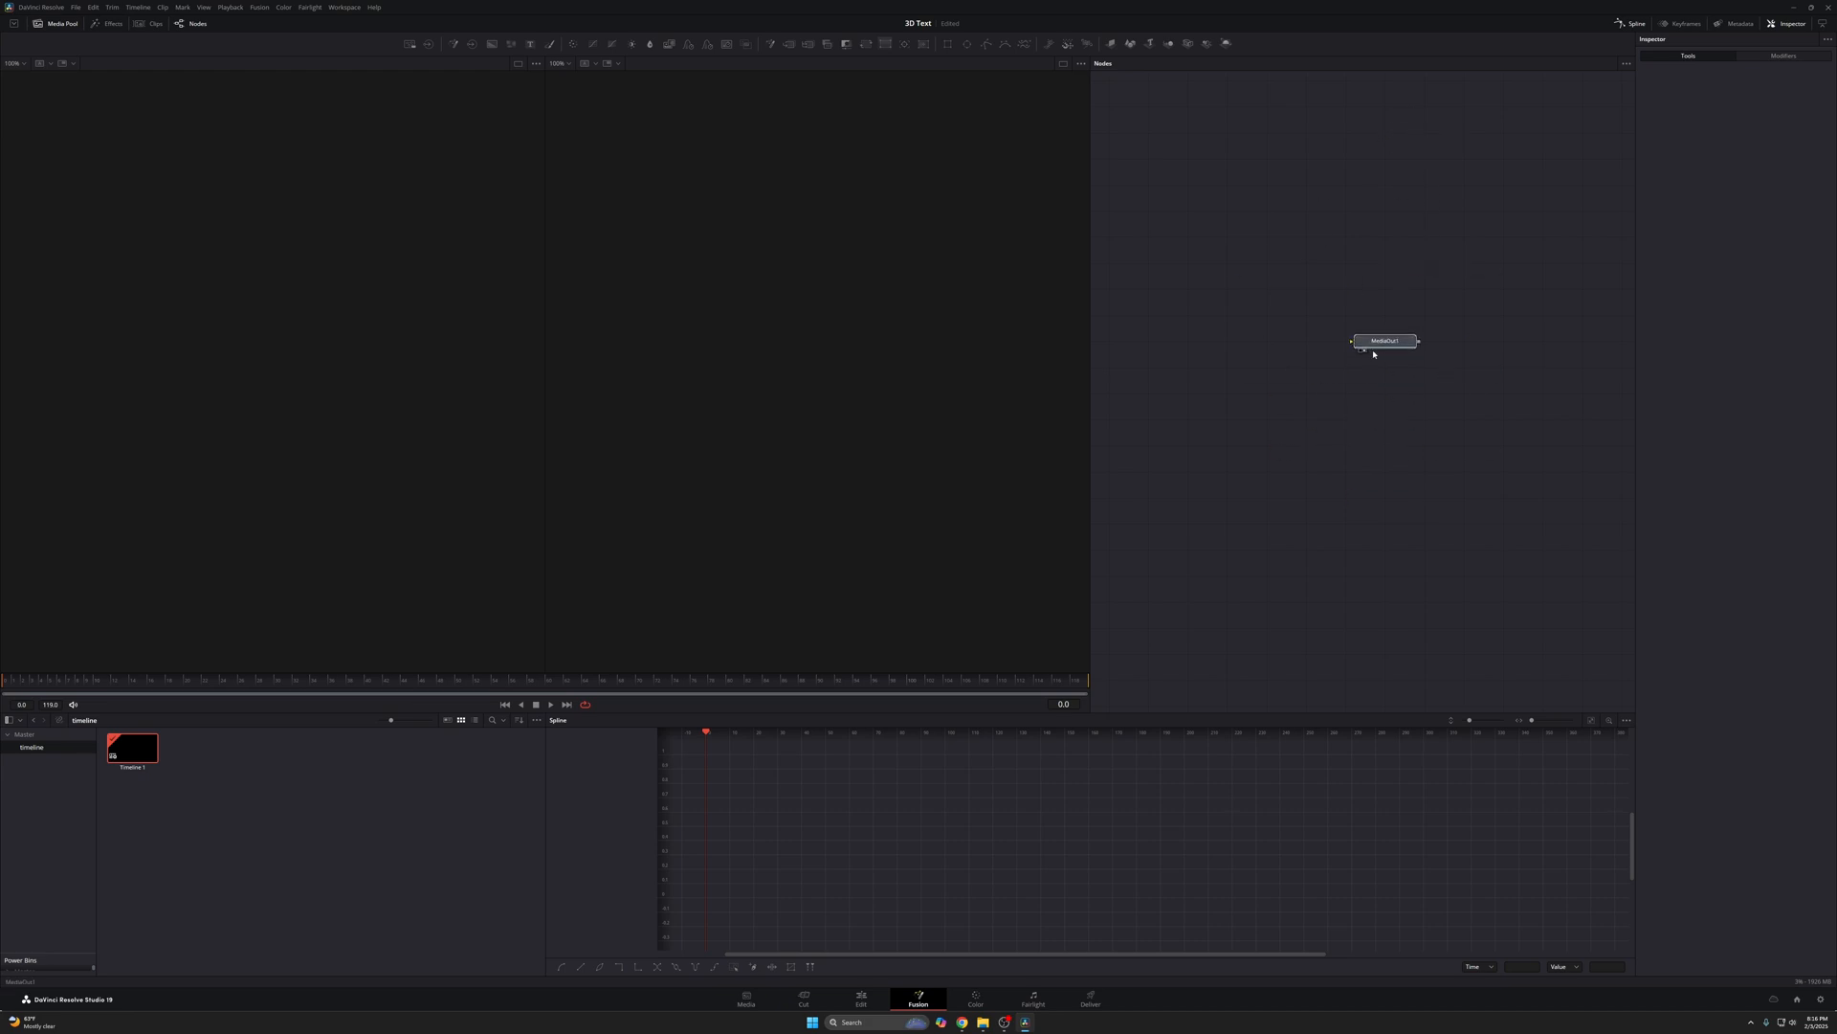
{"action": "left_click", "coordinate": [1385, 341]}
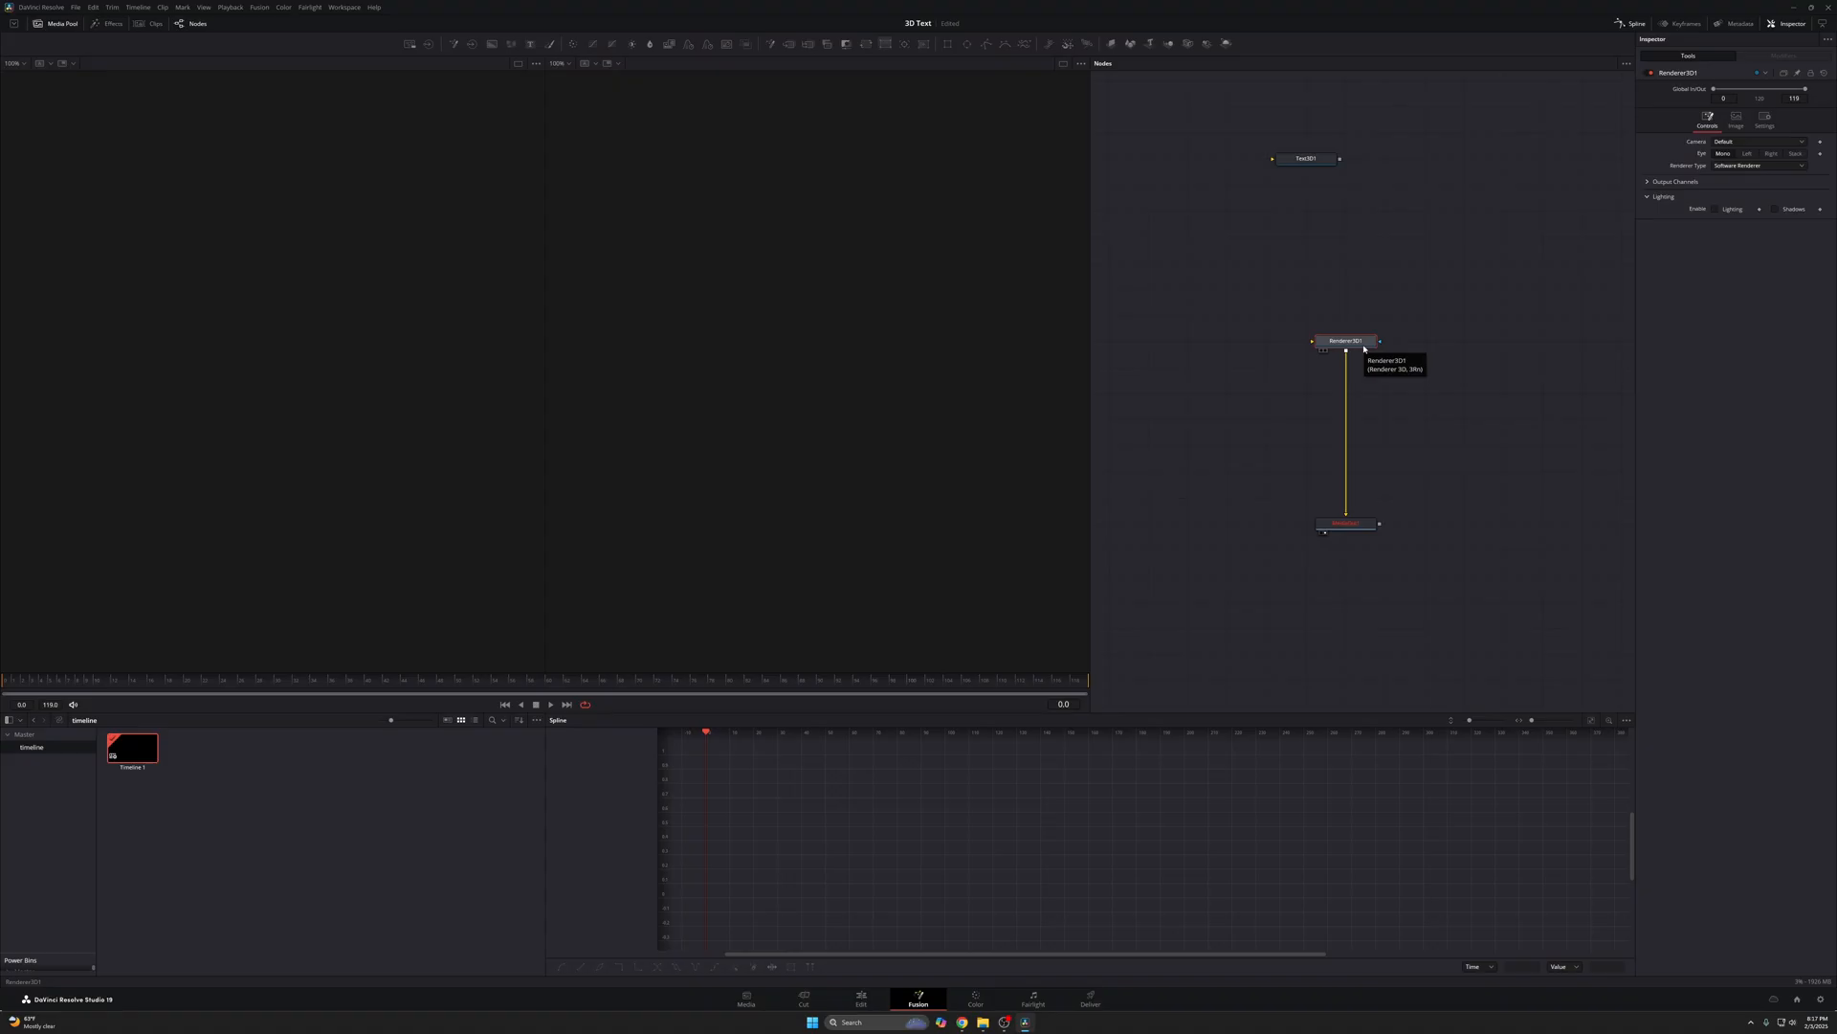
{"action": "mouse_move", "coordinate": [1318, 163]}
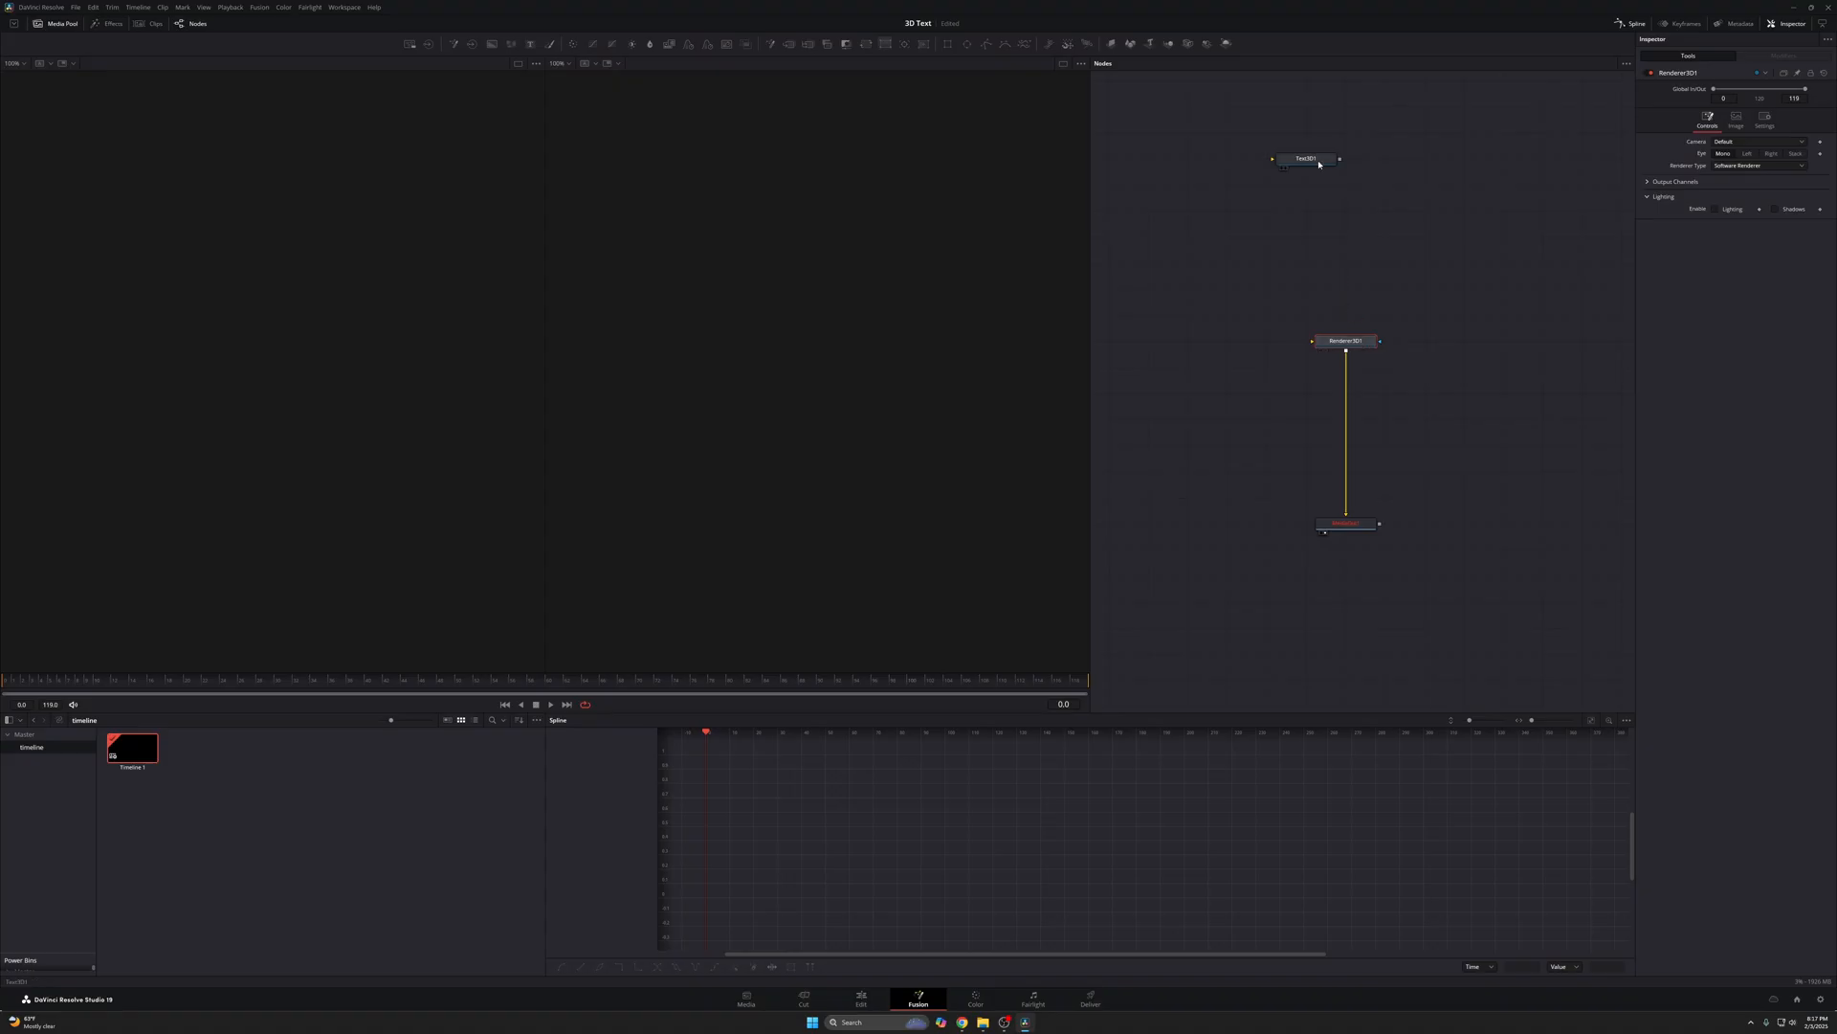
{"action": "left_click", "coordinate": [1305, 158]}
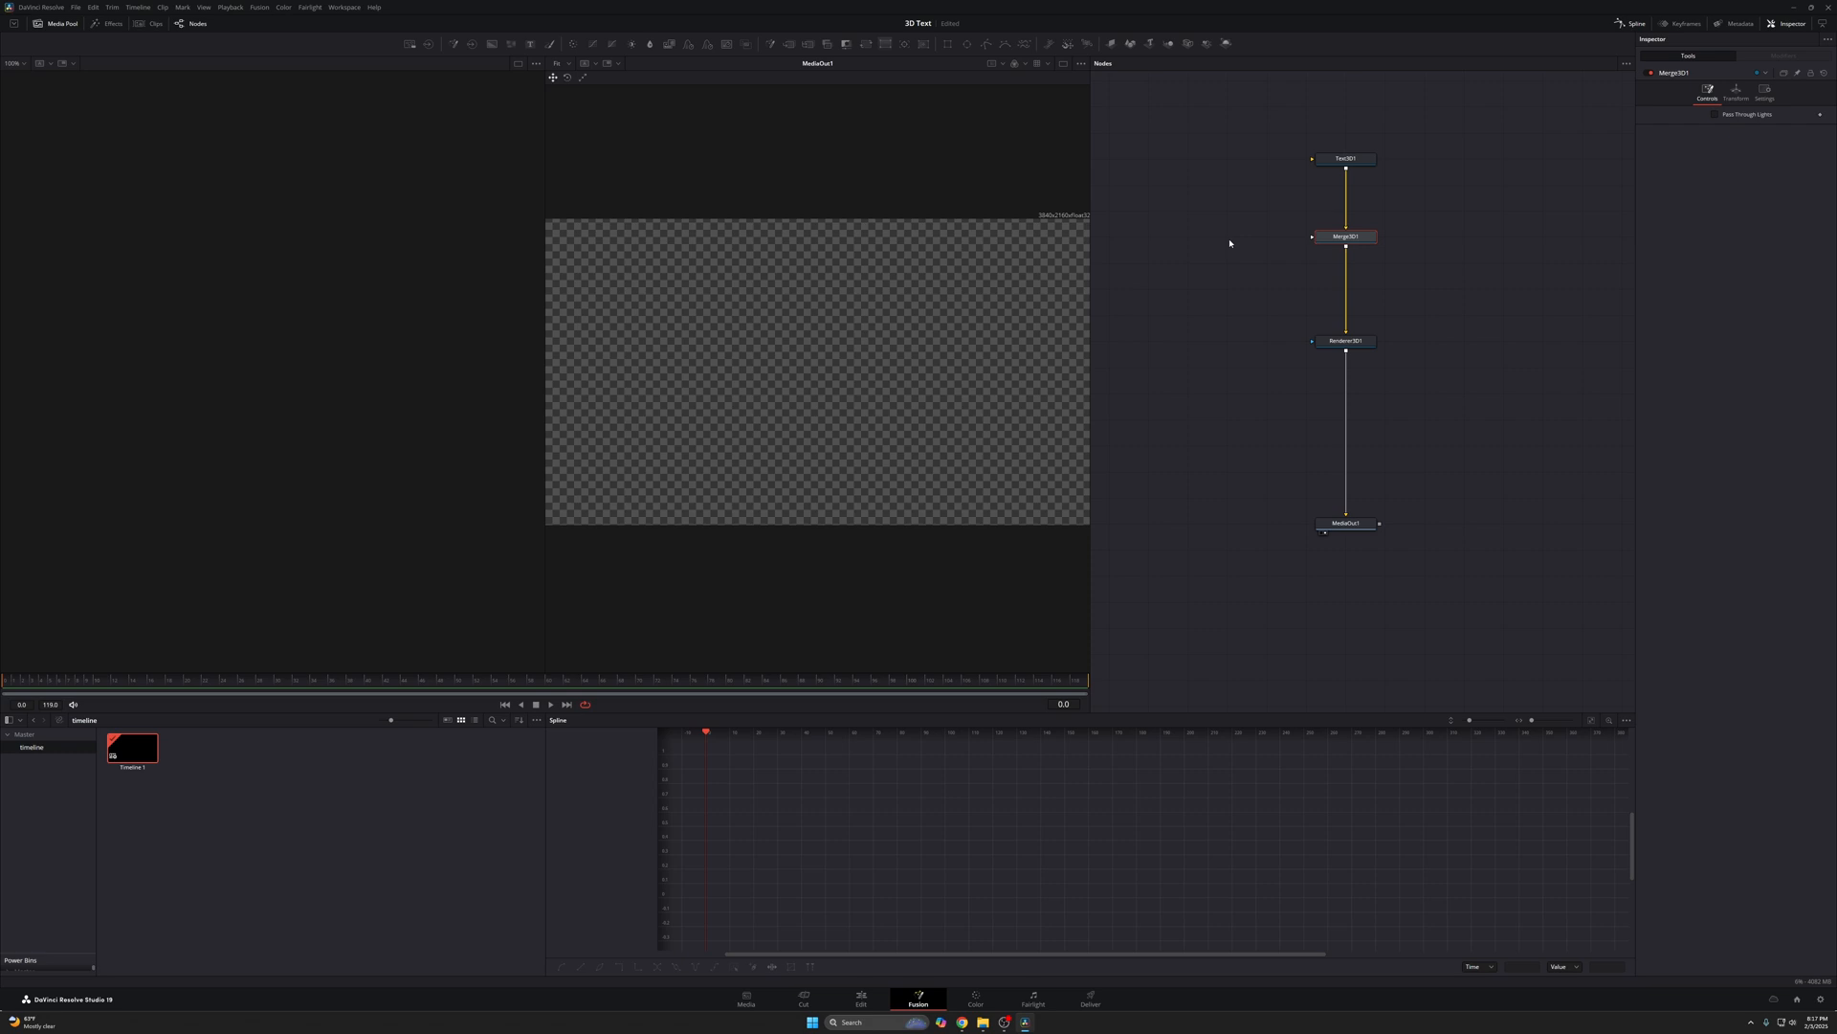
{"action": "left_click", "coordinate": [1345, 522]}
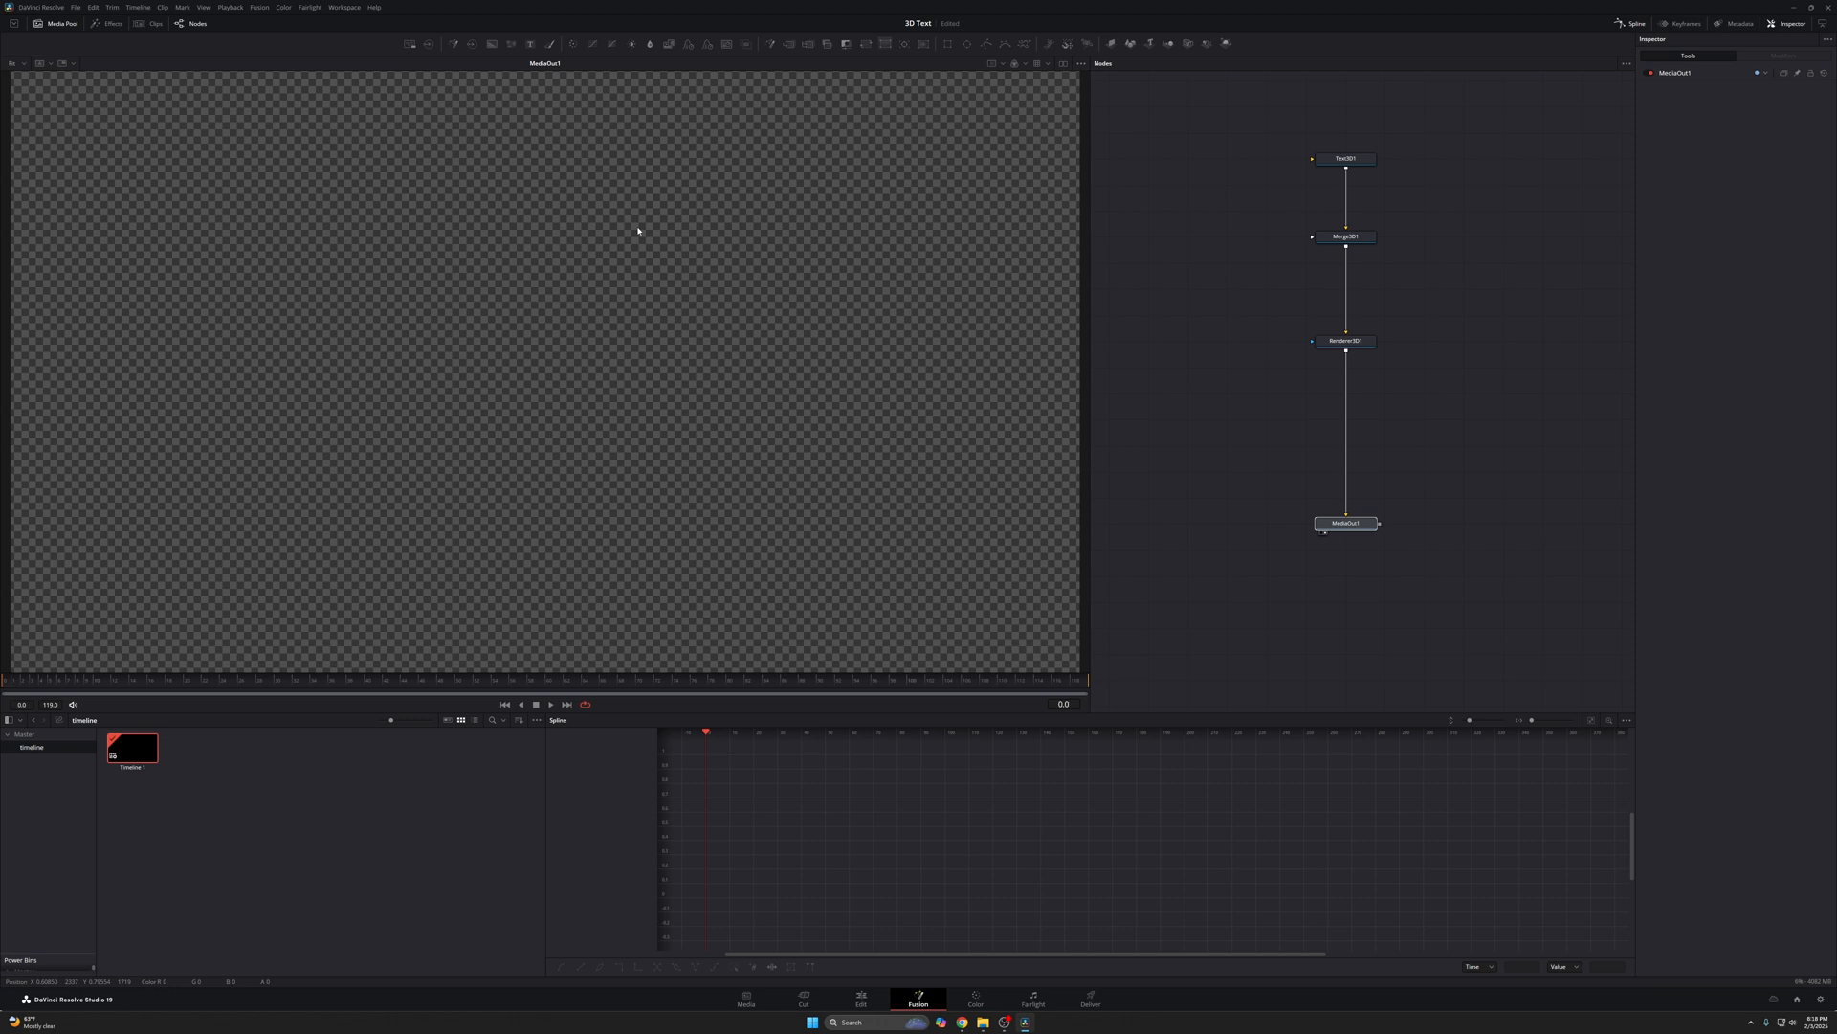
{"action": "left_click", "coordinate": [1061, 63]}
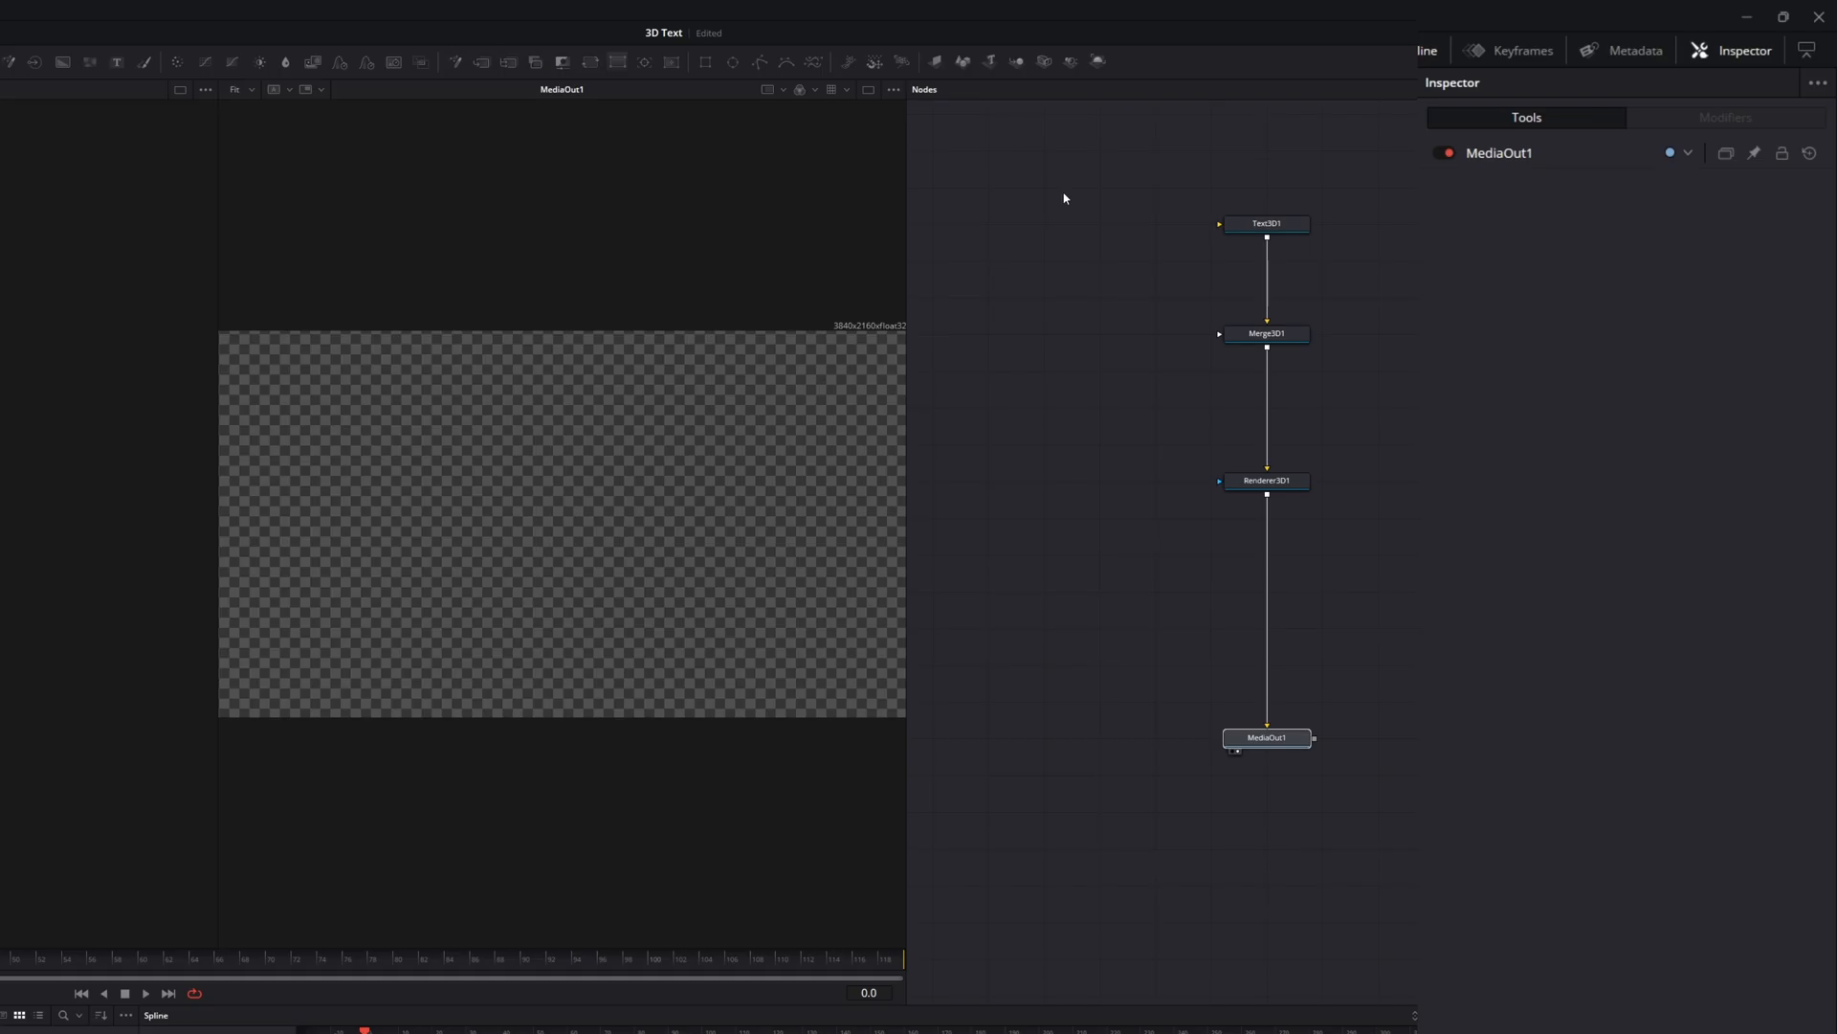
- Enter SUBSCRIBE in Text3D1, pick a different font, and wire Camera3D1 into Merge3D1
{"action": "left_click", "coordinate": [1266, 224]}
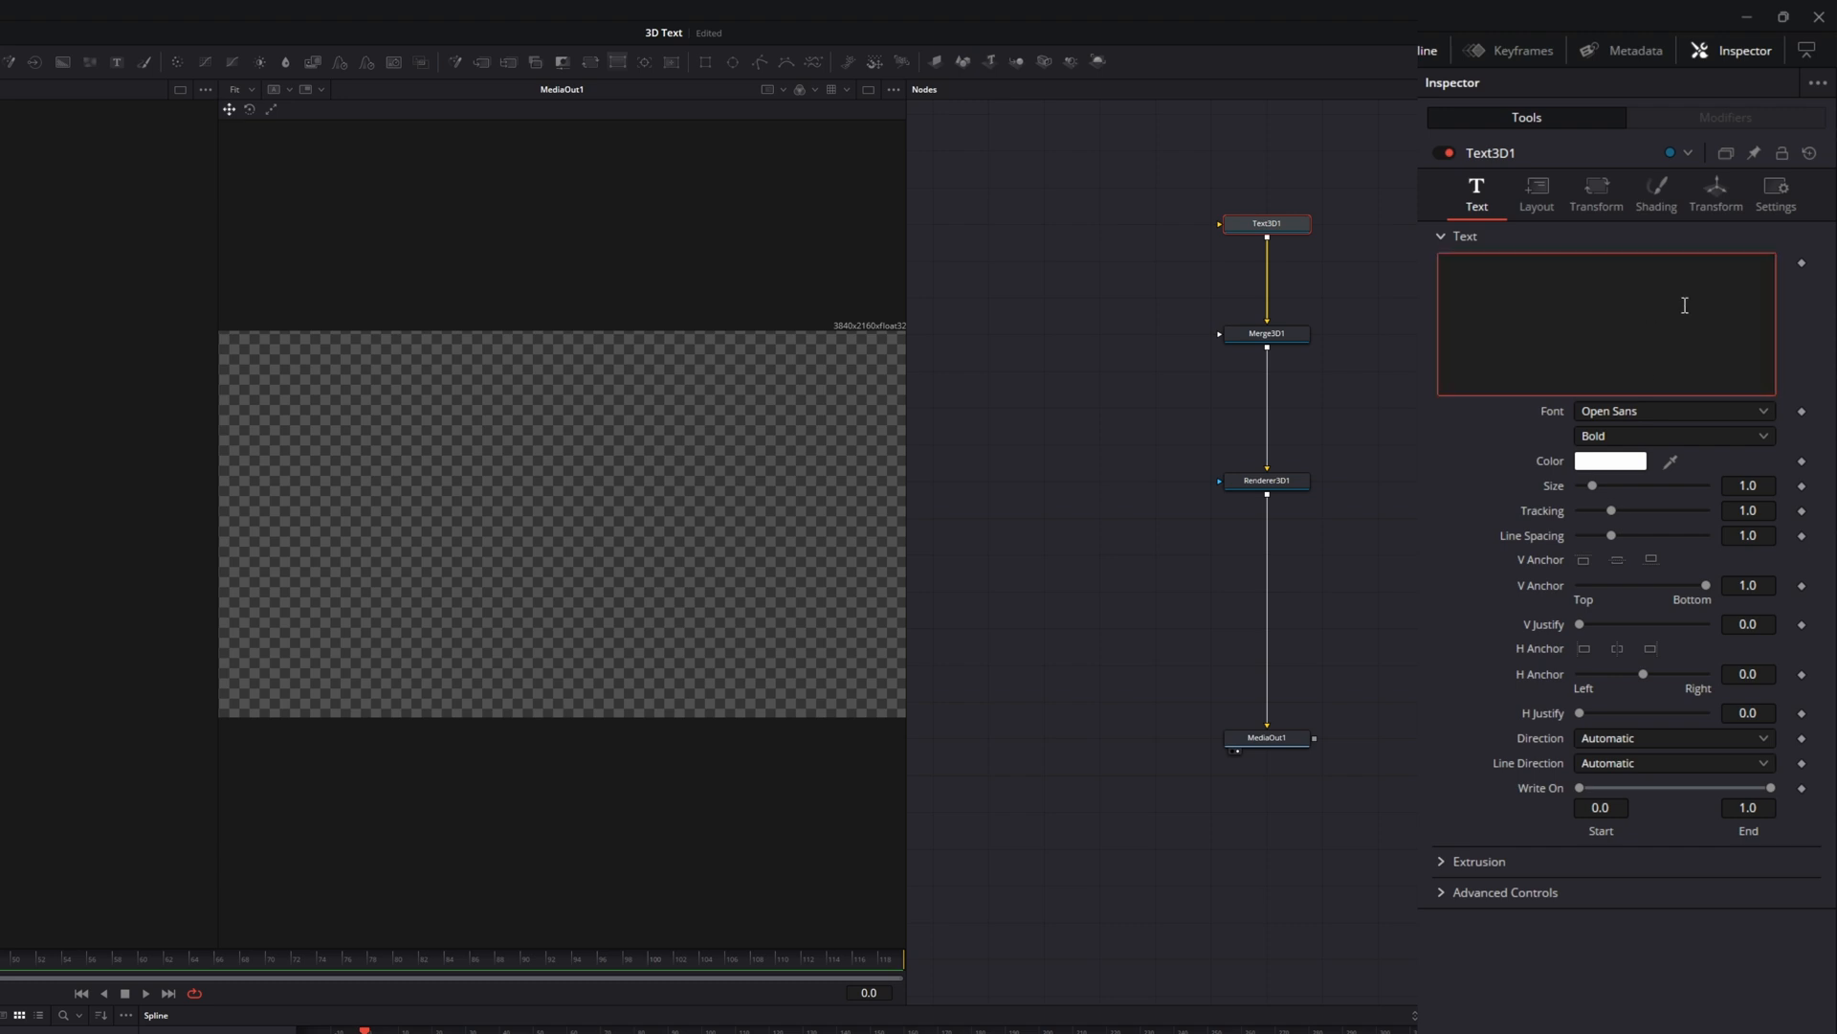
{"action": "type", "text": "SUBSCR"}
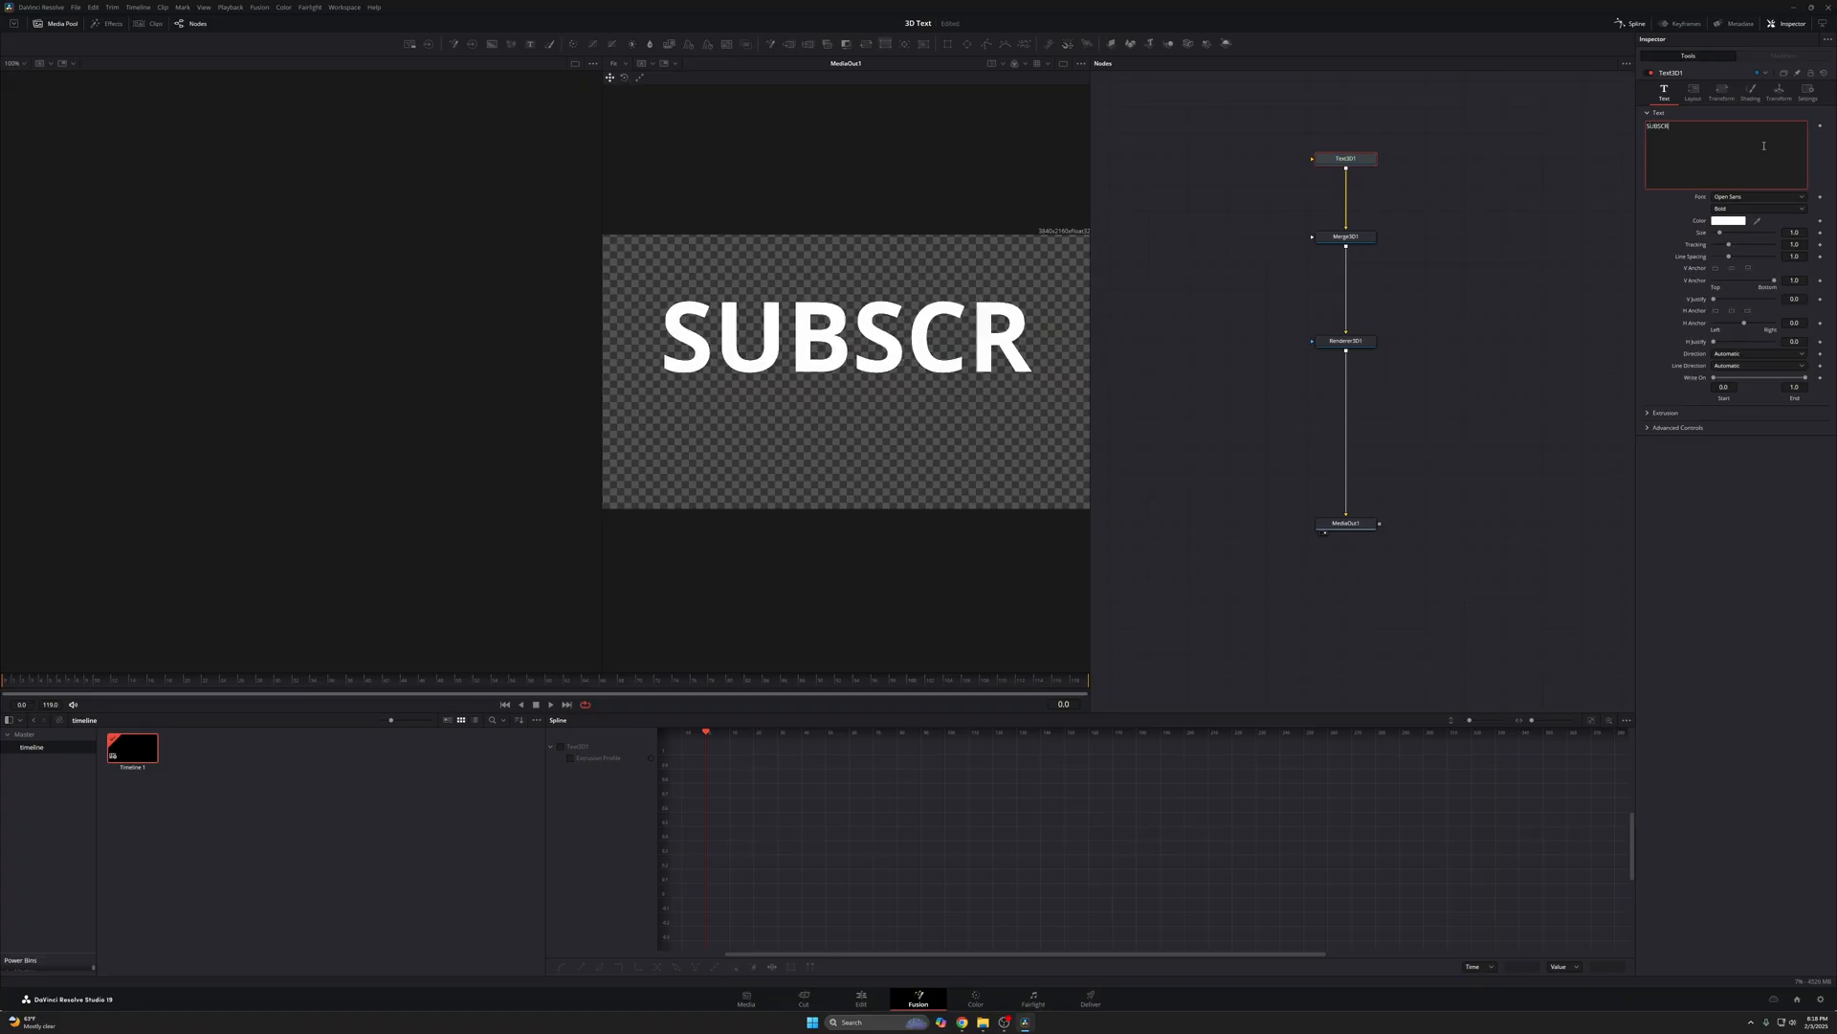
{"action": "left_click", "coordinate": [1758, 195]}
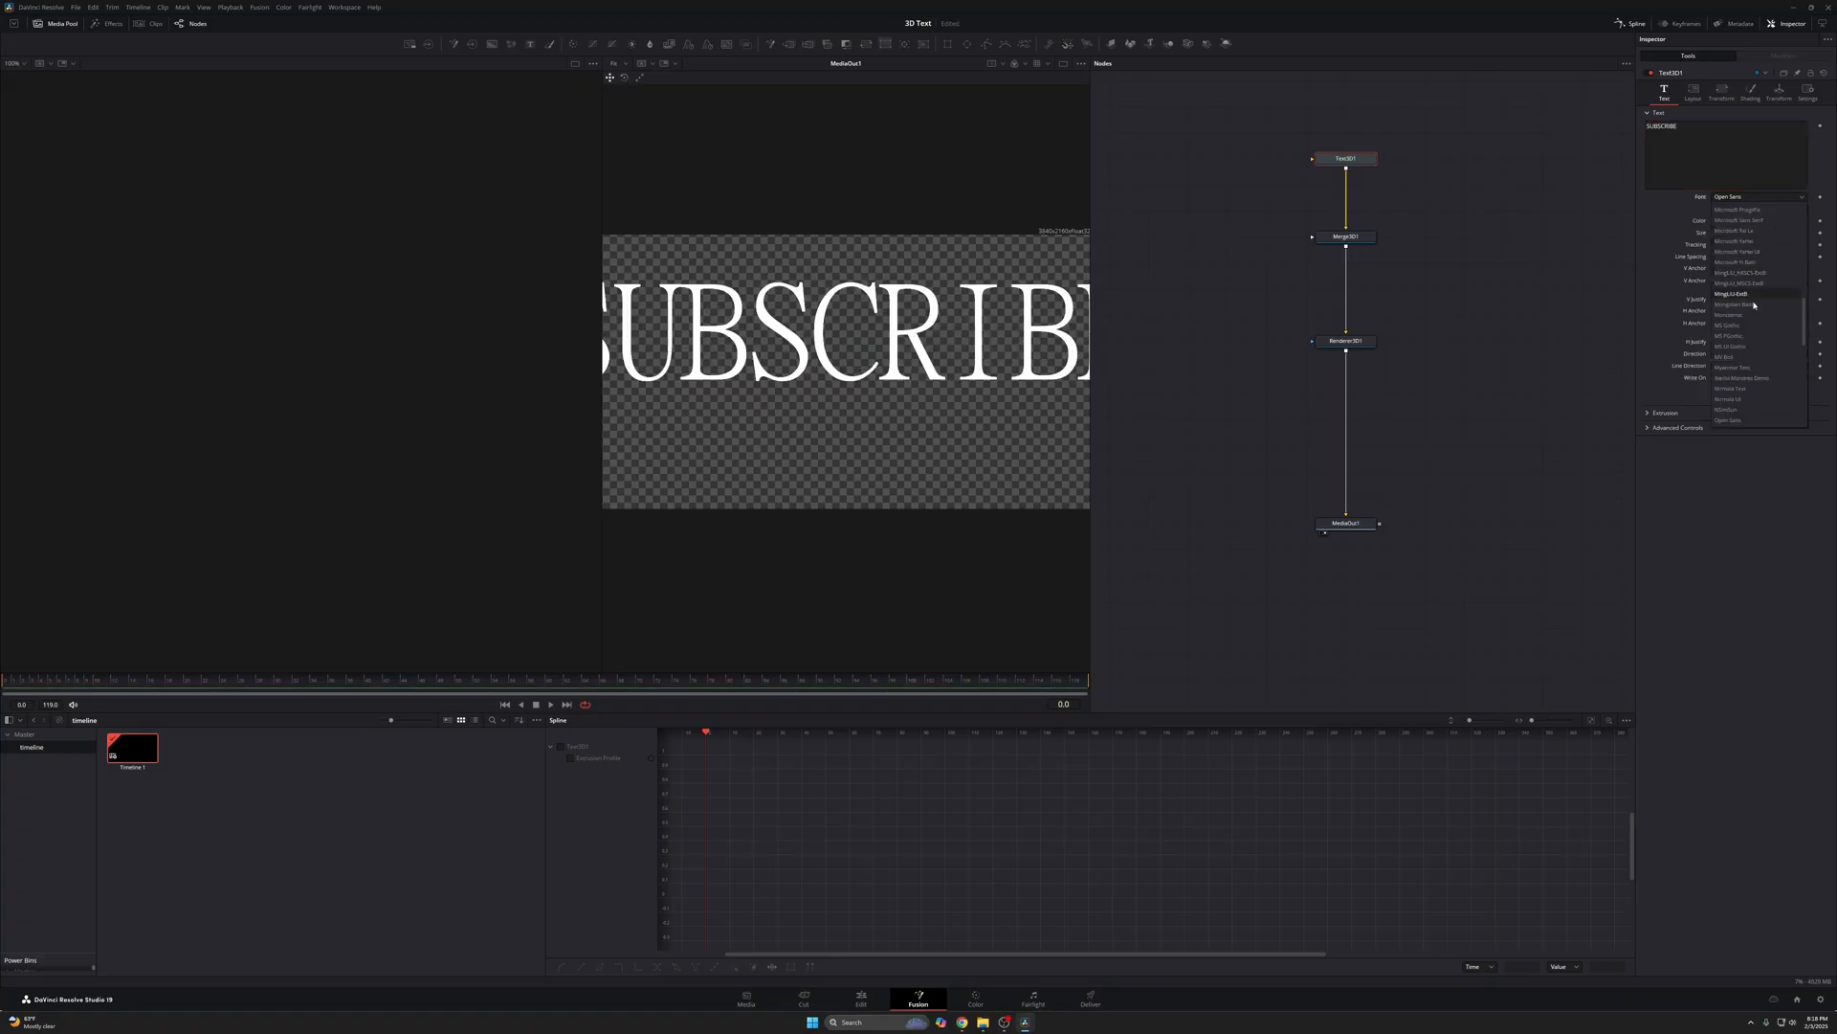
{"action": "left_click", "coordinate": [1734, 315]}
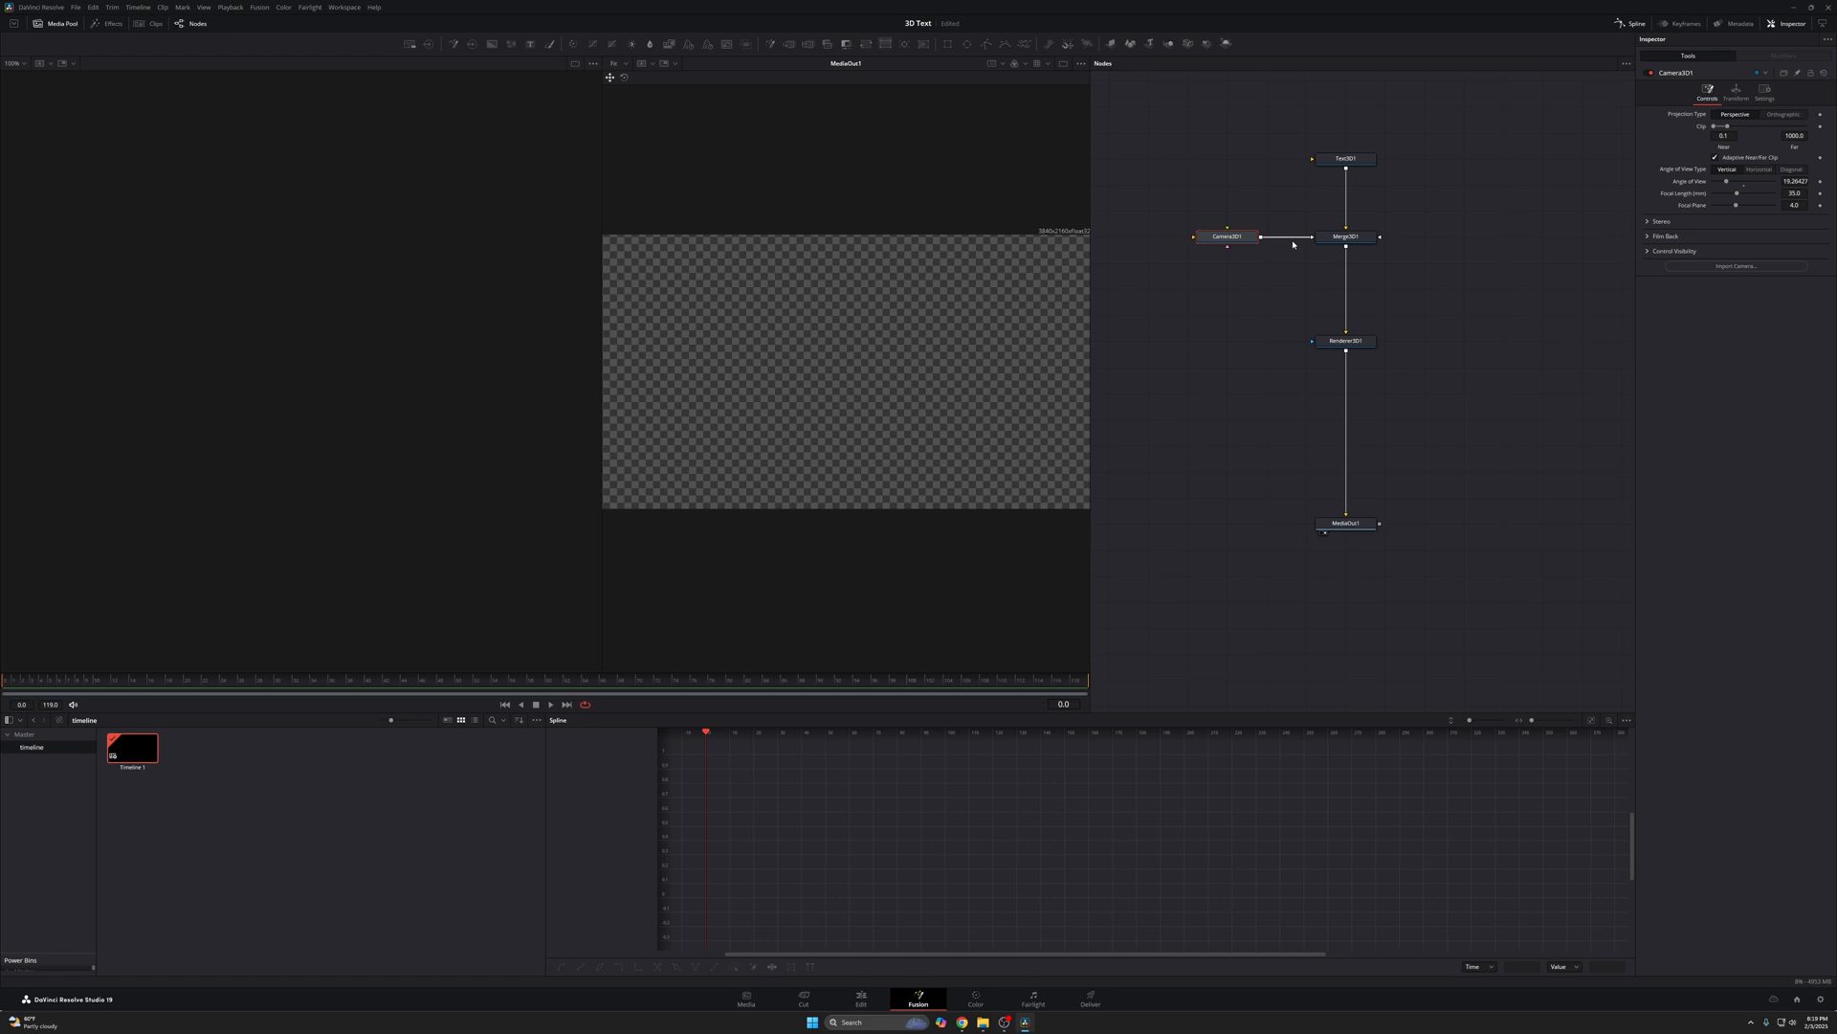
{"action": "left_click", "coordinate": [1343, 523]}
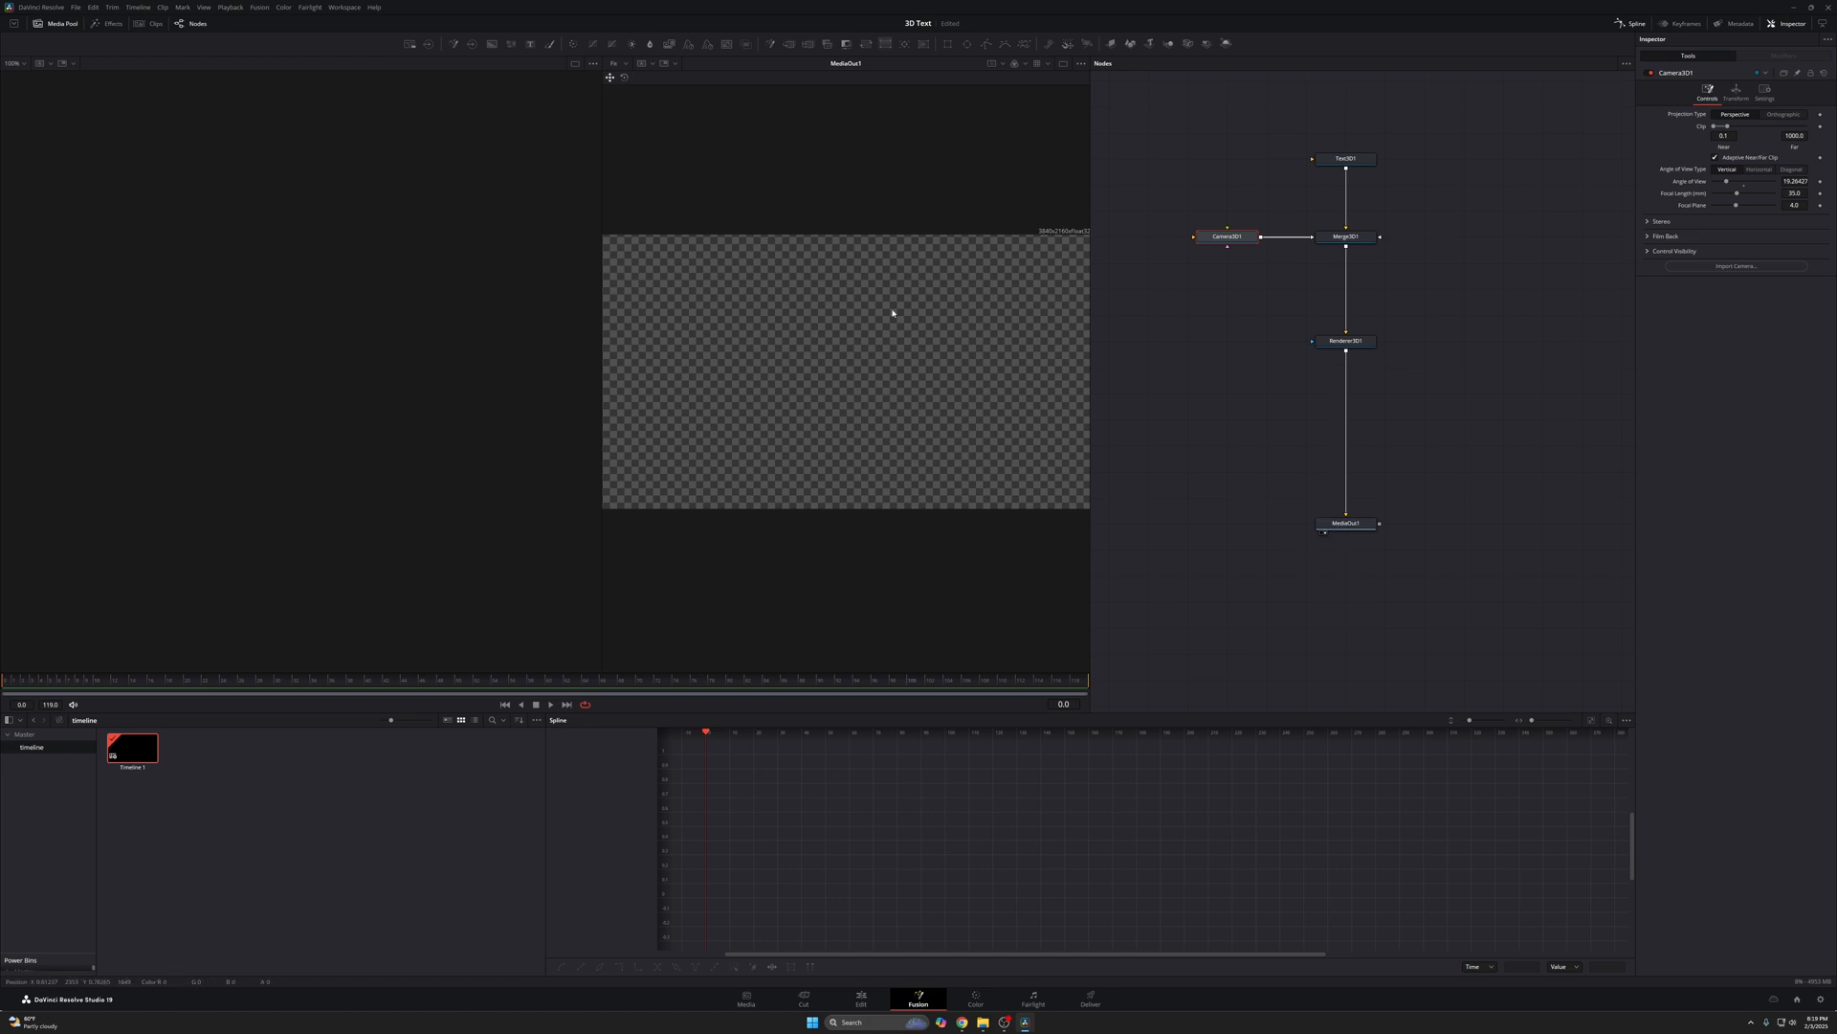
{"action": "mouse_move", "coordinate": [898, 328]}
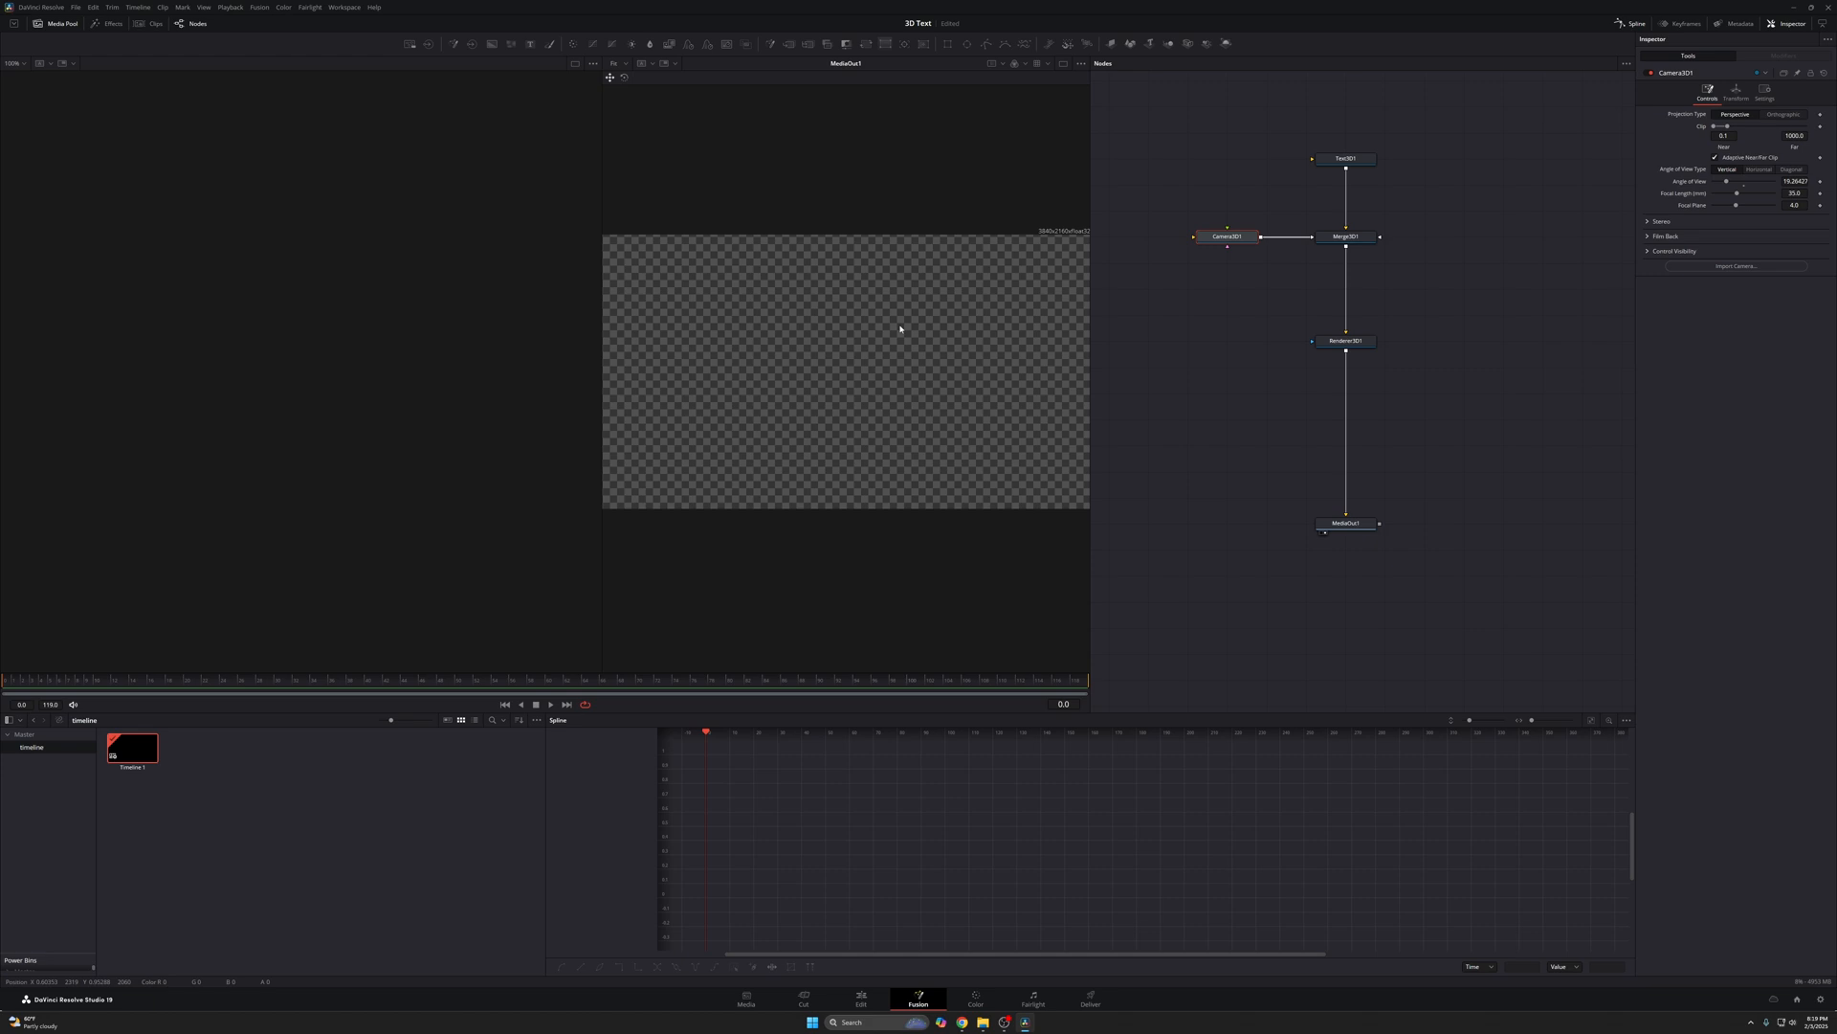
{"action": "mouse_move", "coordinate": [1339, 256]}
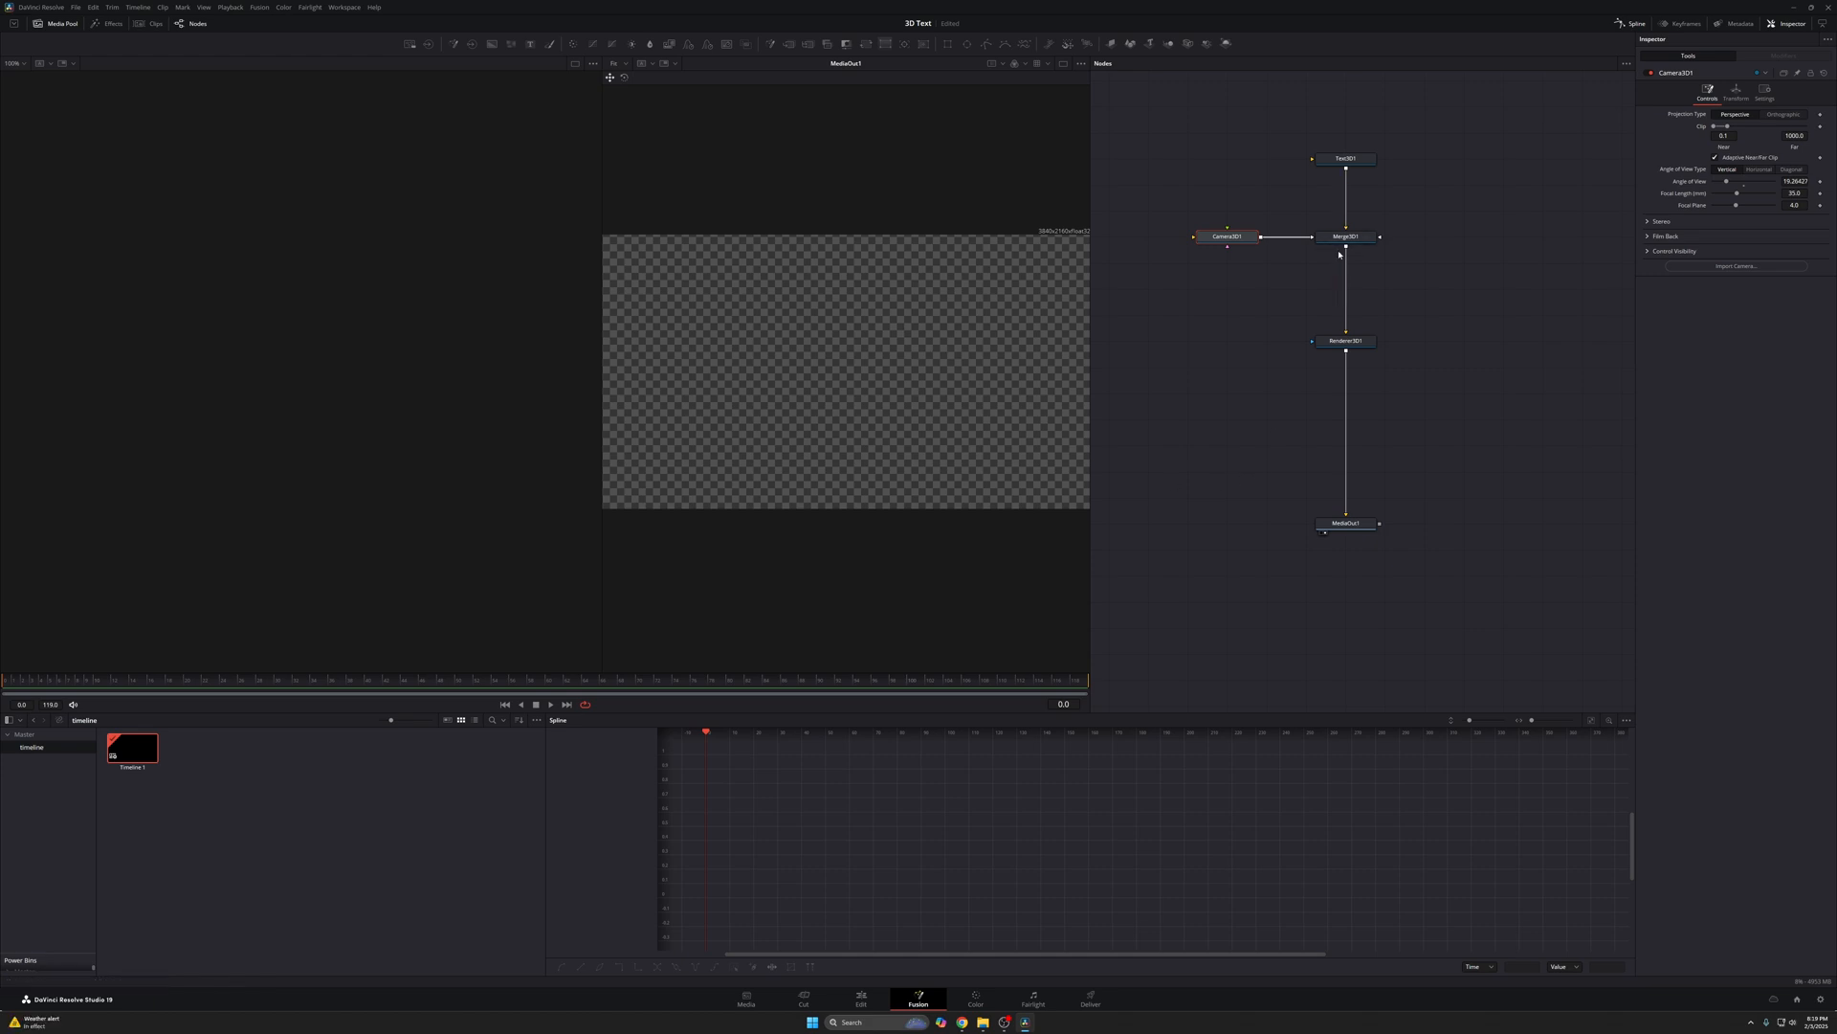
{"action": "left_click", "coordinate": [1346, 235]}
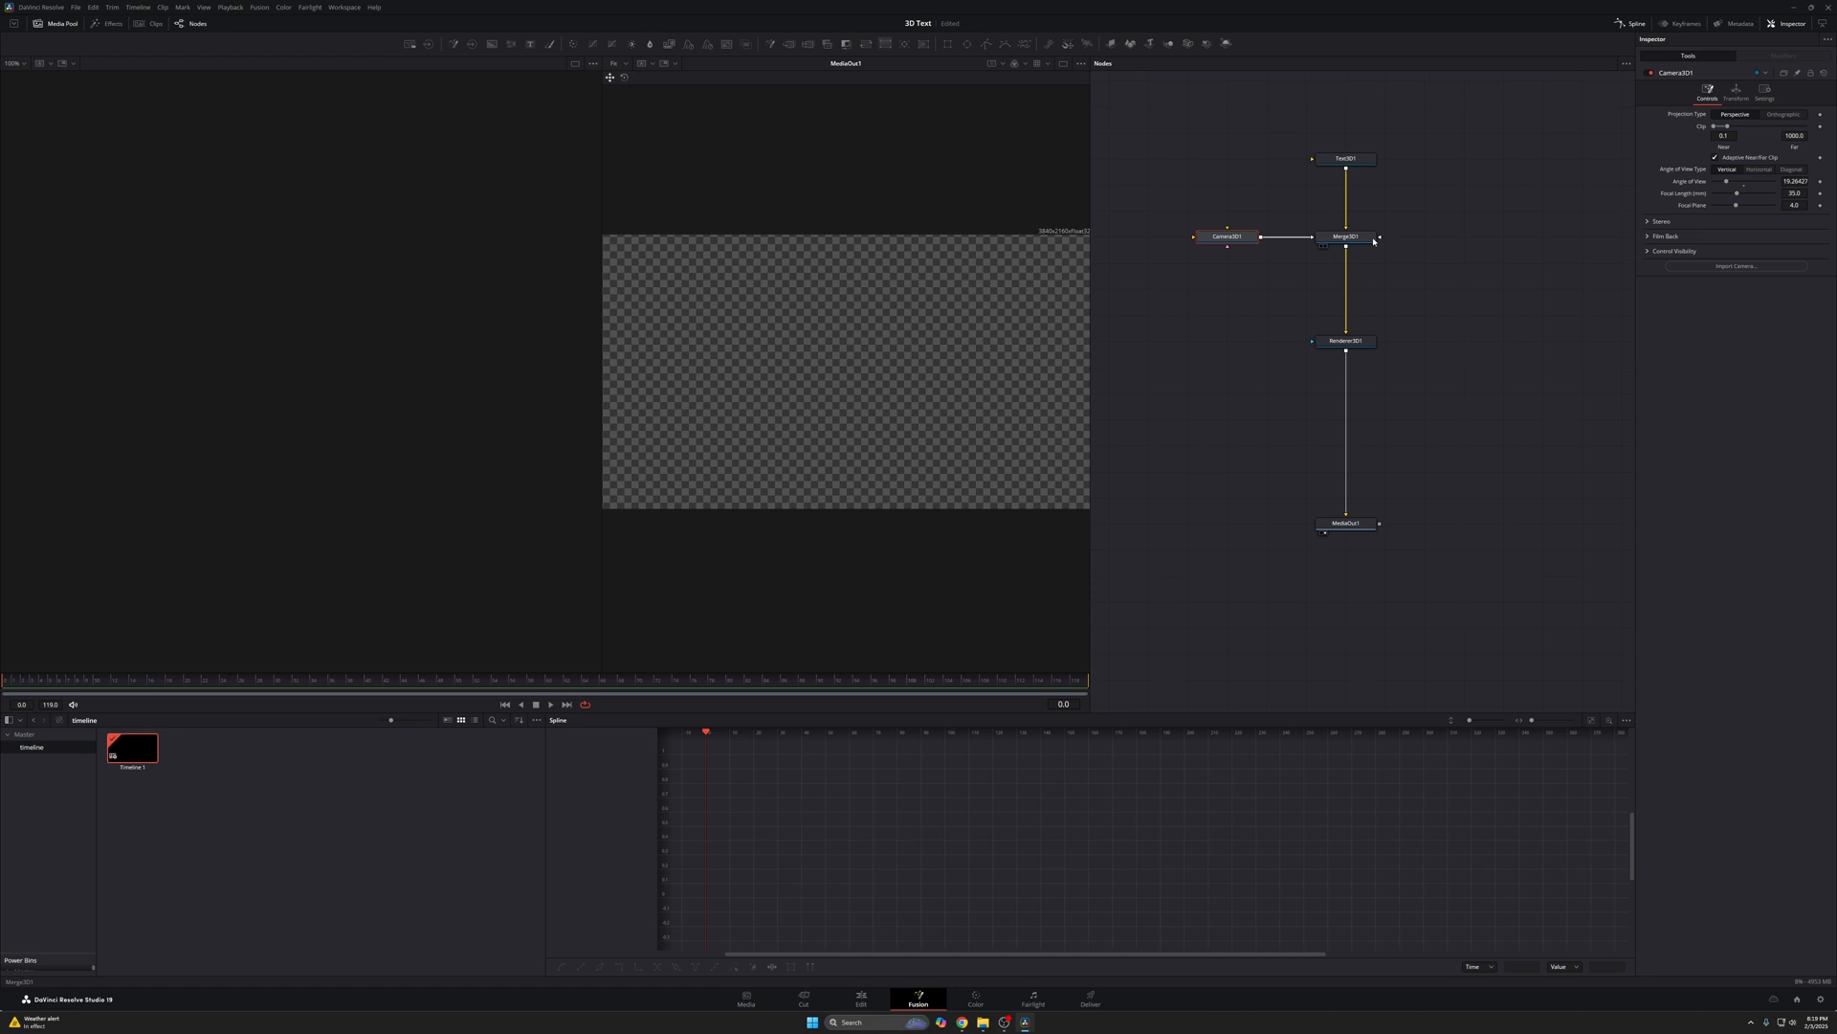
- View Merge3D1's 3D scene and navigate it to find the SUBSCRIBE text
{"action": "left_click", "coordinate": [1346, 235]}
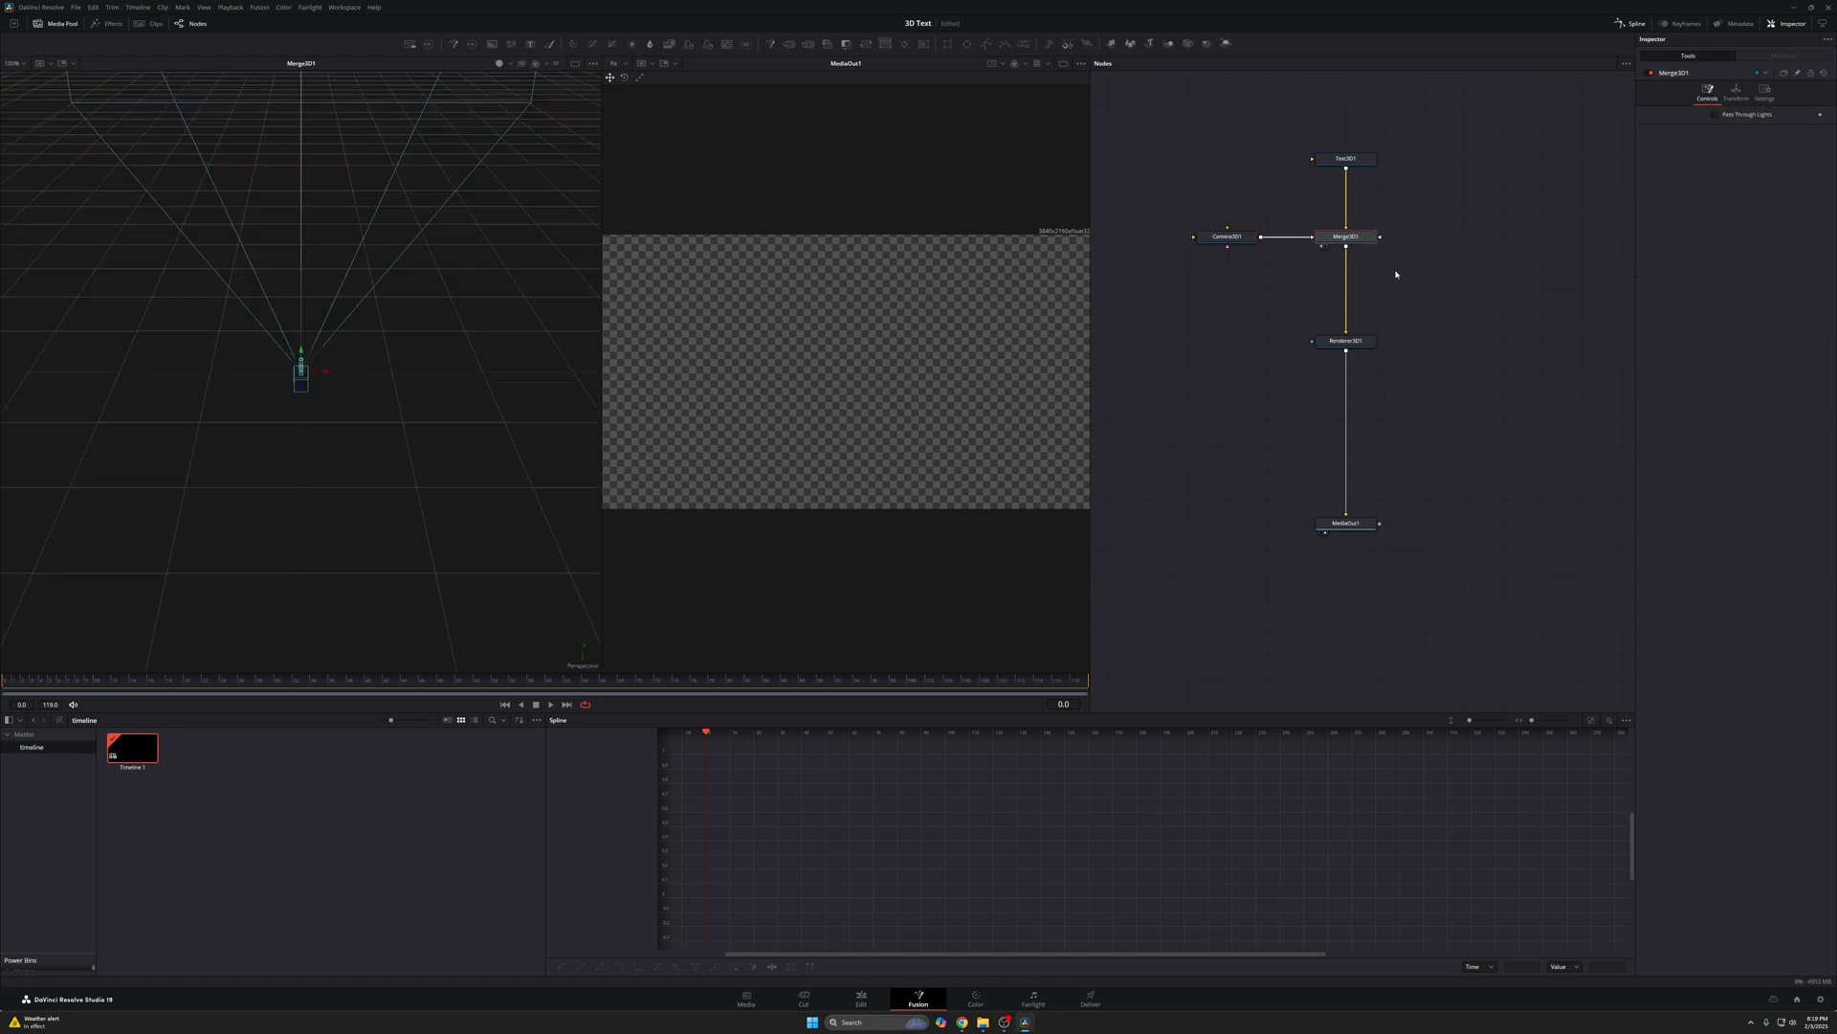
{"action": "mouse_move", "coordinate": [491, 334]}
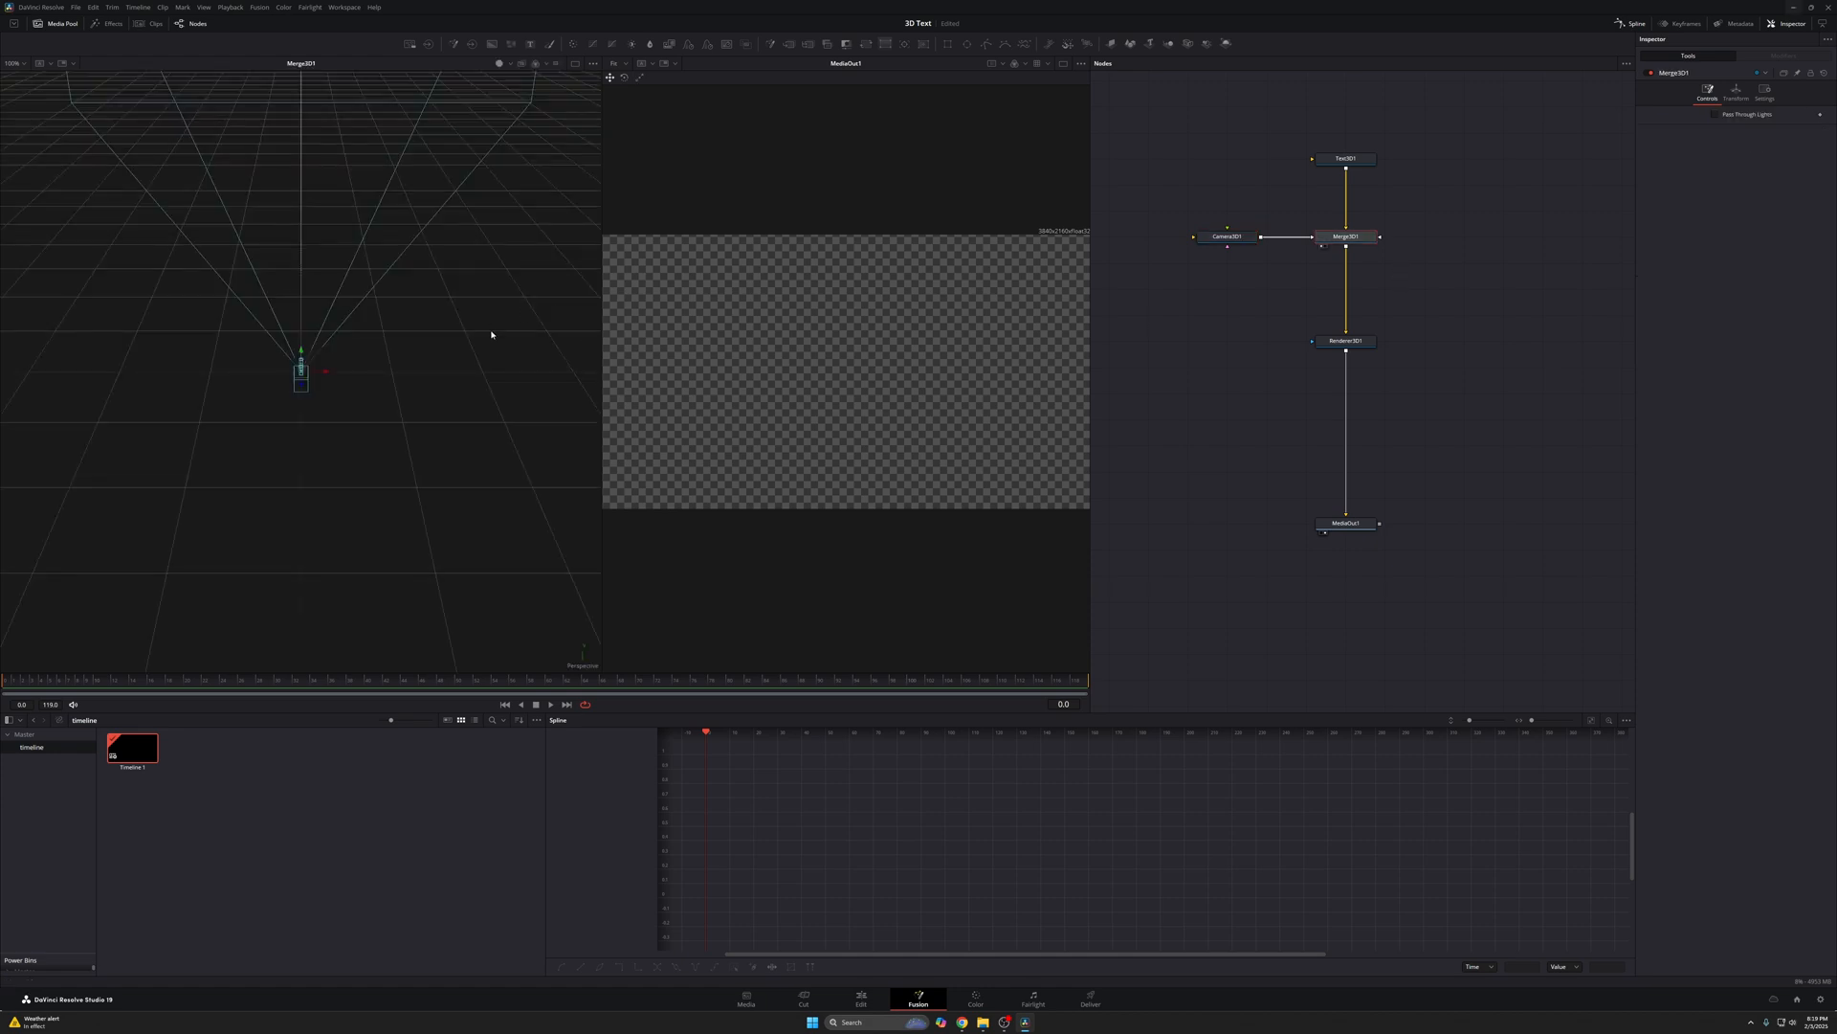
{"action": "left_click_drag", "start_coordinate": [491, 334], "coordinate": [481, 287]}
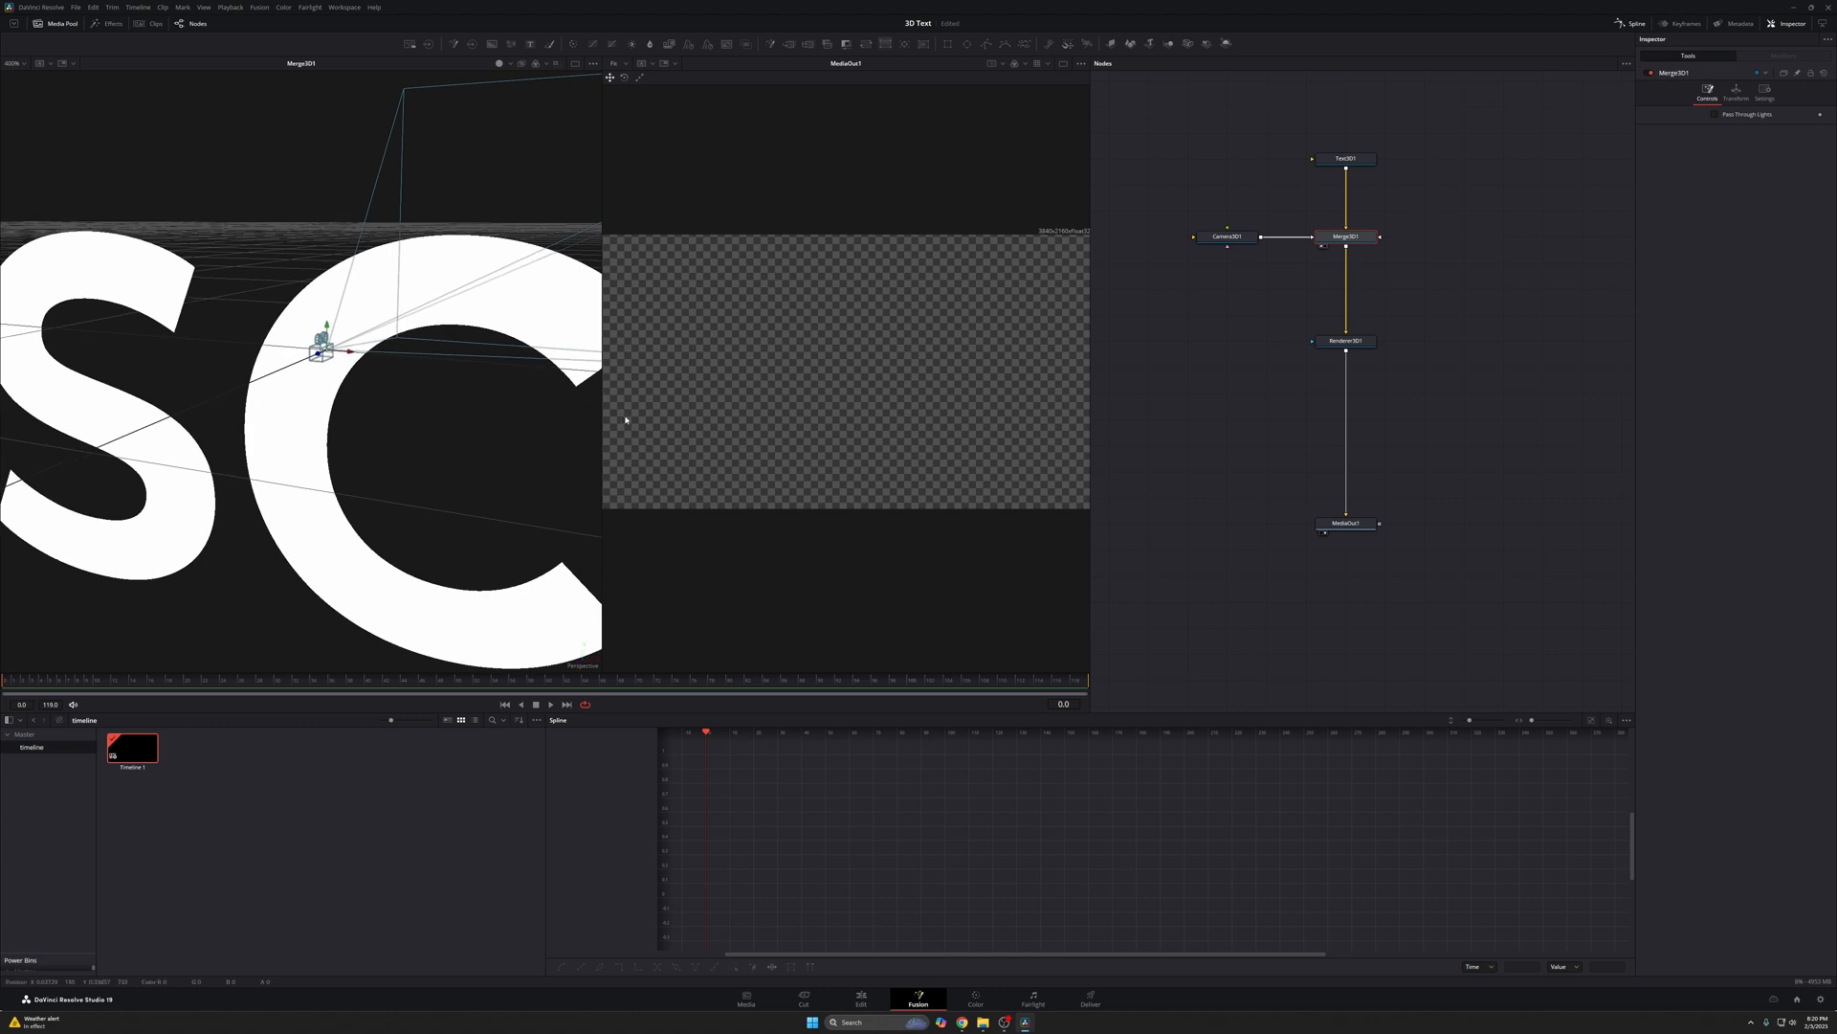
{"action": "mouse_move", "coordinate": [367, 349]}
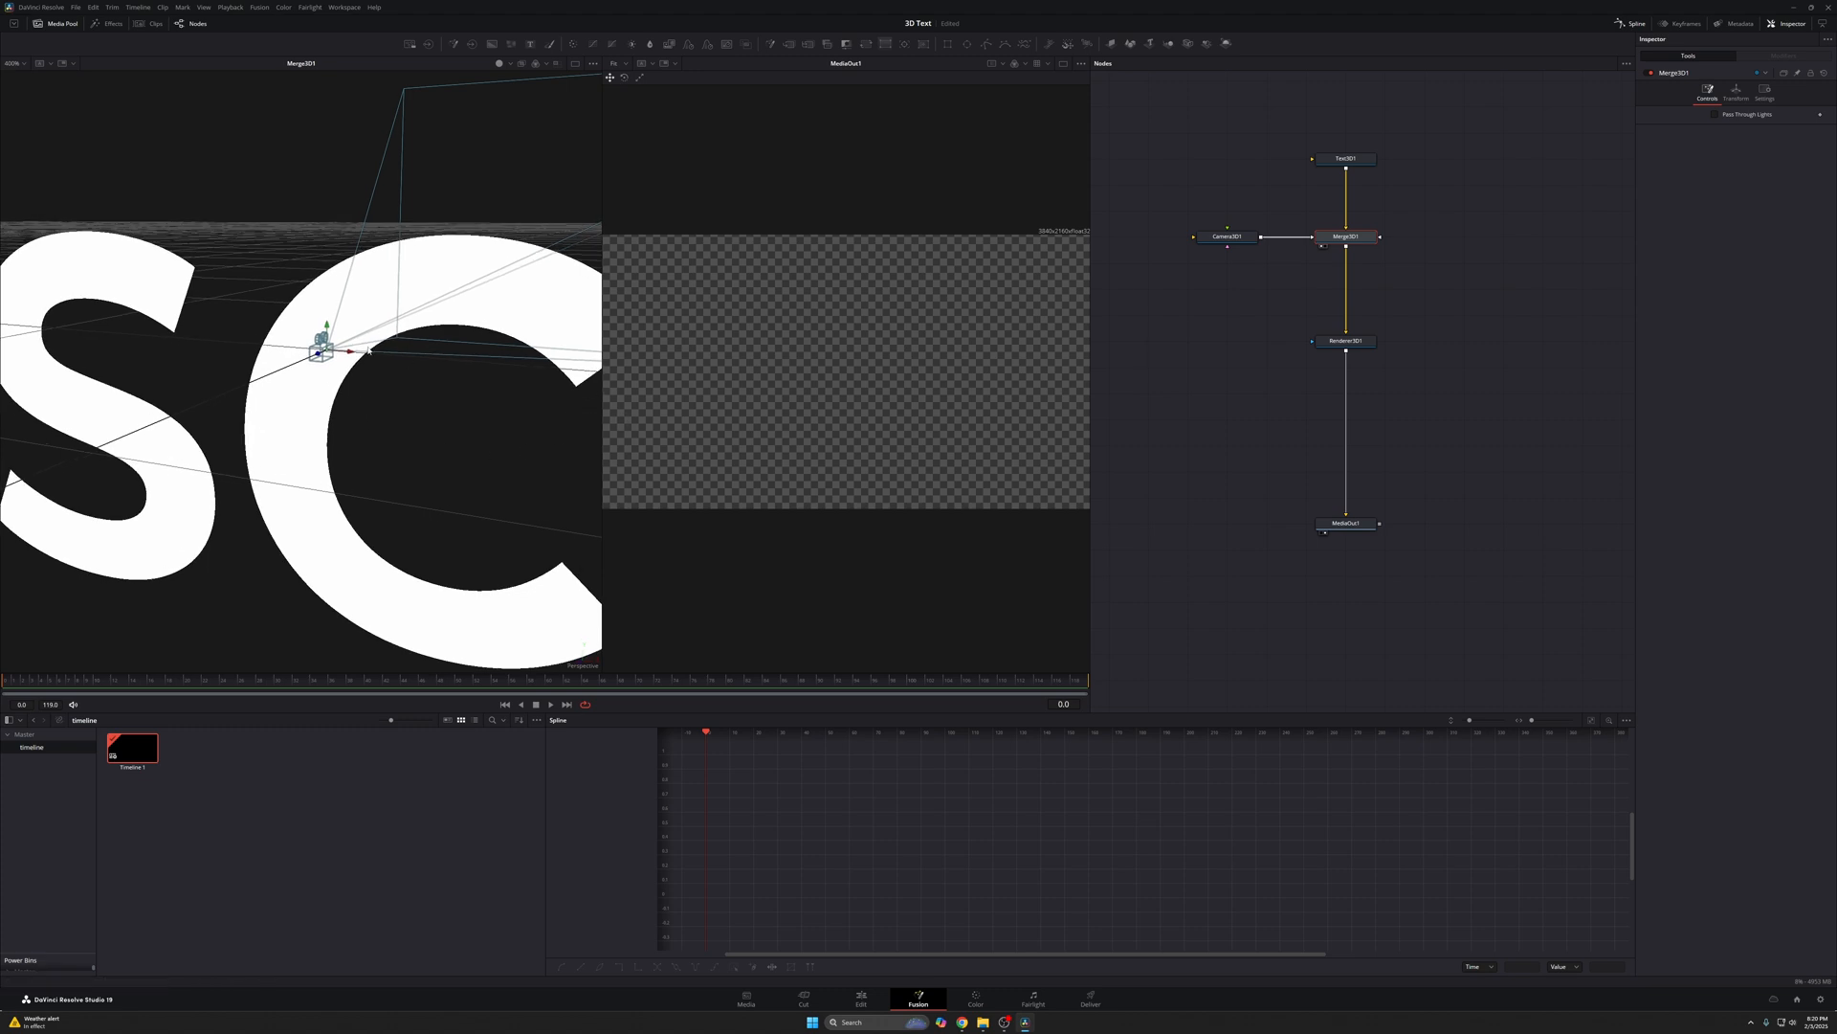
{"action": "mouse_move", "coordinate": [239, 422]}
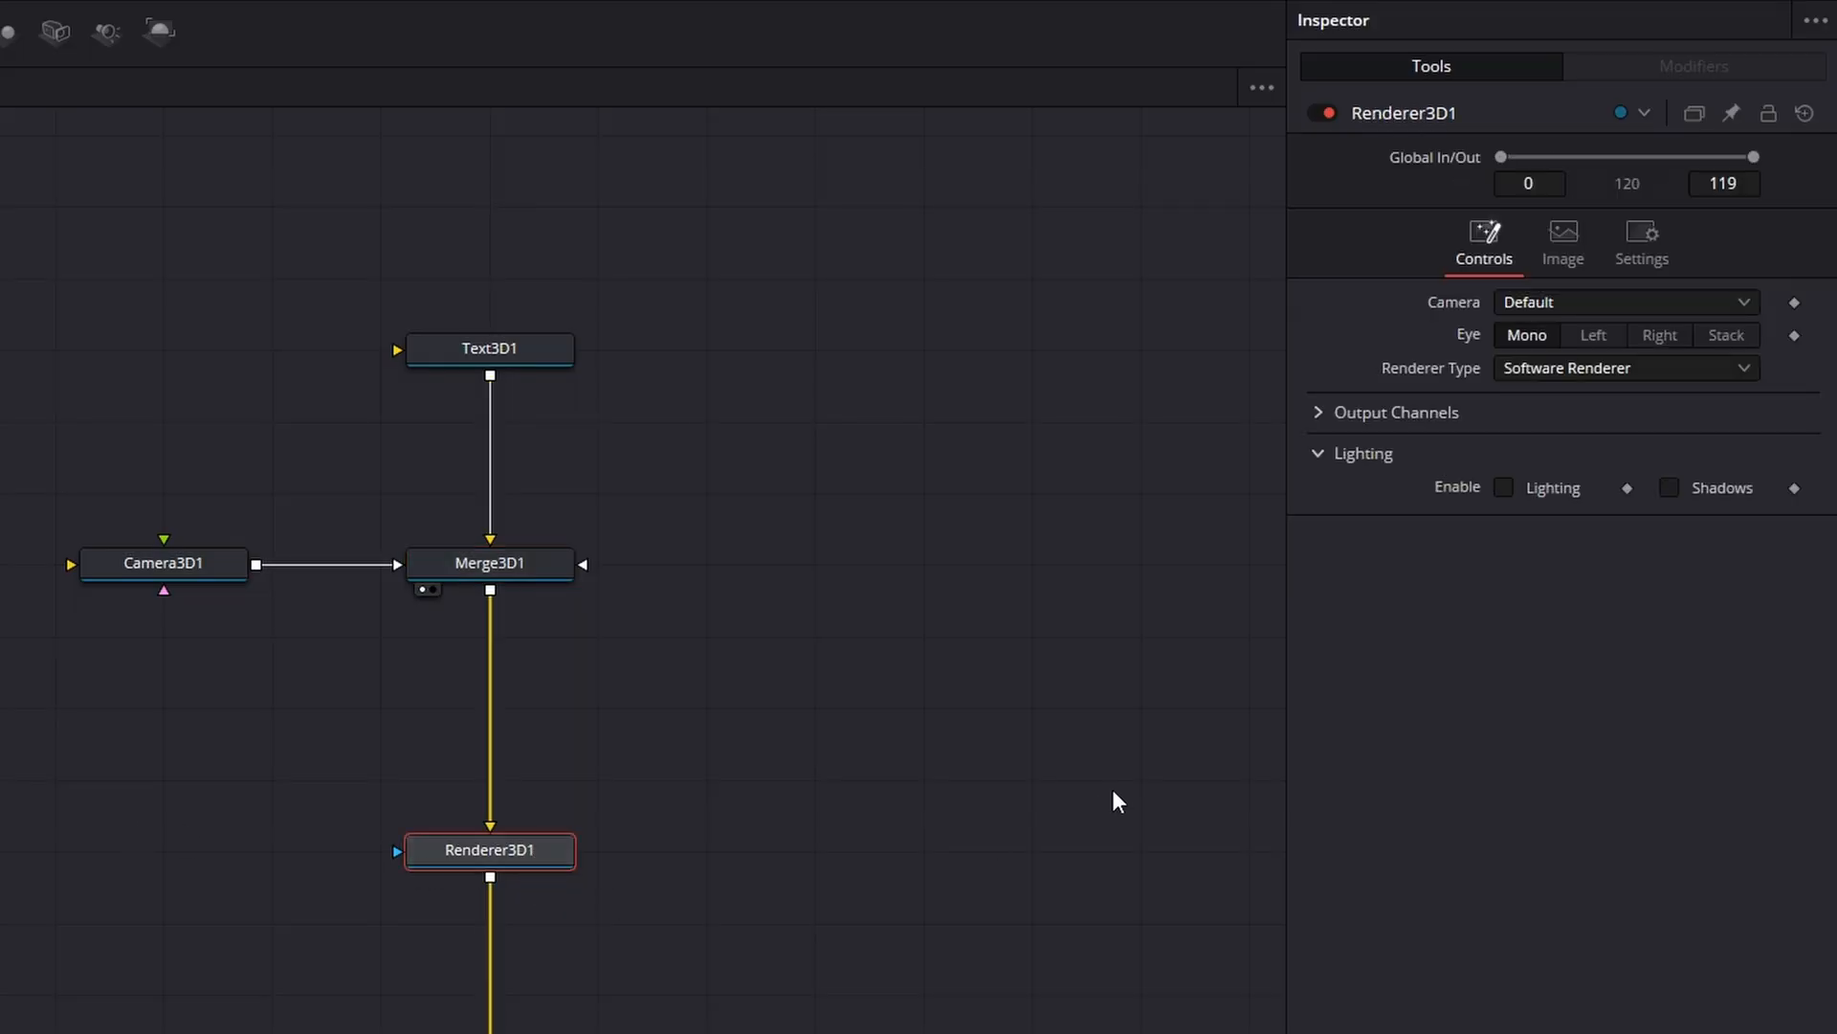
- Enable Lighting and Shadows on Renderer3D1
{"action": "left_click", "coordinate": [1503, 487]}
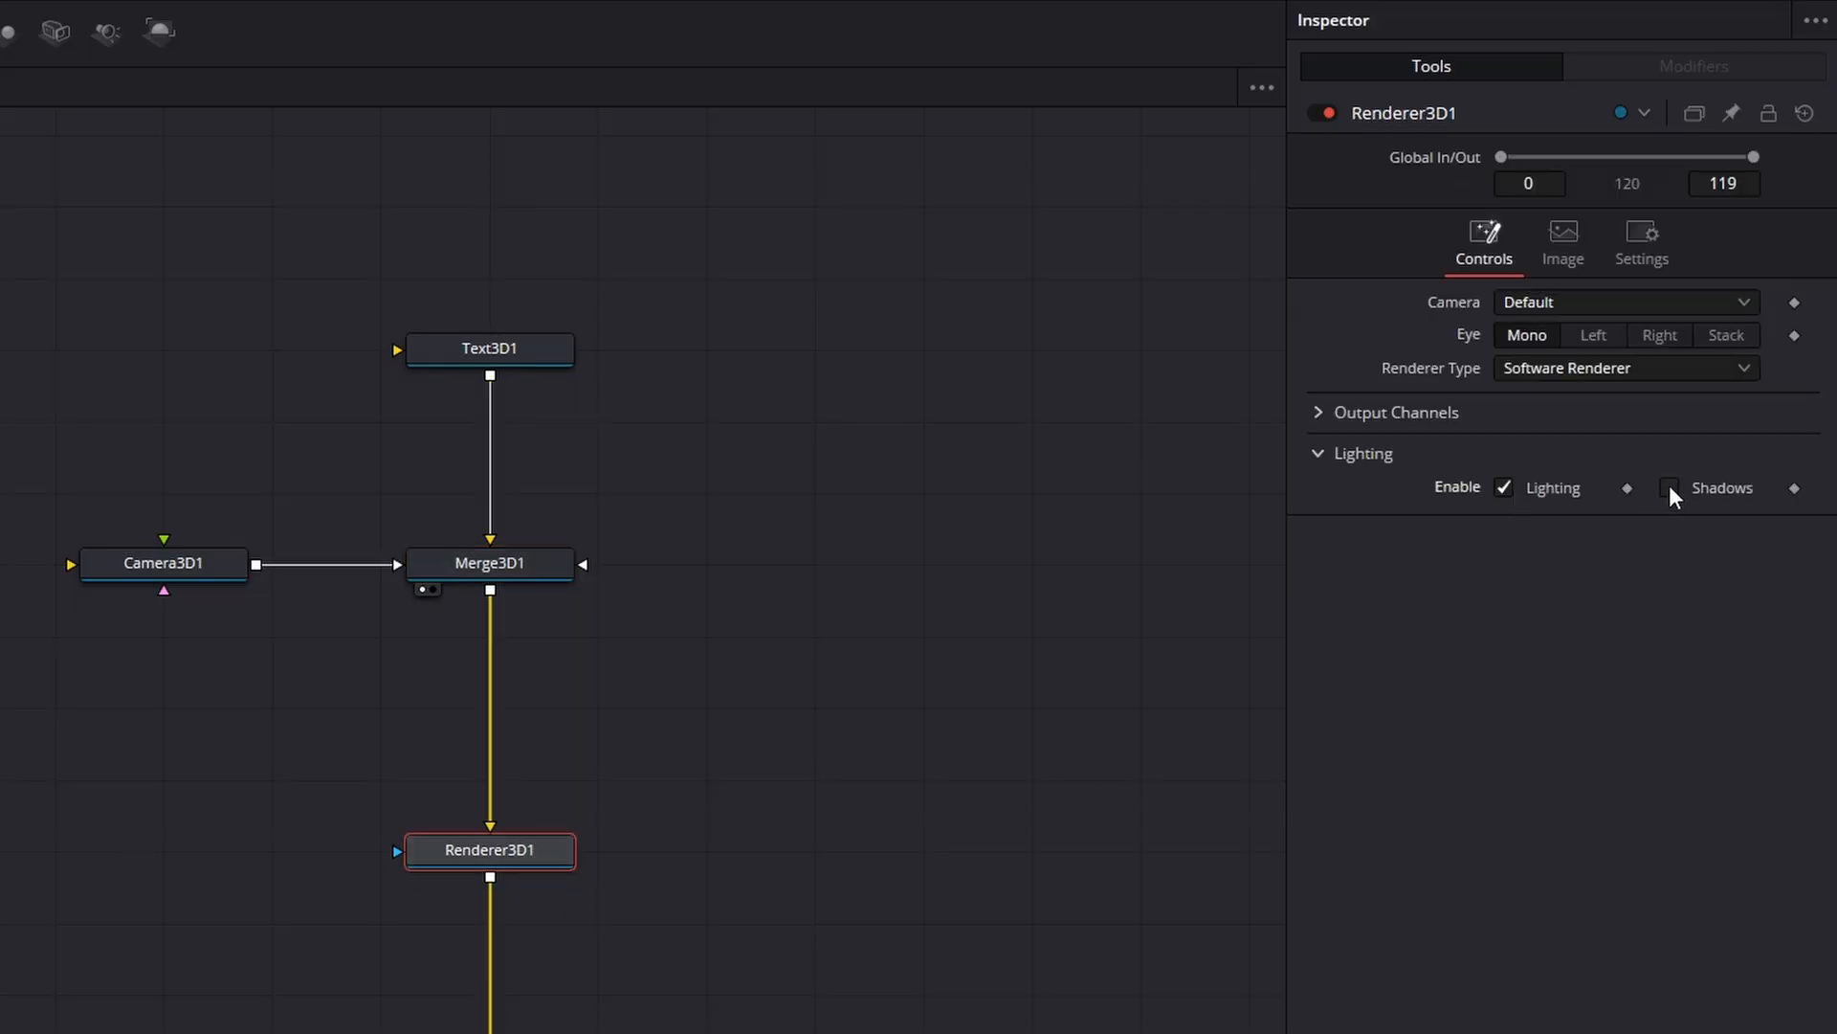
{"action": "left_click", "coordinate": [1667, 487]}
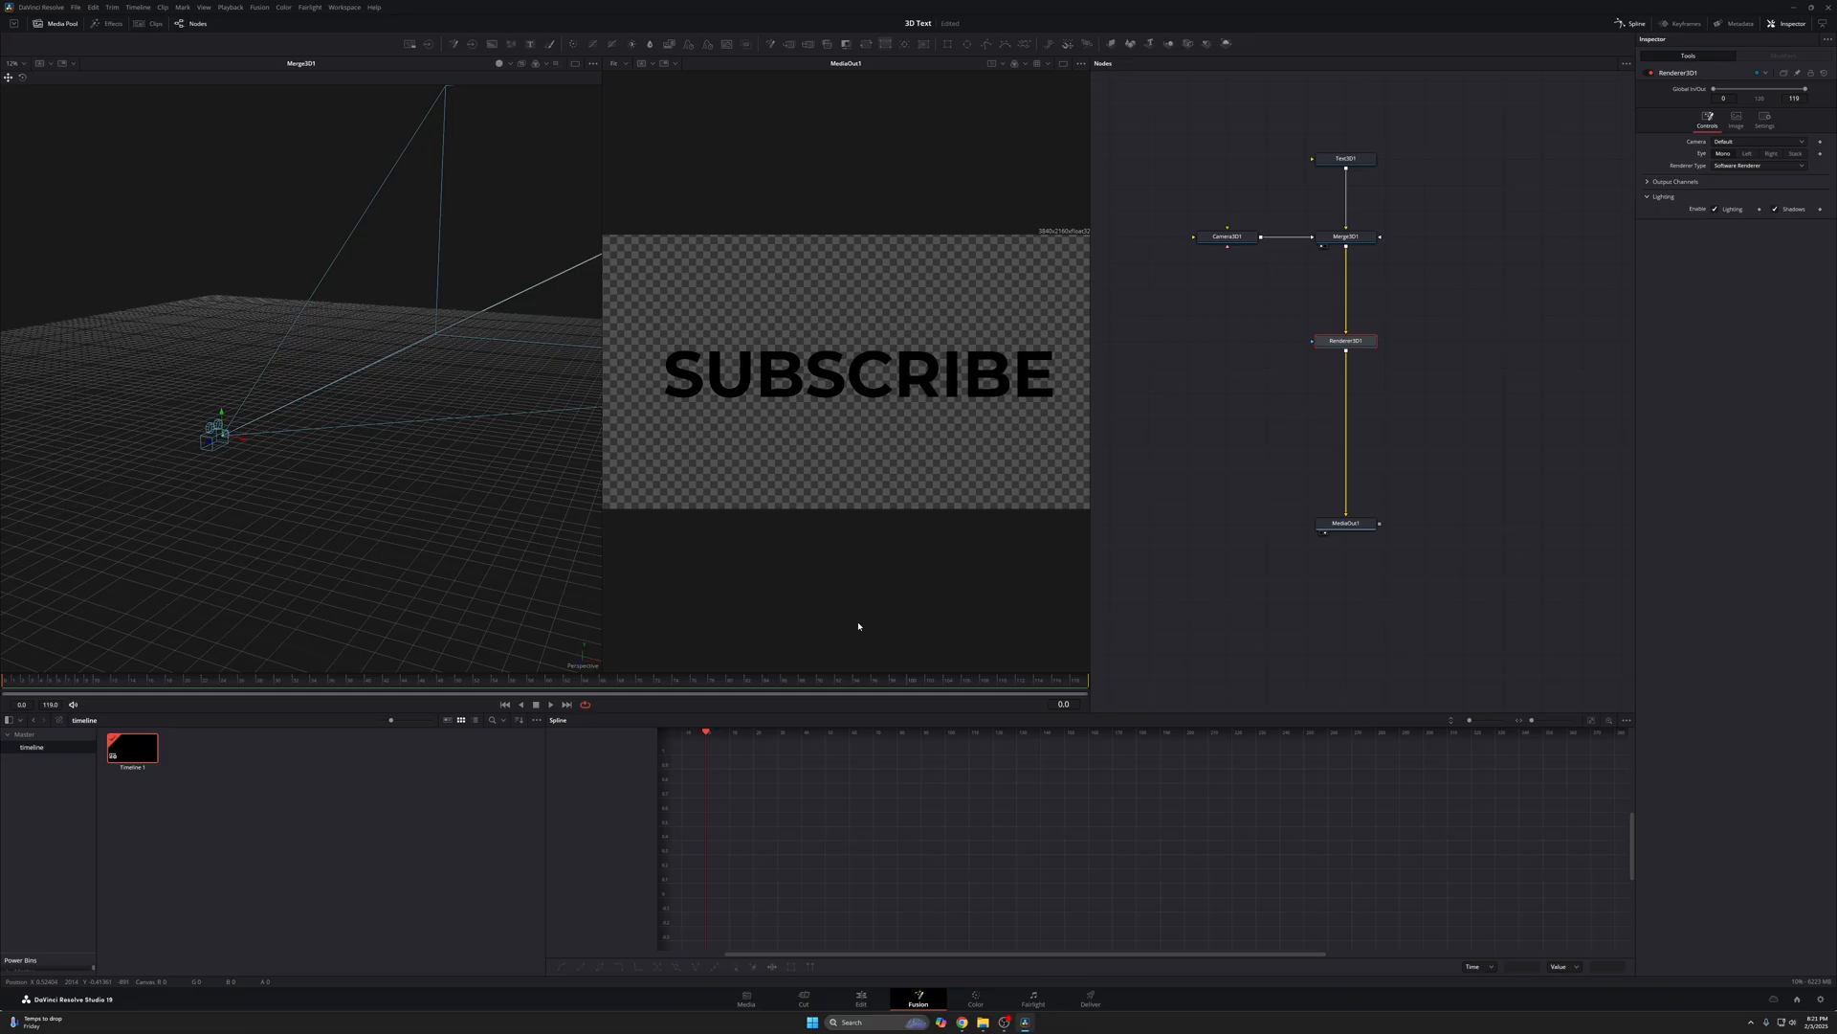
{"action": "mouse_move", "coordinate": [1035, 149]}
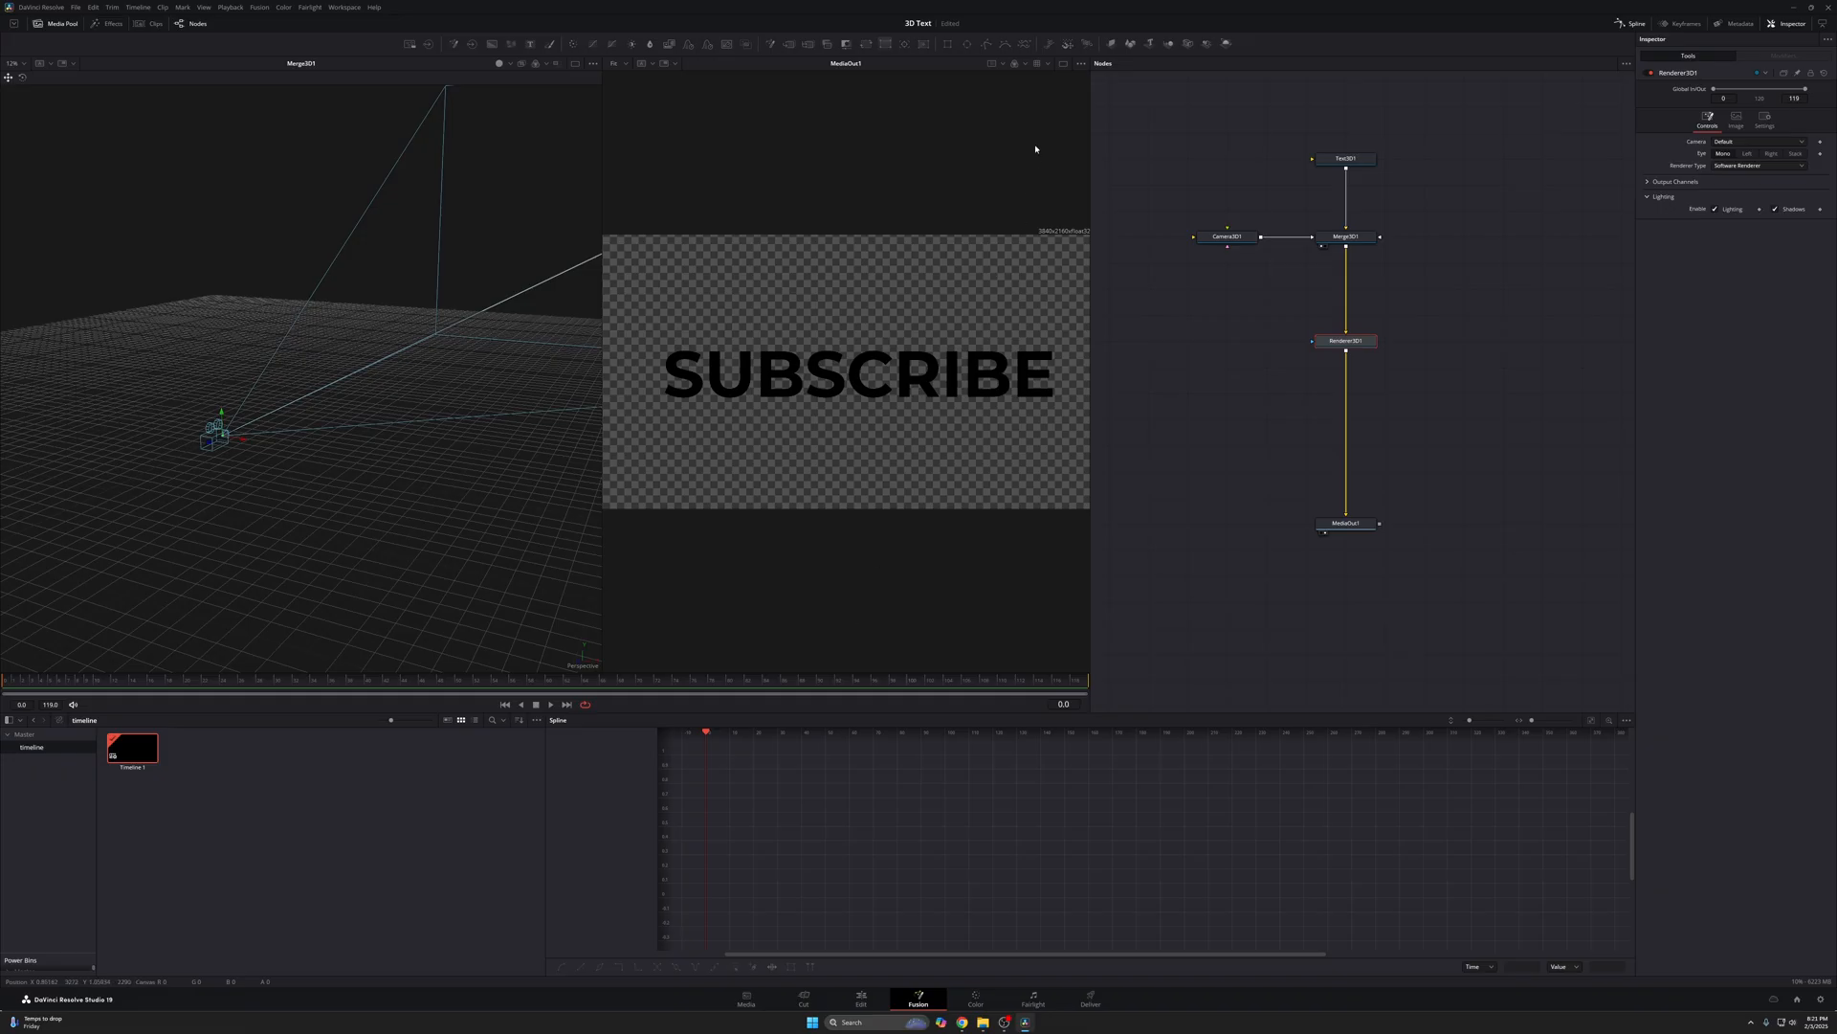
{"action": "mouse_move", "coordinate": [1022, 127]}
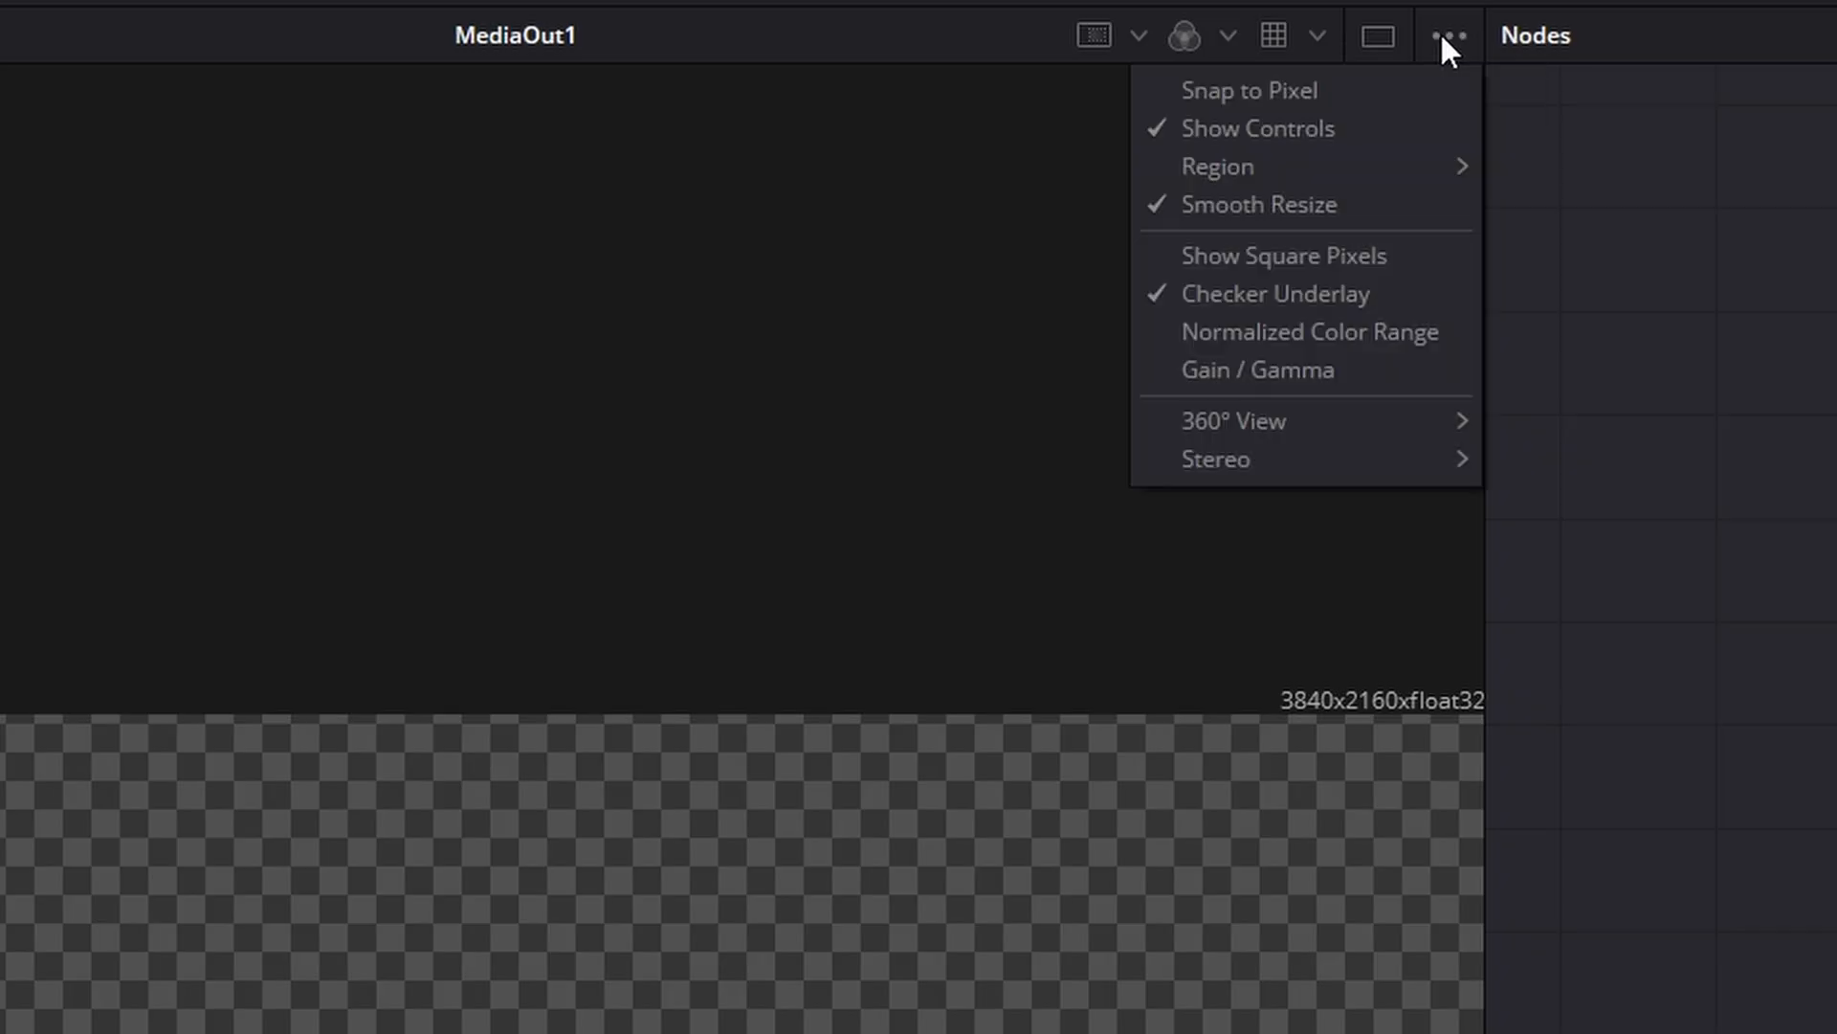
{"action": "mouse_move", "coordinate": [1413, 105]}
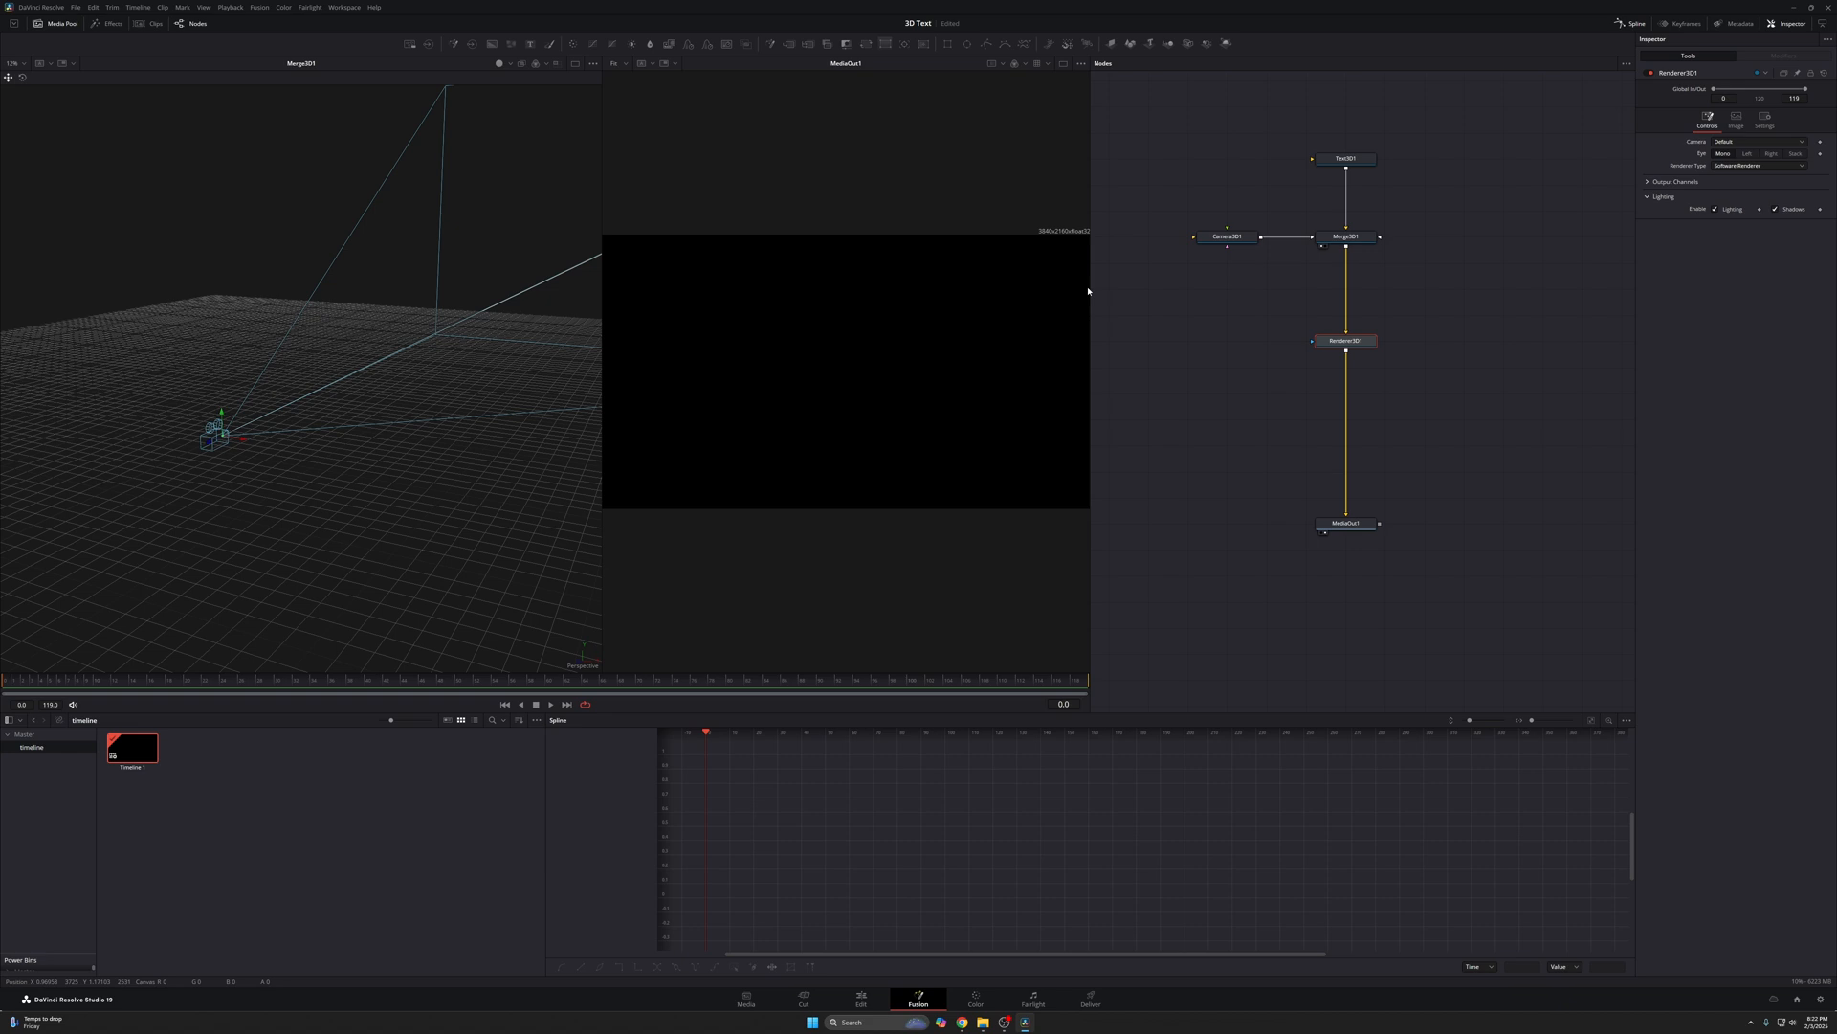
{"action": "mouse_move", "coordinate": [1037, 74]}
{"action": "type", "text": "SUBSCRIBE"}
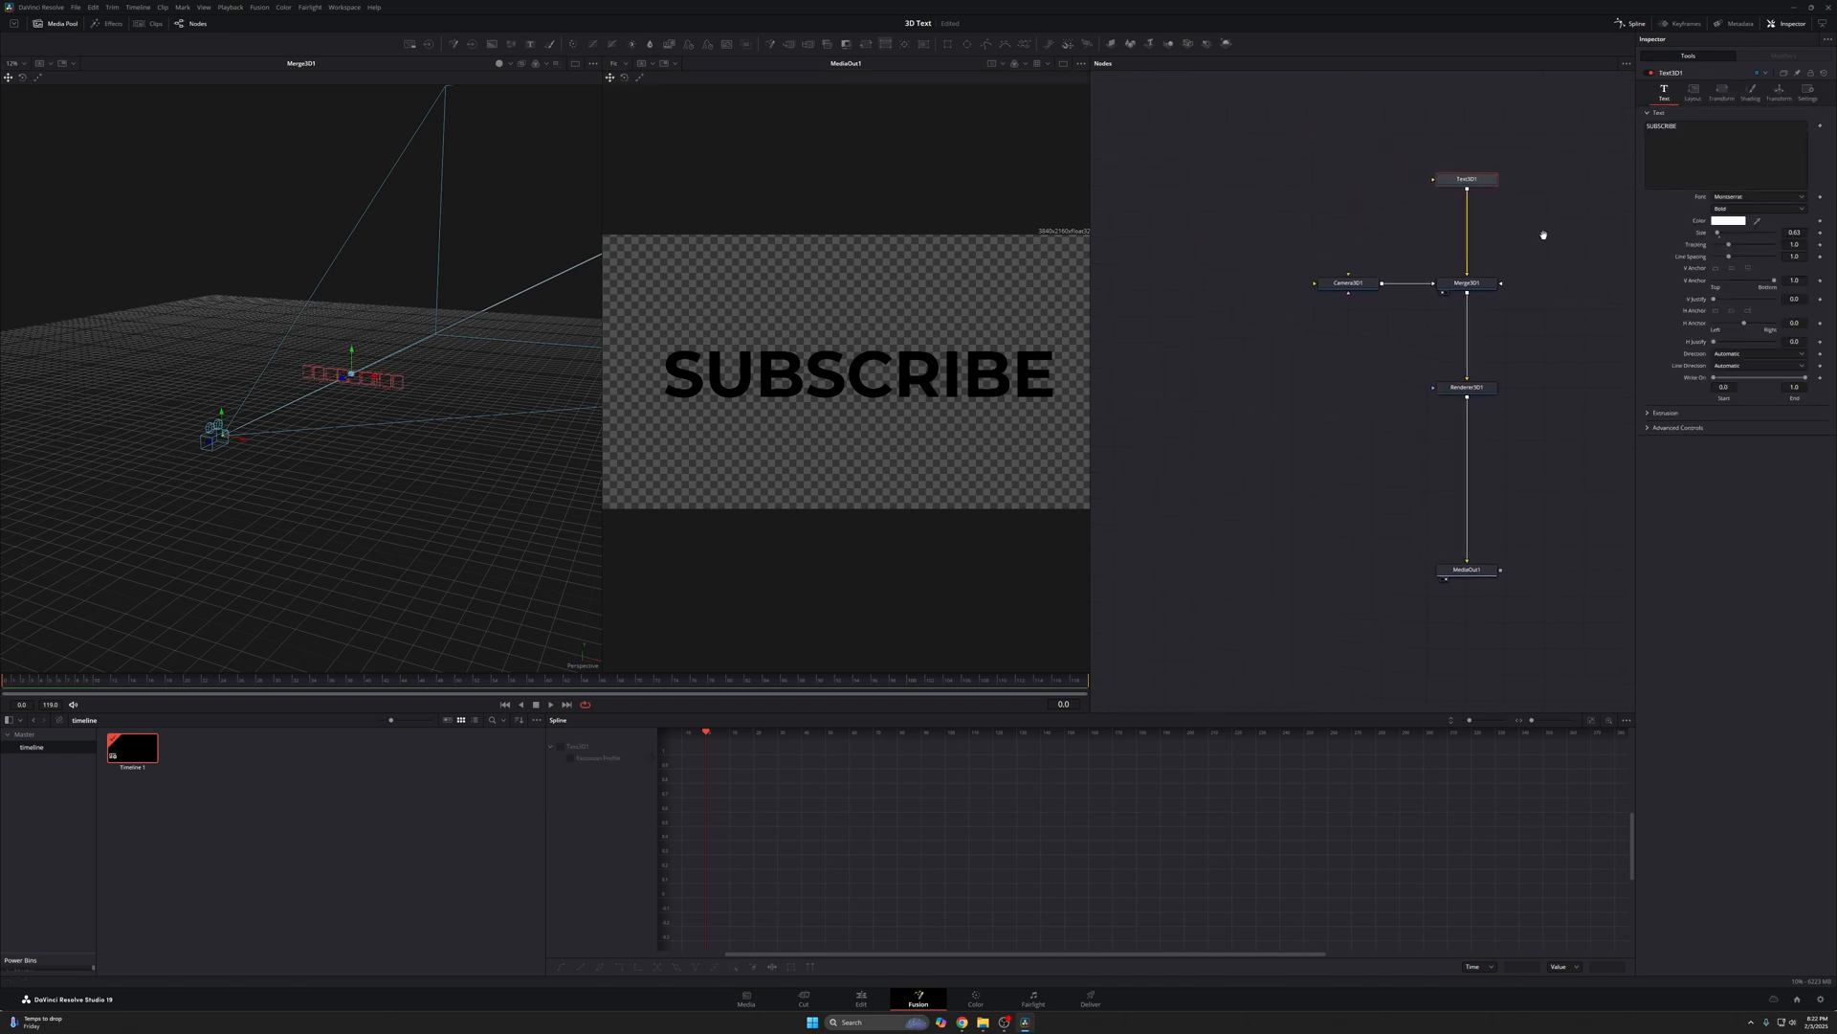
{"action": "mouse_move", "coordinate": [1466, 215]}
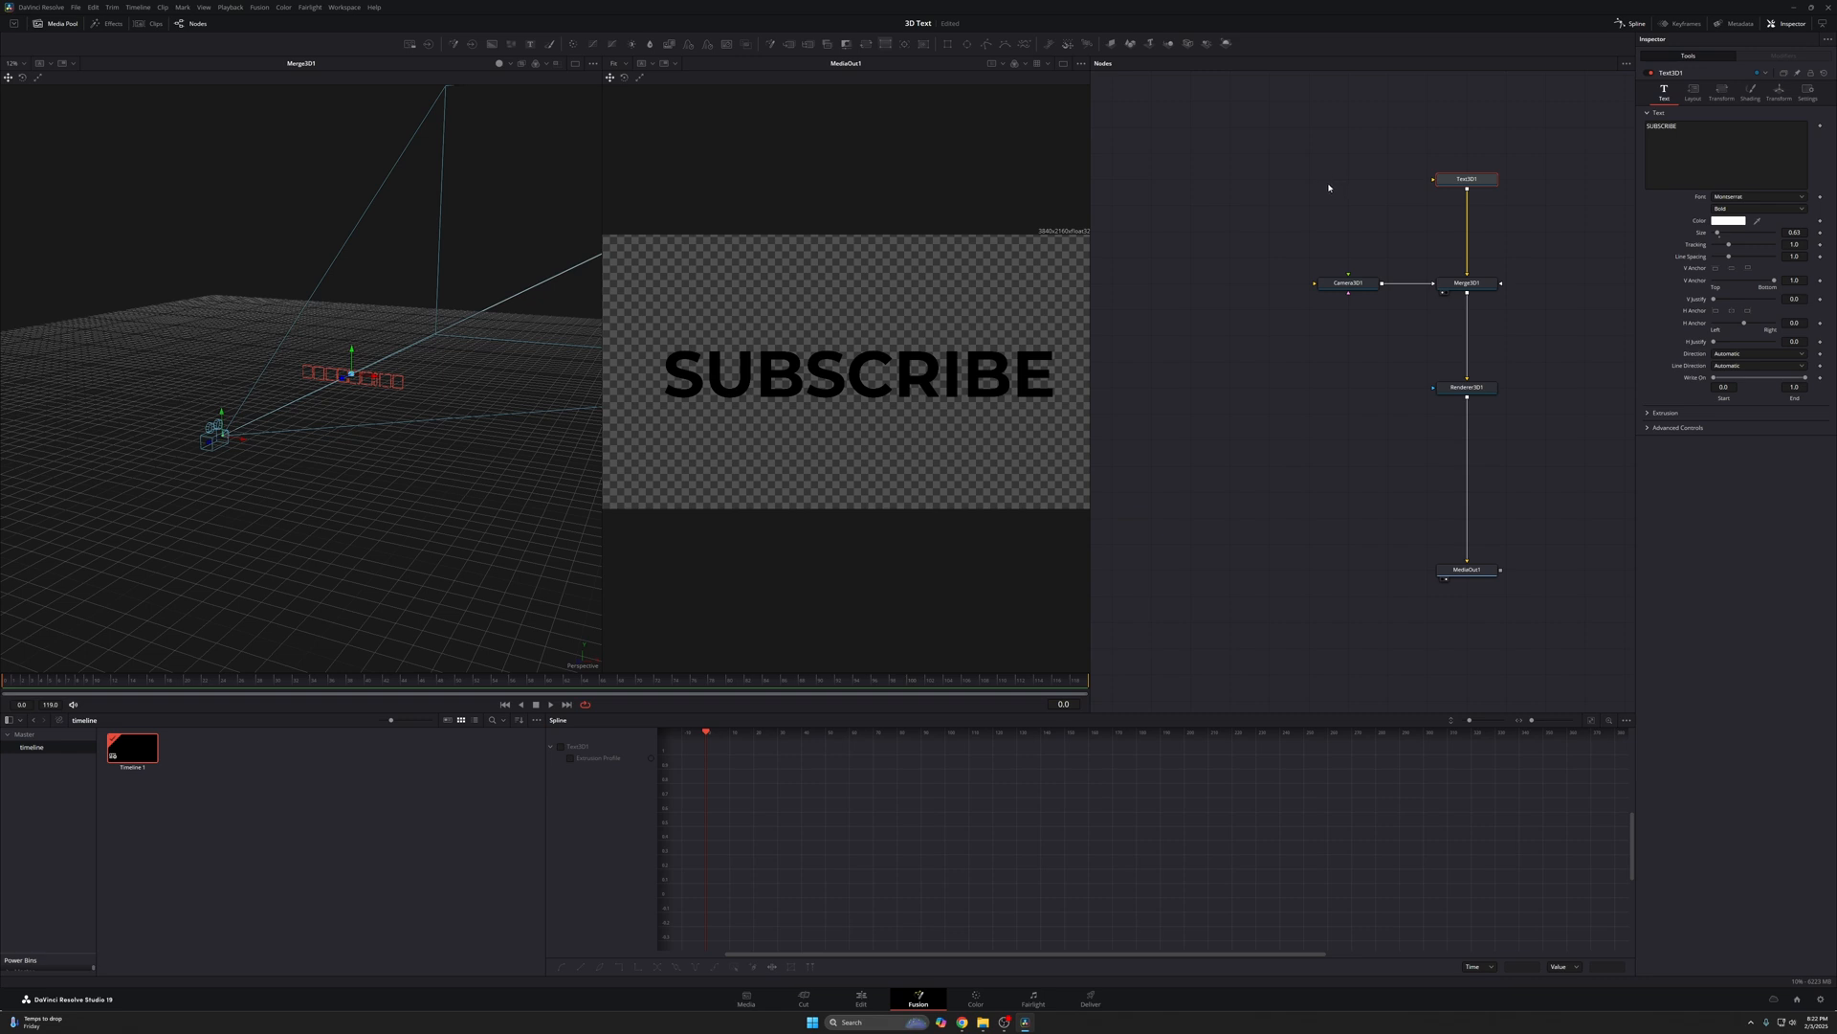
{"action": "mouse_move", "coordinate": [1245, 63]}
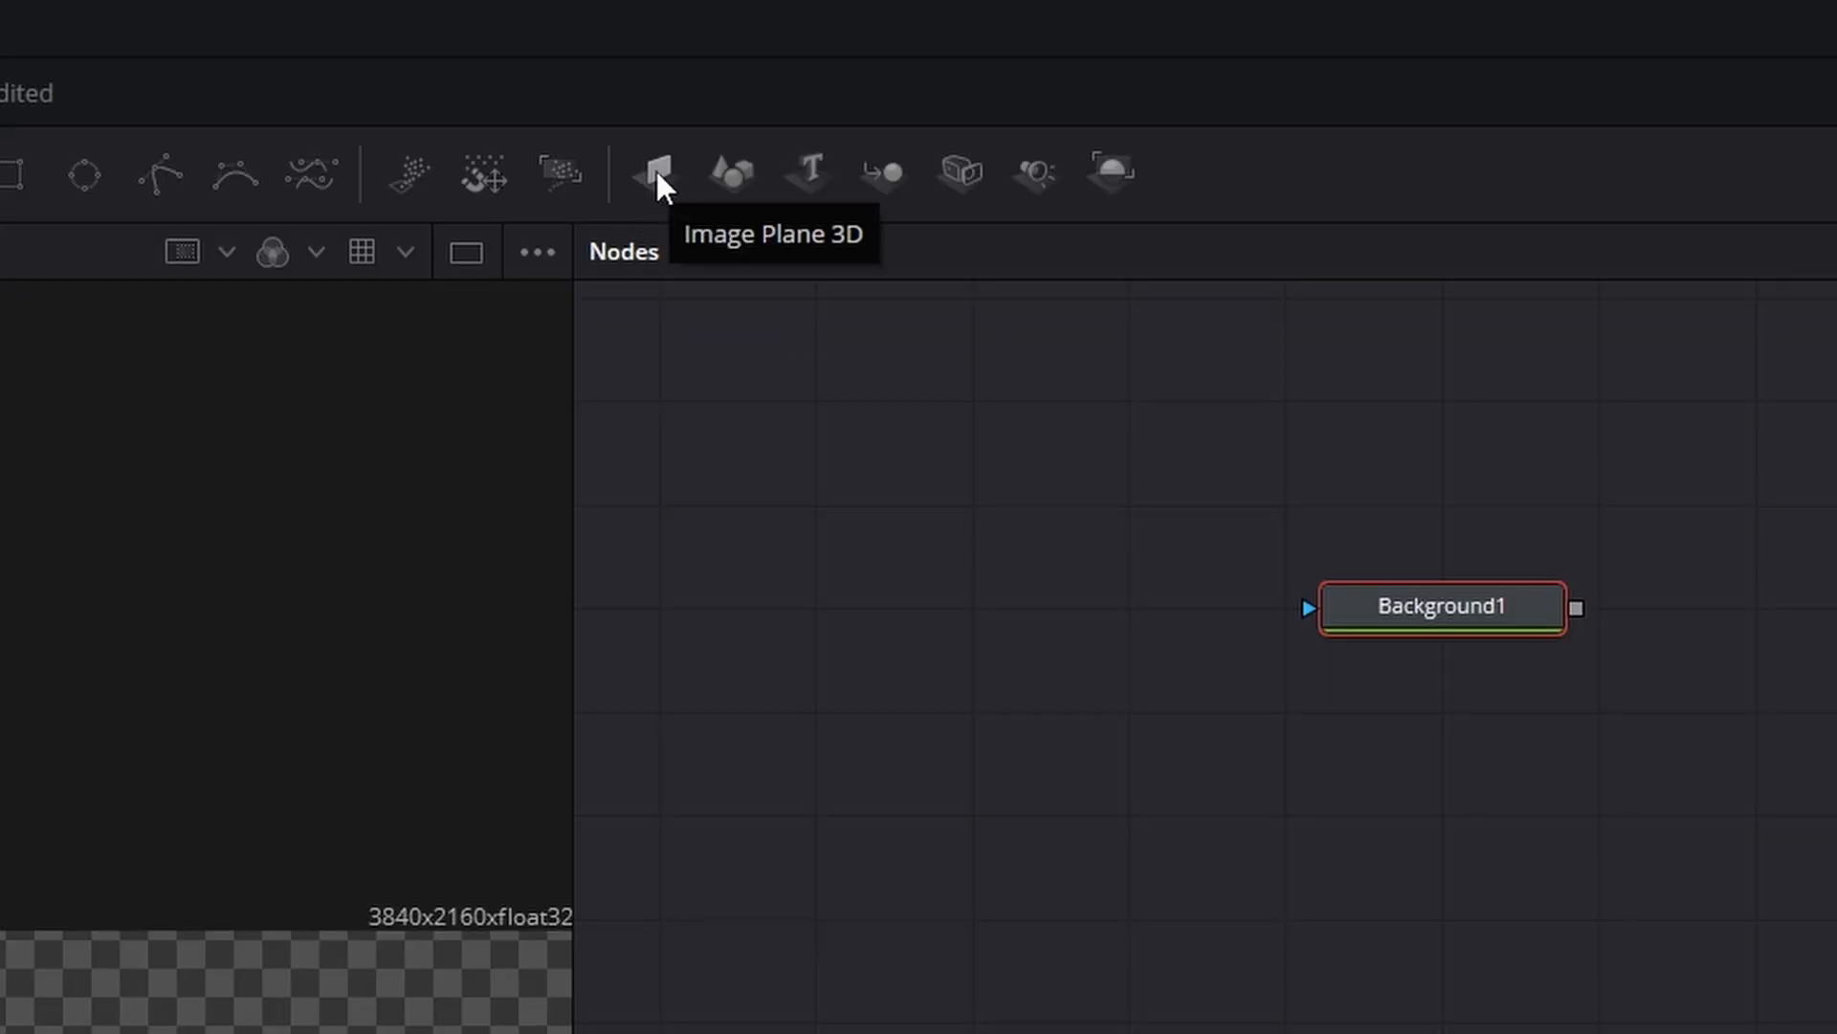
- Add ImagePlane3D1 between Background1 and Merge3D1, and raise its Transform scale
{"action": "left_click", "coordinate": [654, 172]}
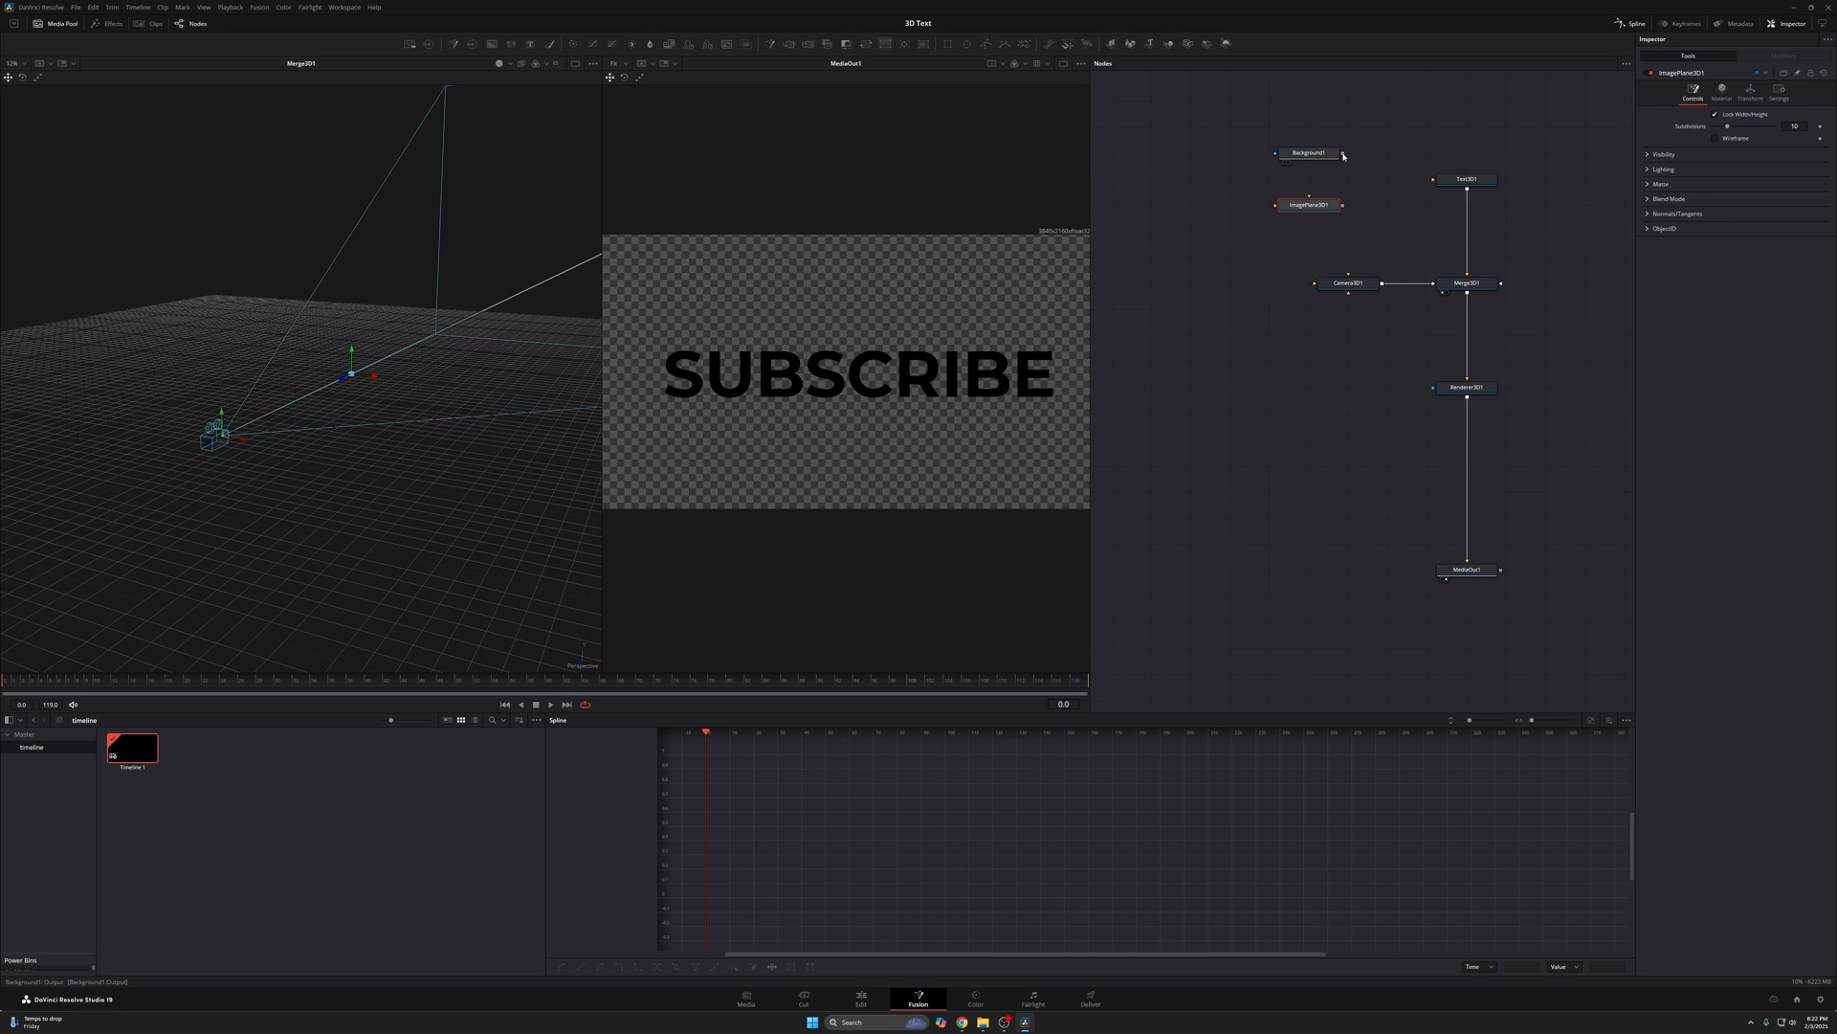
{"action": "left_click", "coordinate": [1306, 204]}
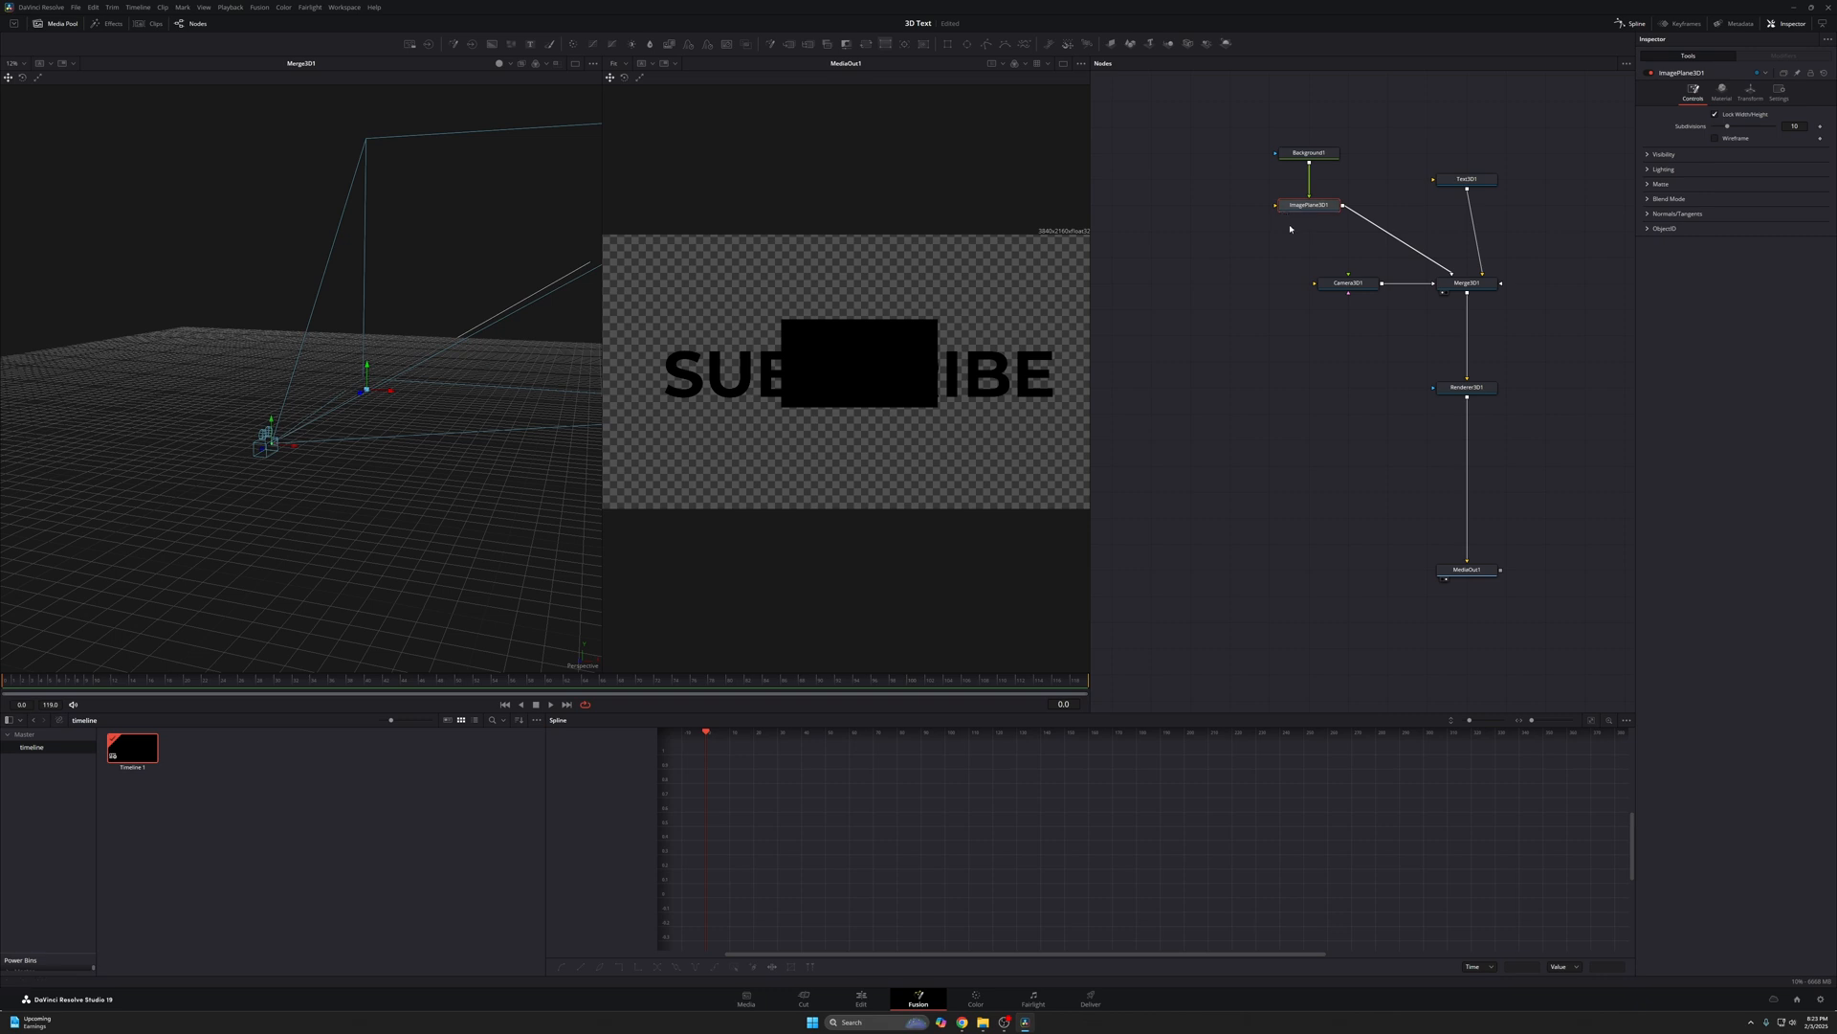
{"action": "left_click", "coordinate": [1750, 91]}
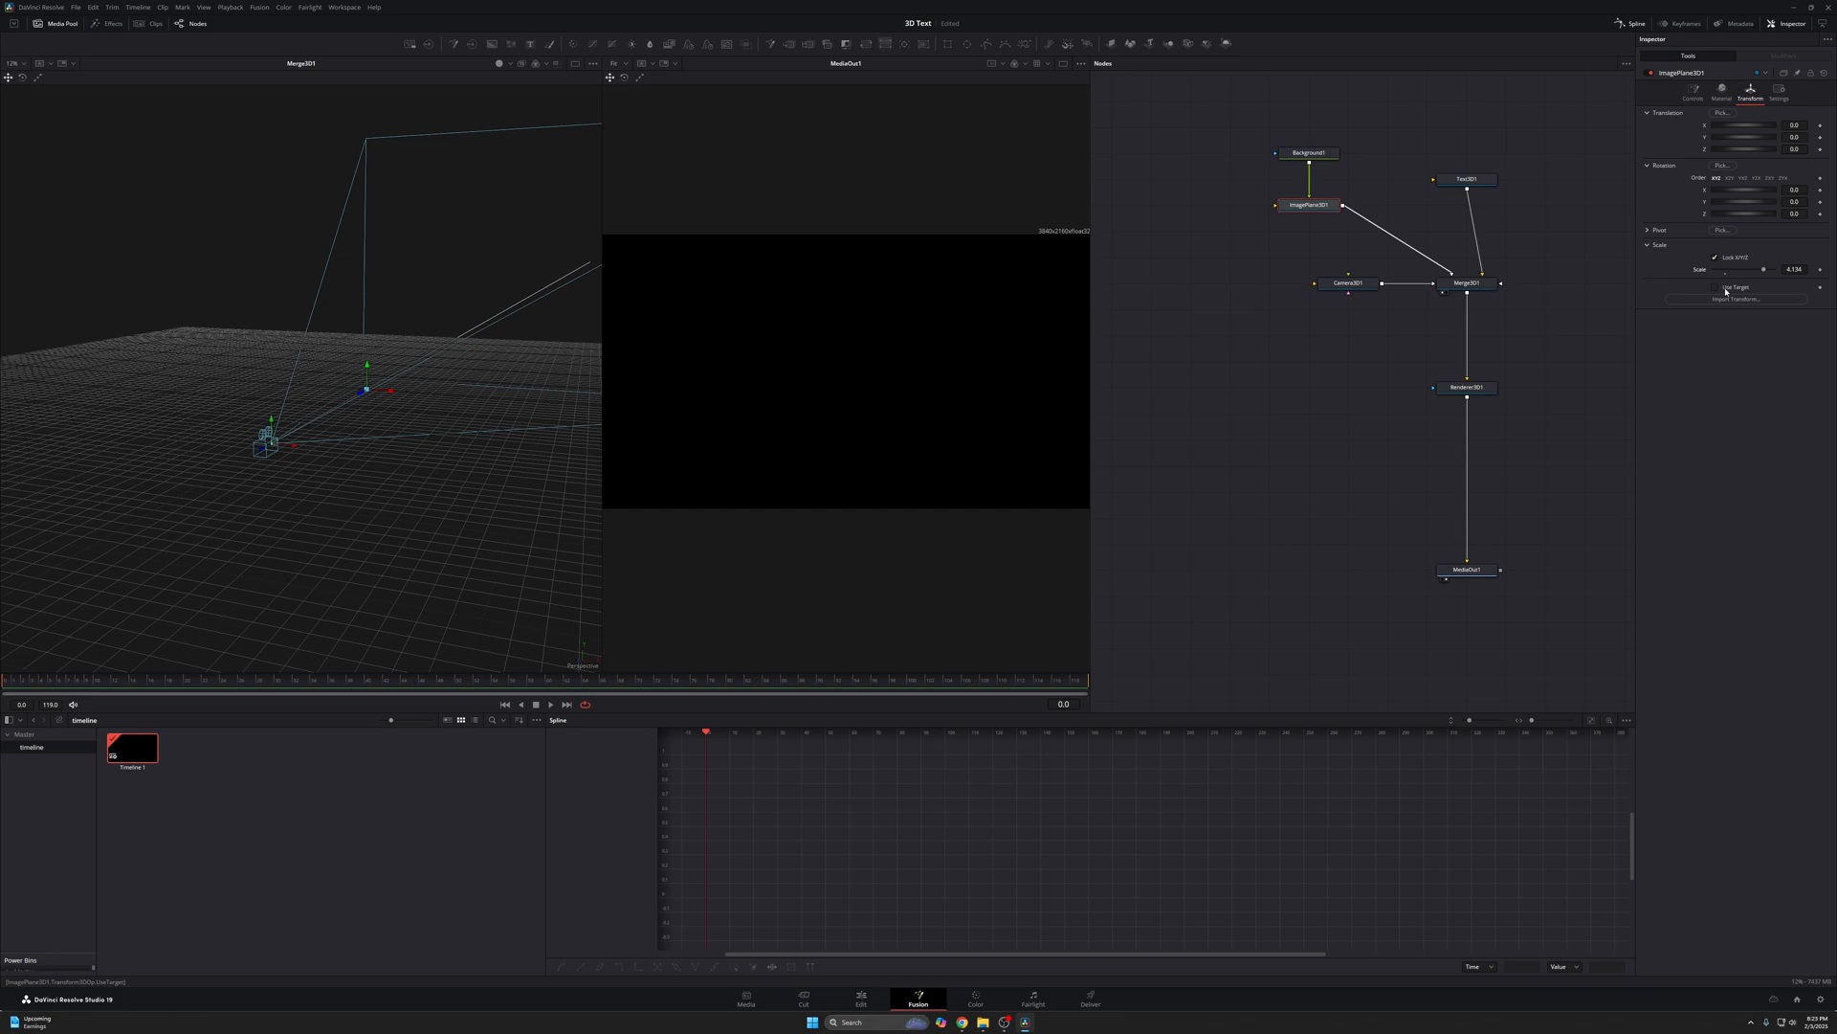
{"action": "left_click", "coordinate": [1465, 178]}
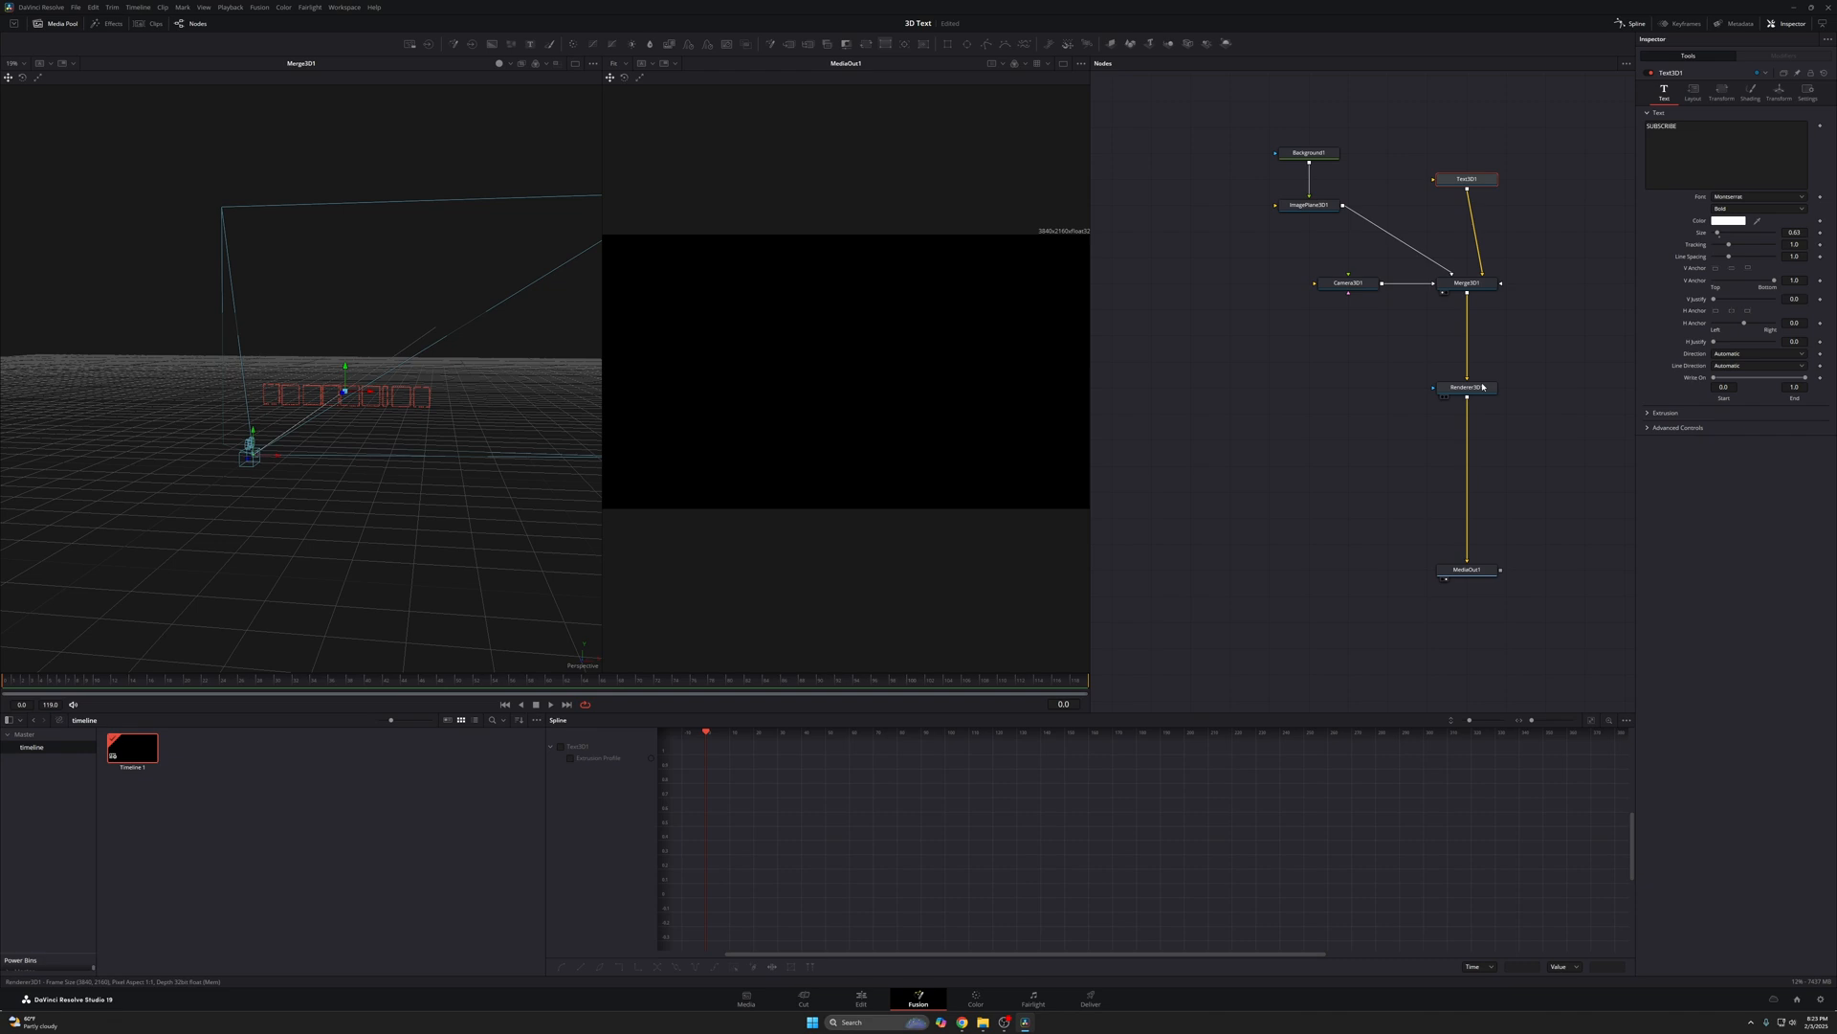
- Switch off Renderer3D1 lighting and select ImagePlane3D1 to push it behind the text
{"action": "left_click", "coordinate": [1466, 387]}
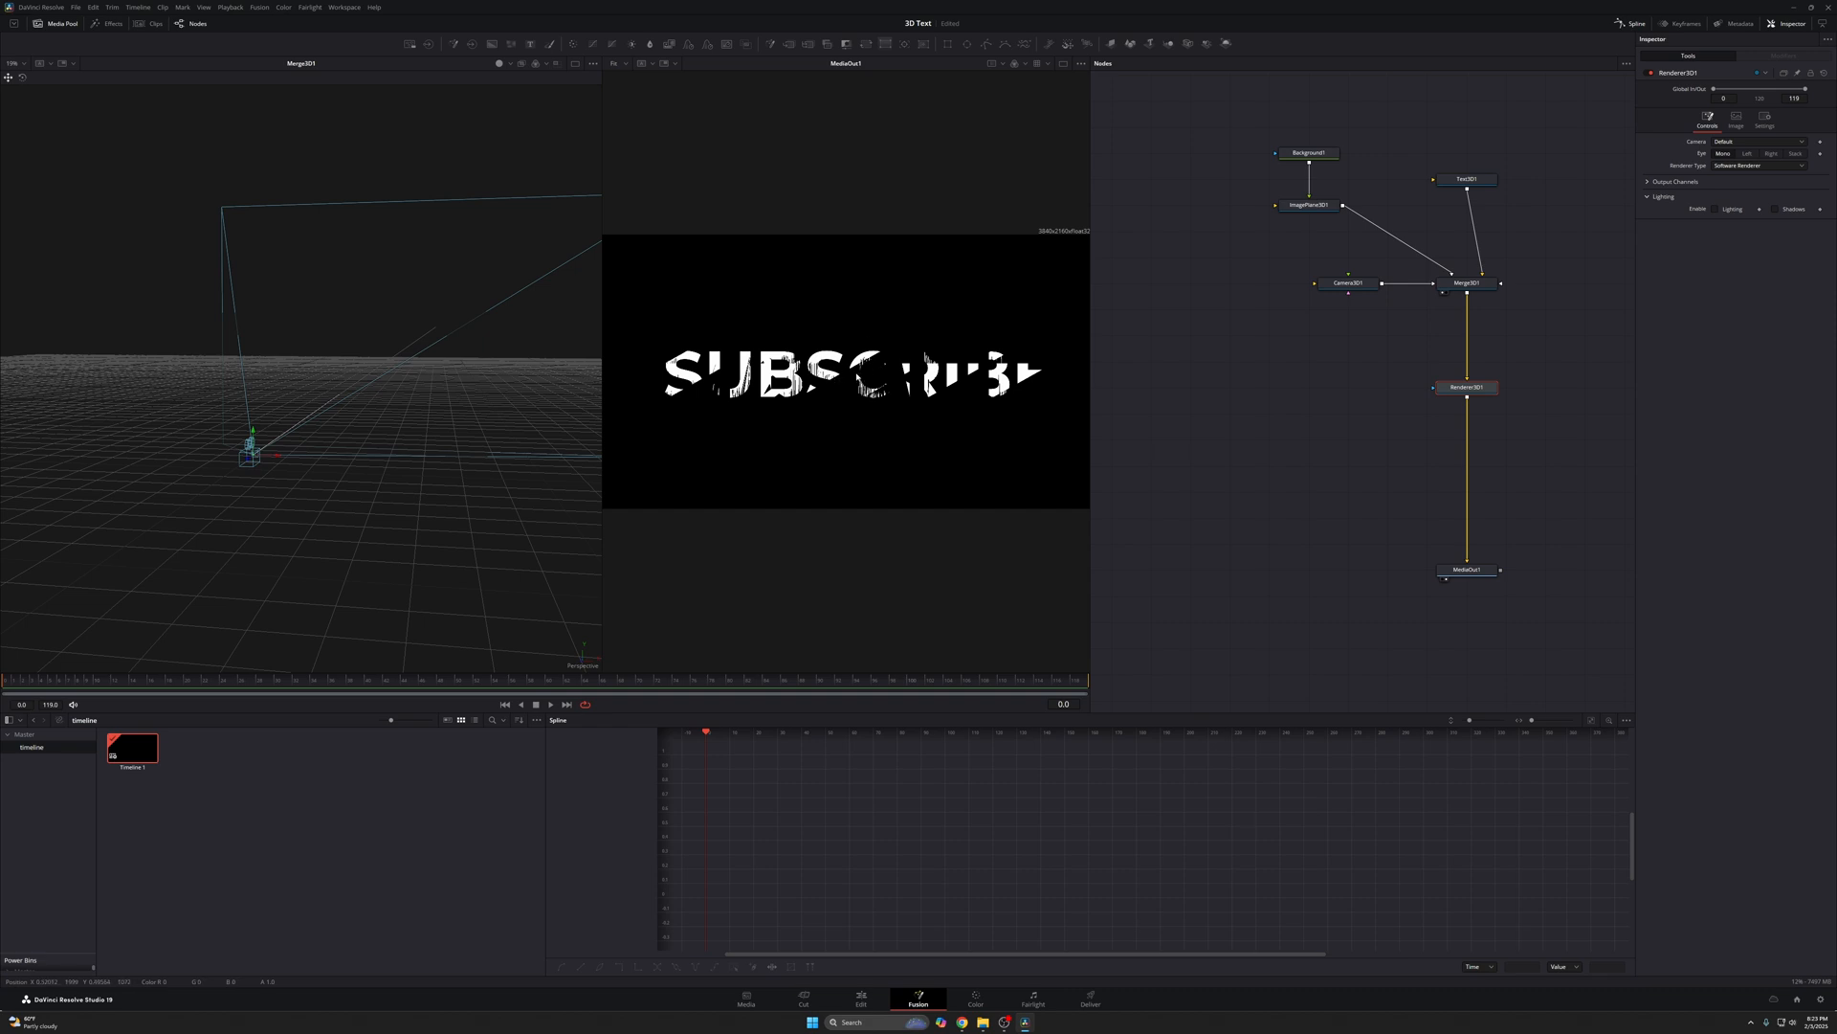
{"action": "left_click", "coordinate": [1465, 178]}
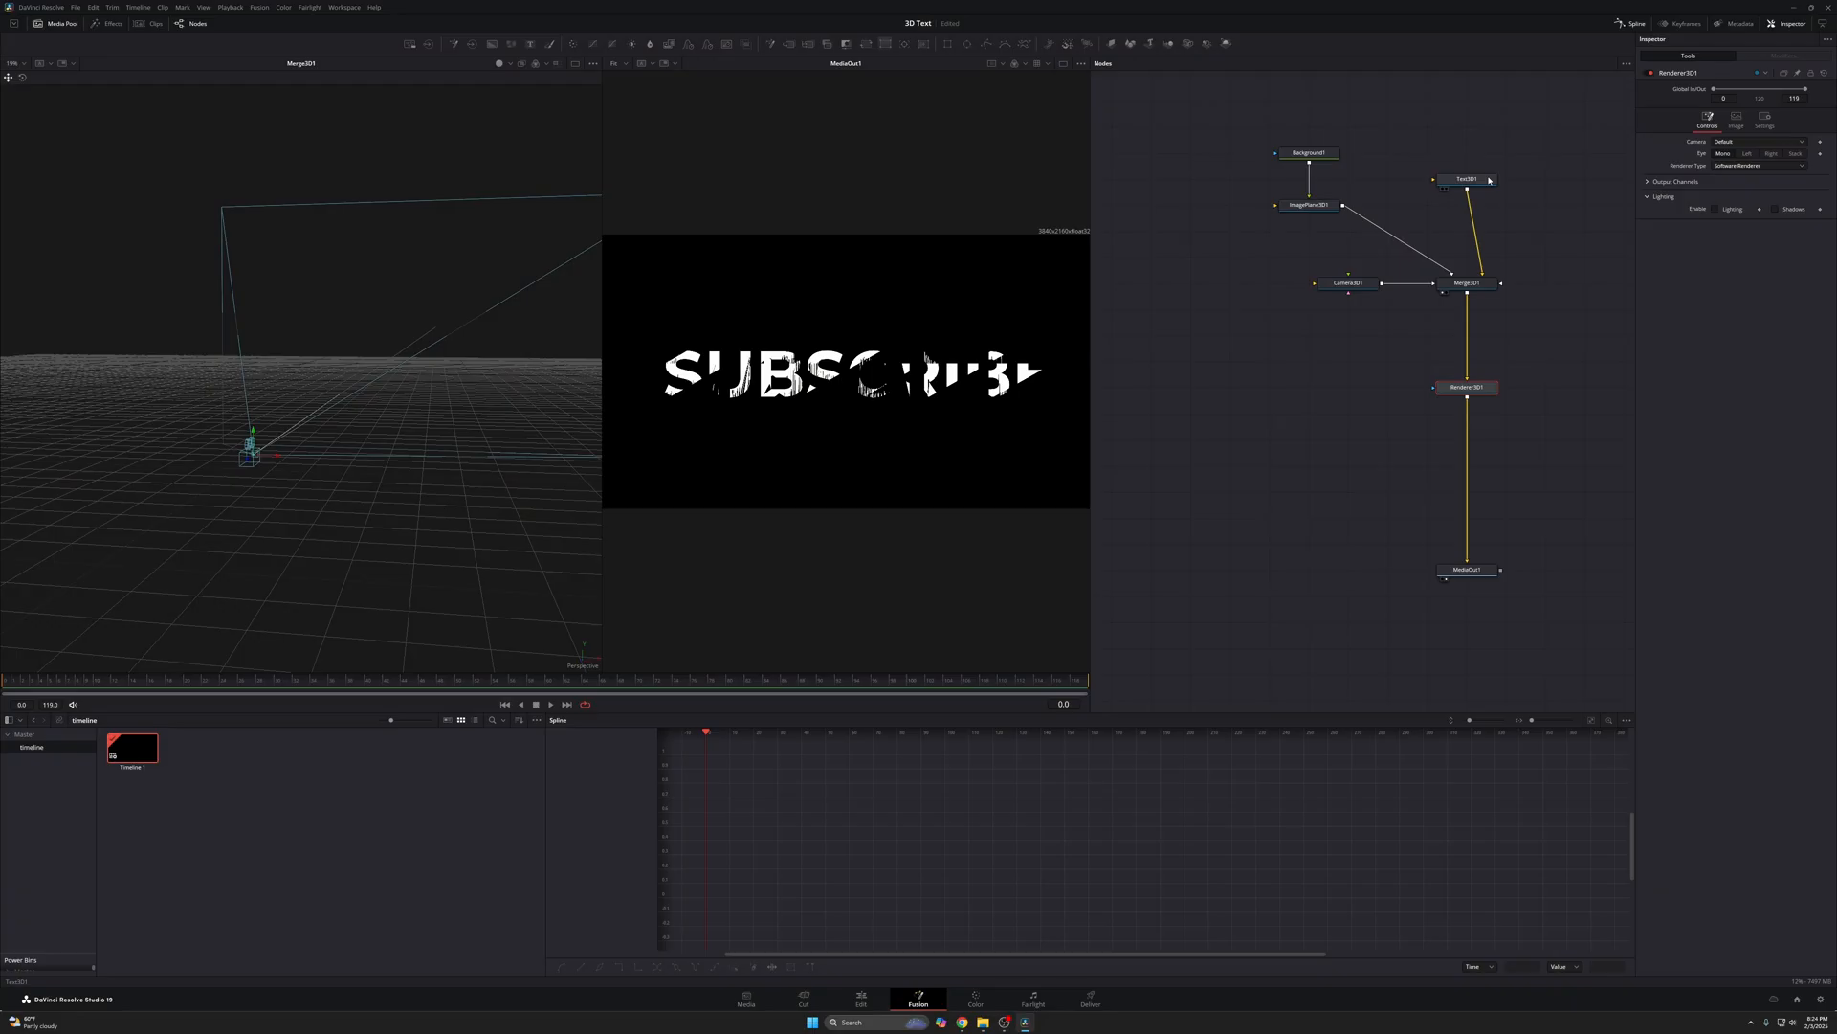
{"action": "mouse_move", "coordinate": [1465, 178]}
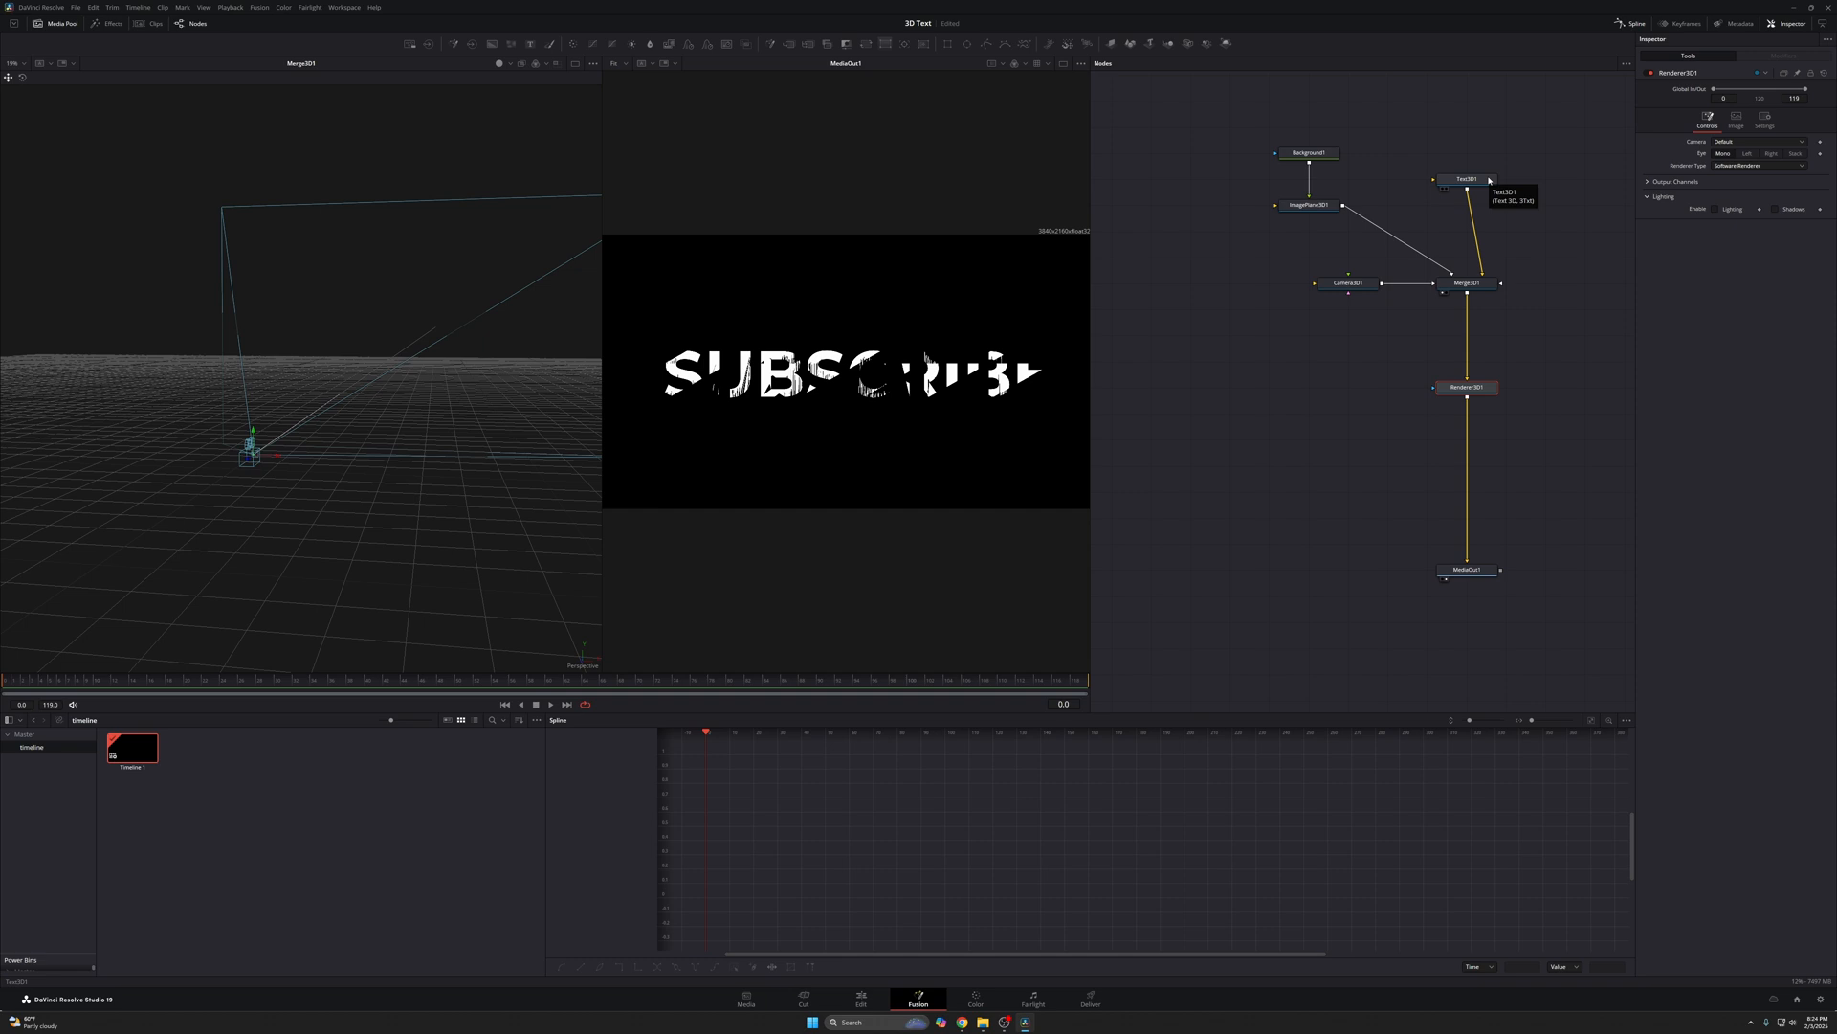
{"action": "left_click", "coordinate": [1466, 178]}
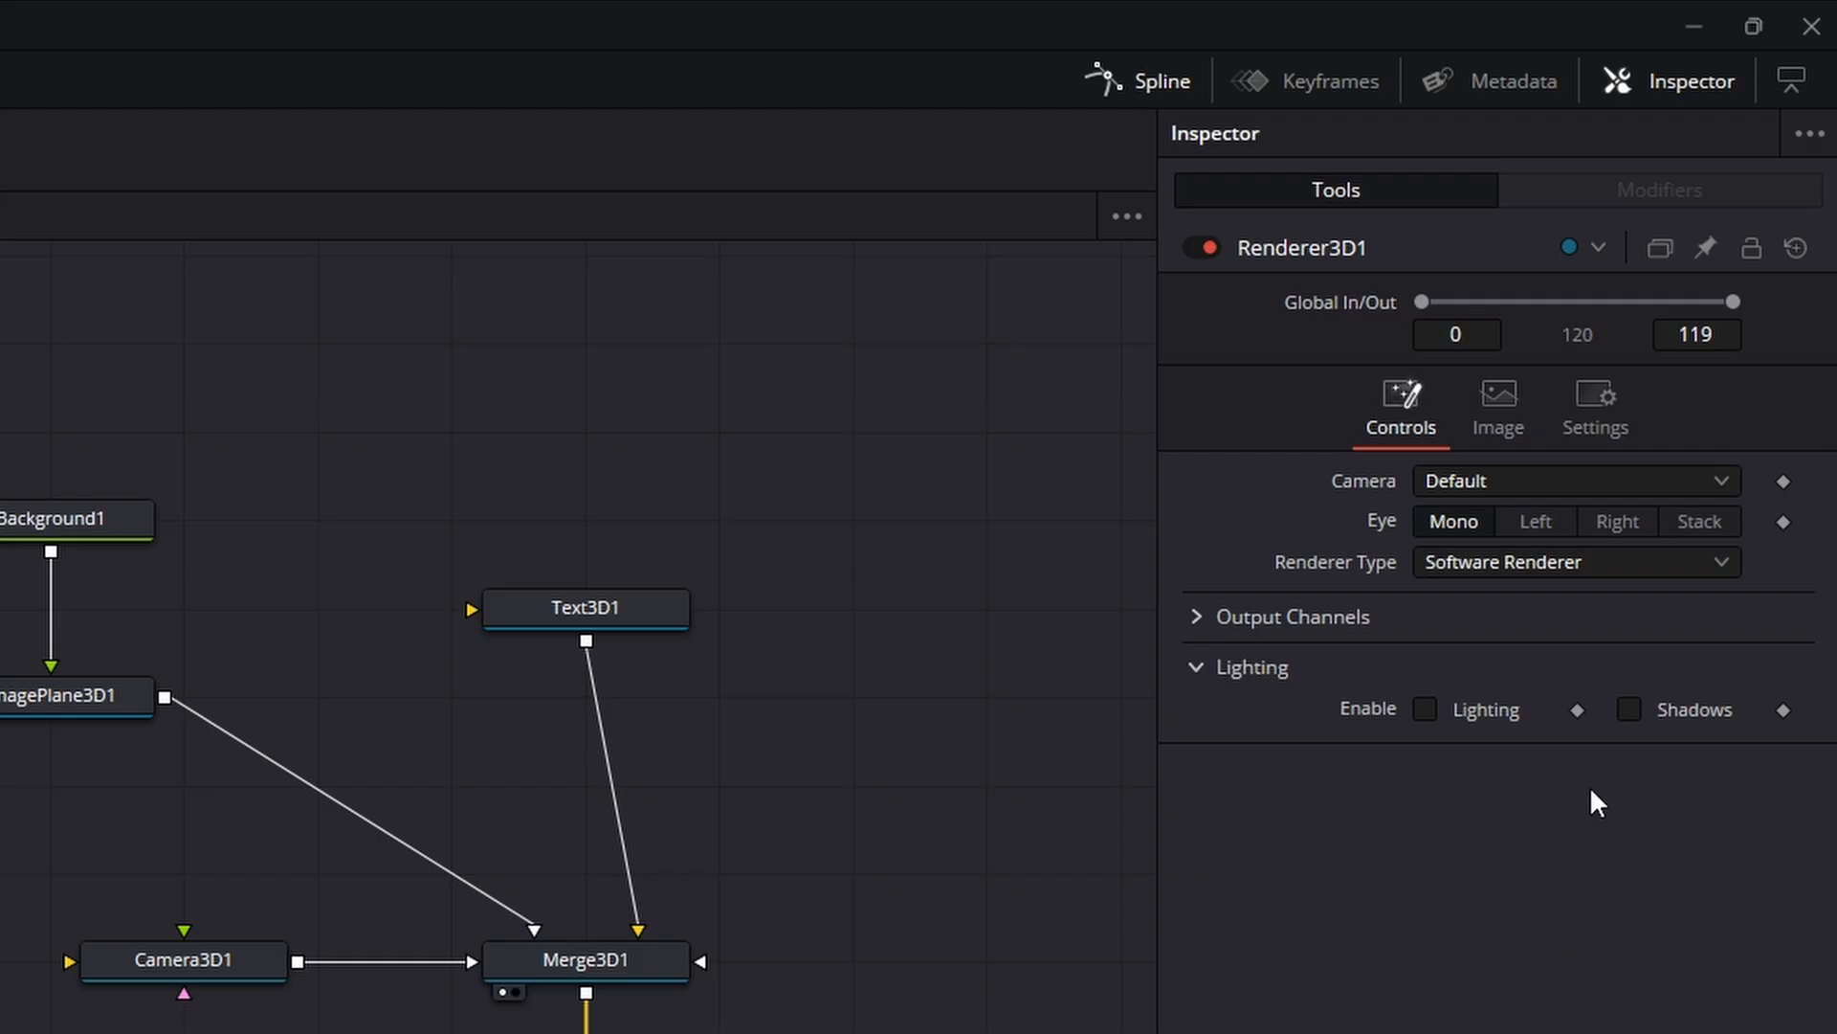
{"action": "left_click", "coordinate": [1425, 709]}
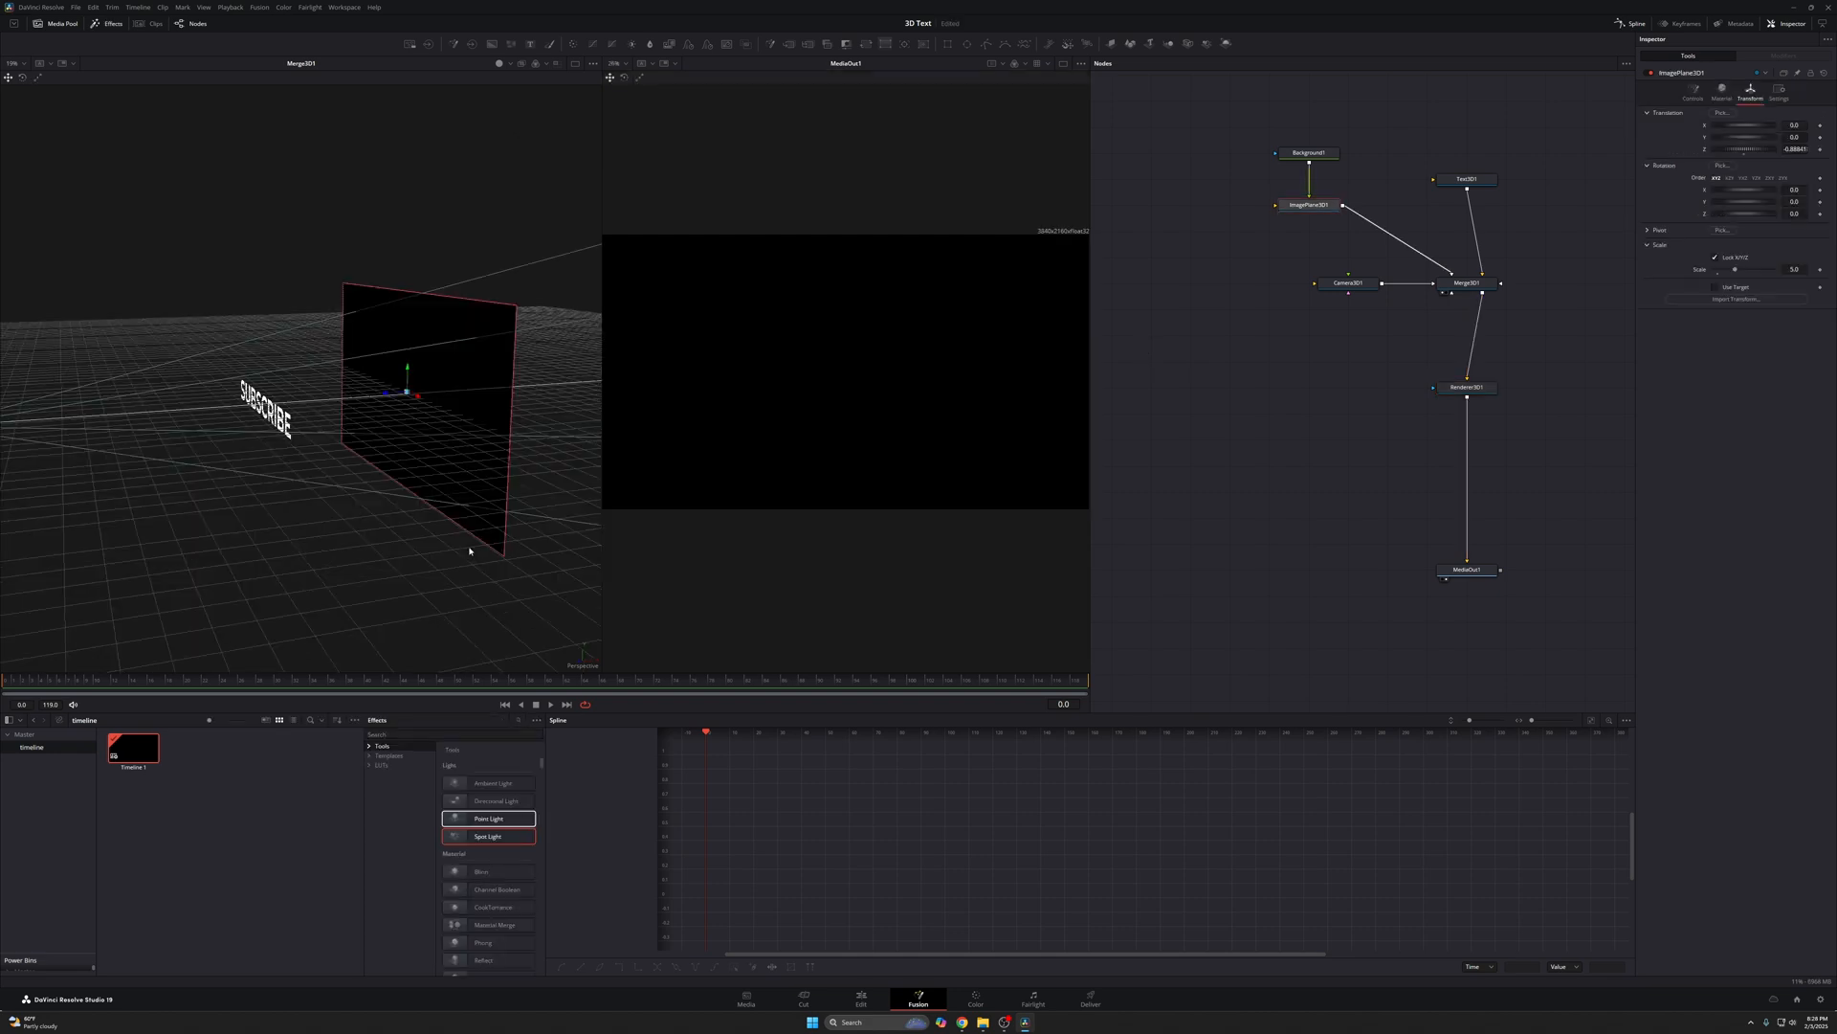
{"action": "mouse_move", "coordinate": [886, 374]}
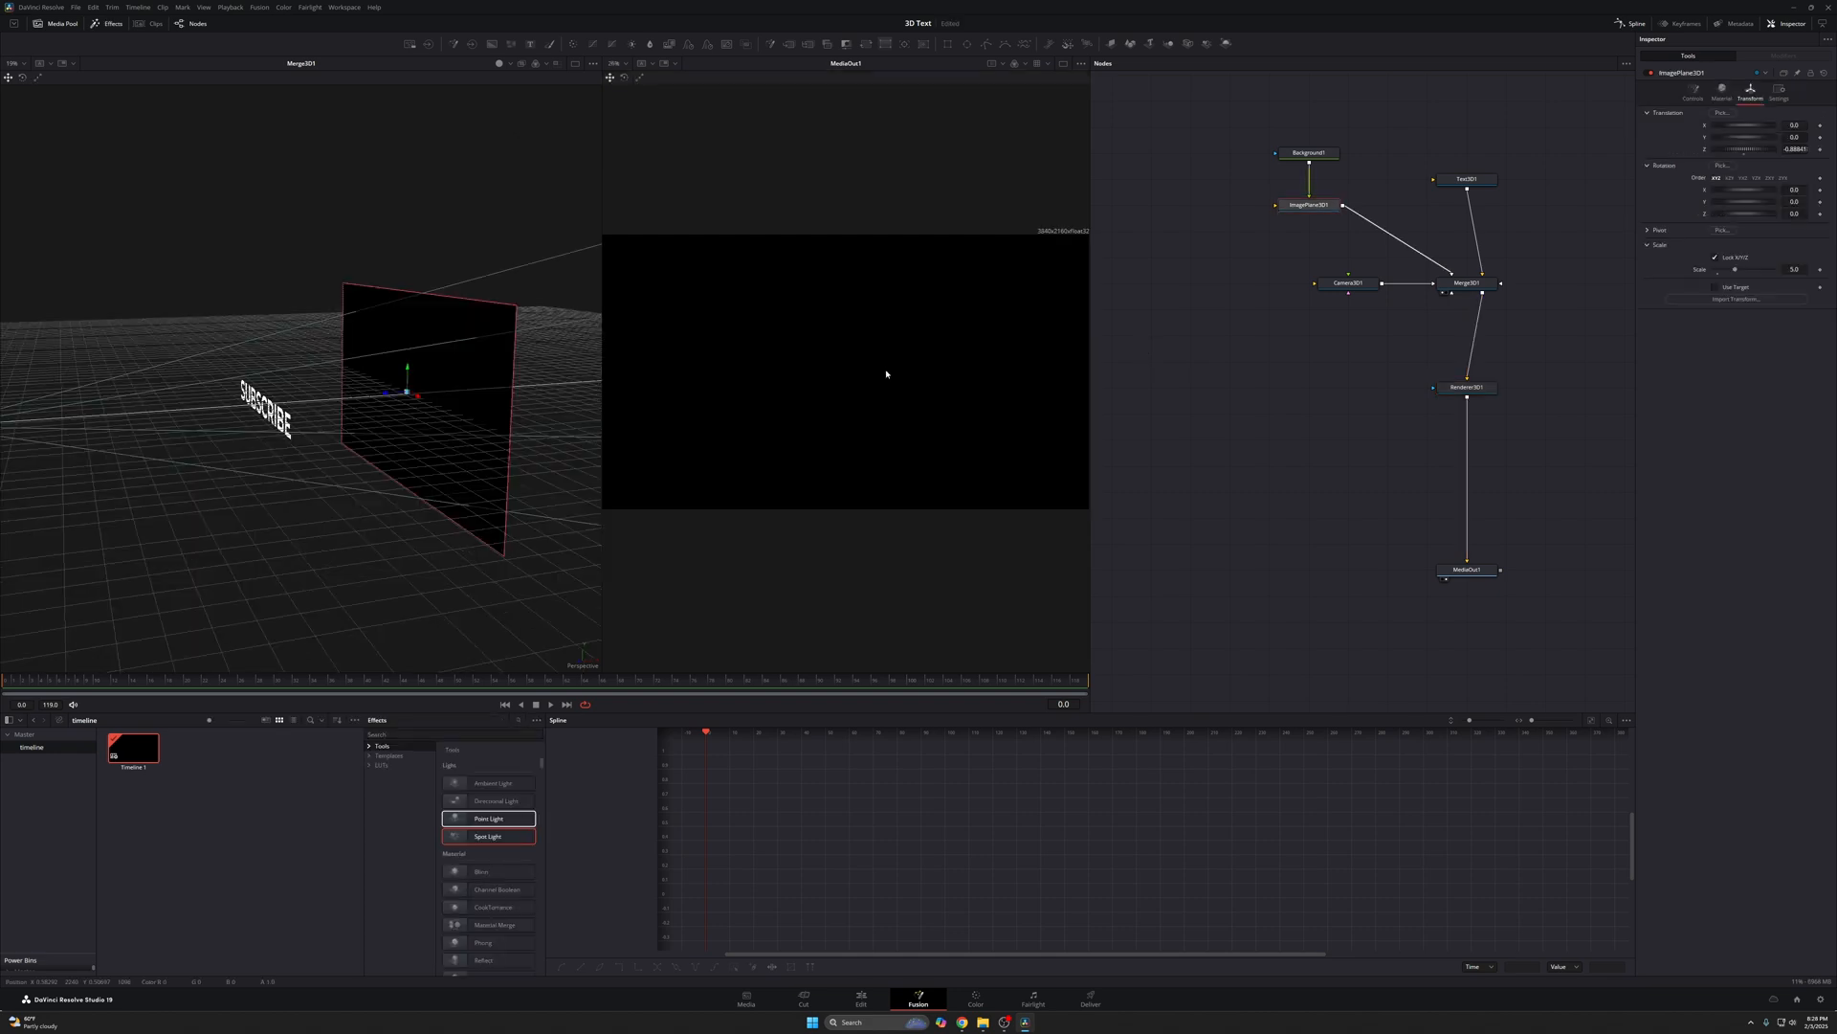
- Drag ImagePlane3D1's Scale slider so the plane towers behind SUBSCRIBE
{"action": "left_click", "coordinate": [1308, 205]}
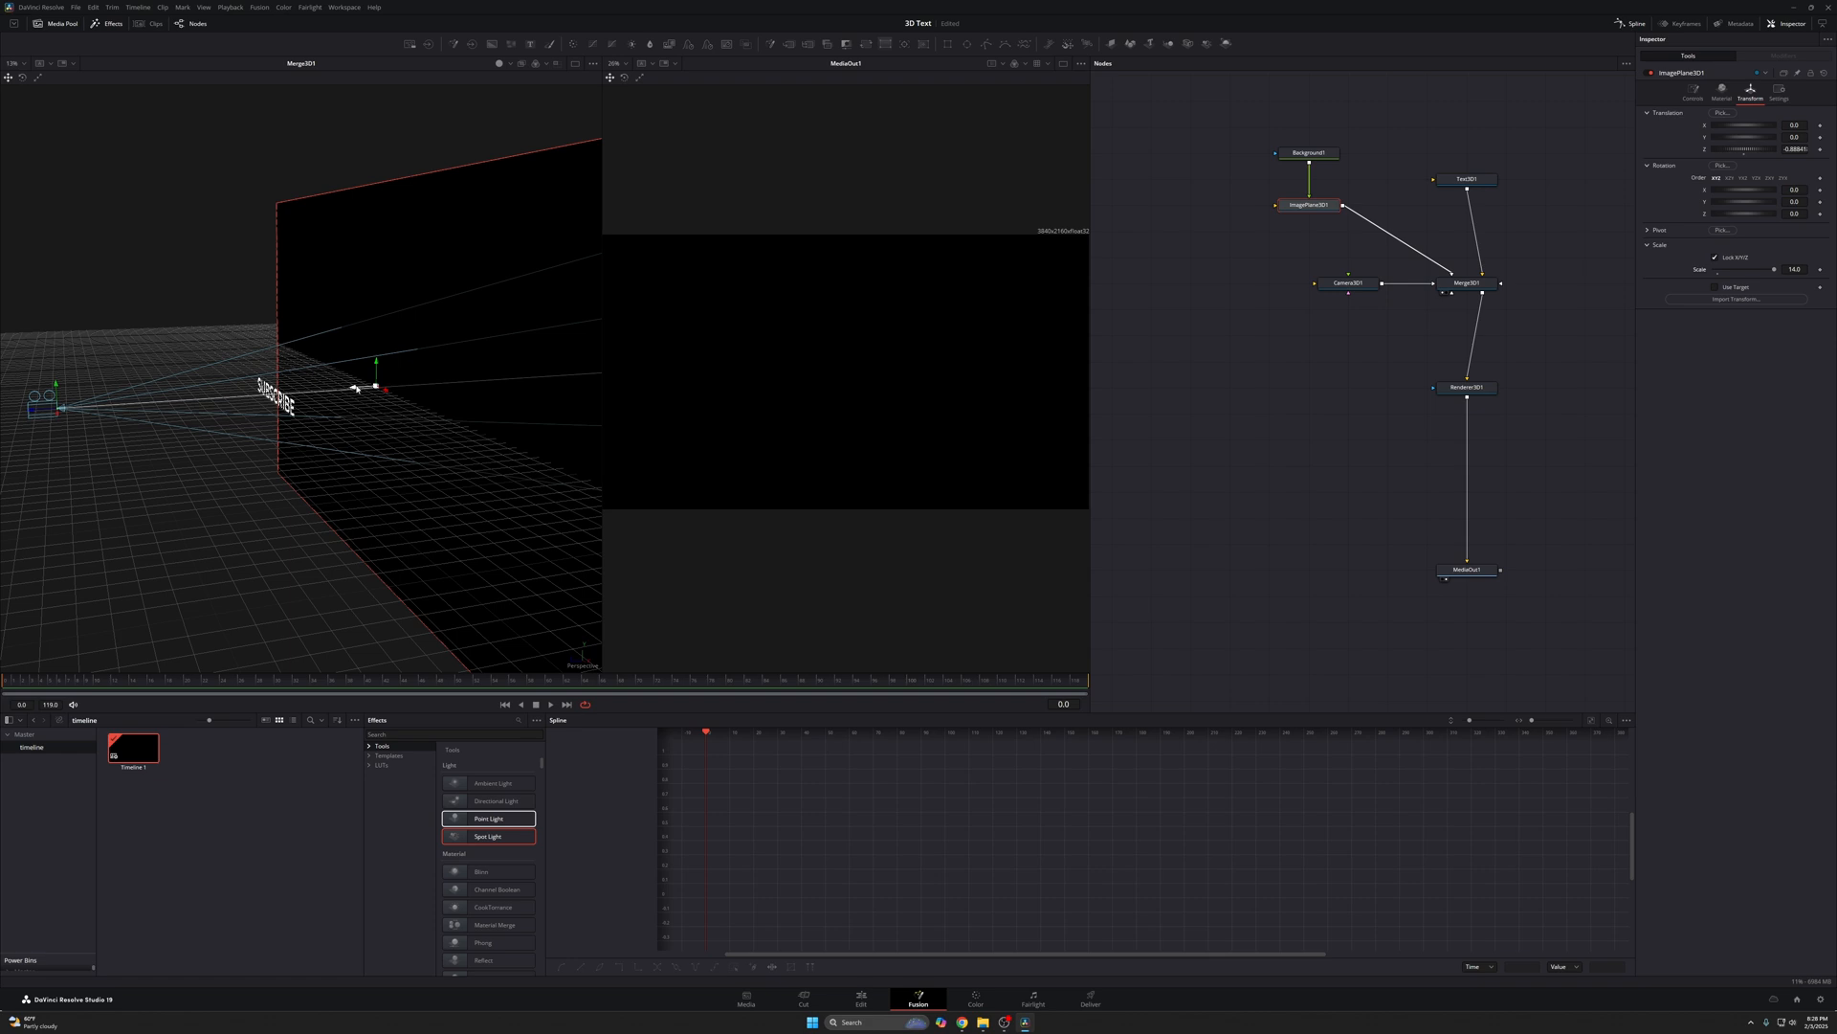
{"action": "left_click_drag", "start_coordinate": [375, 386], "coordinate": [480, 379]}
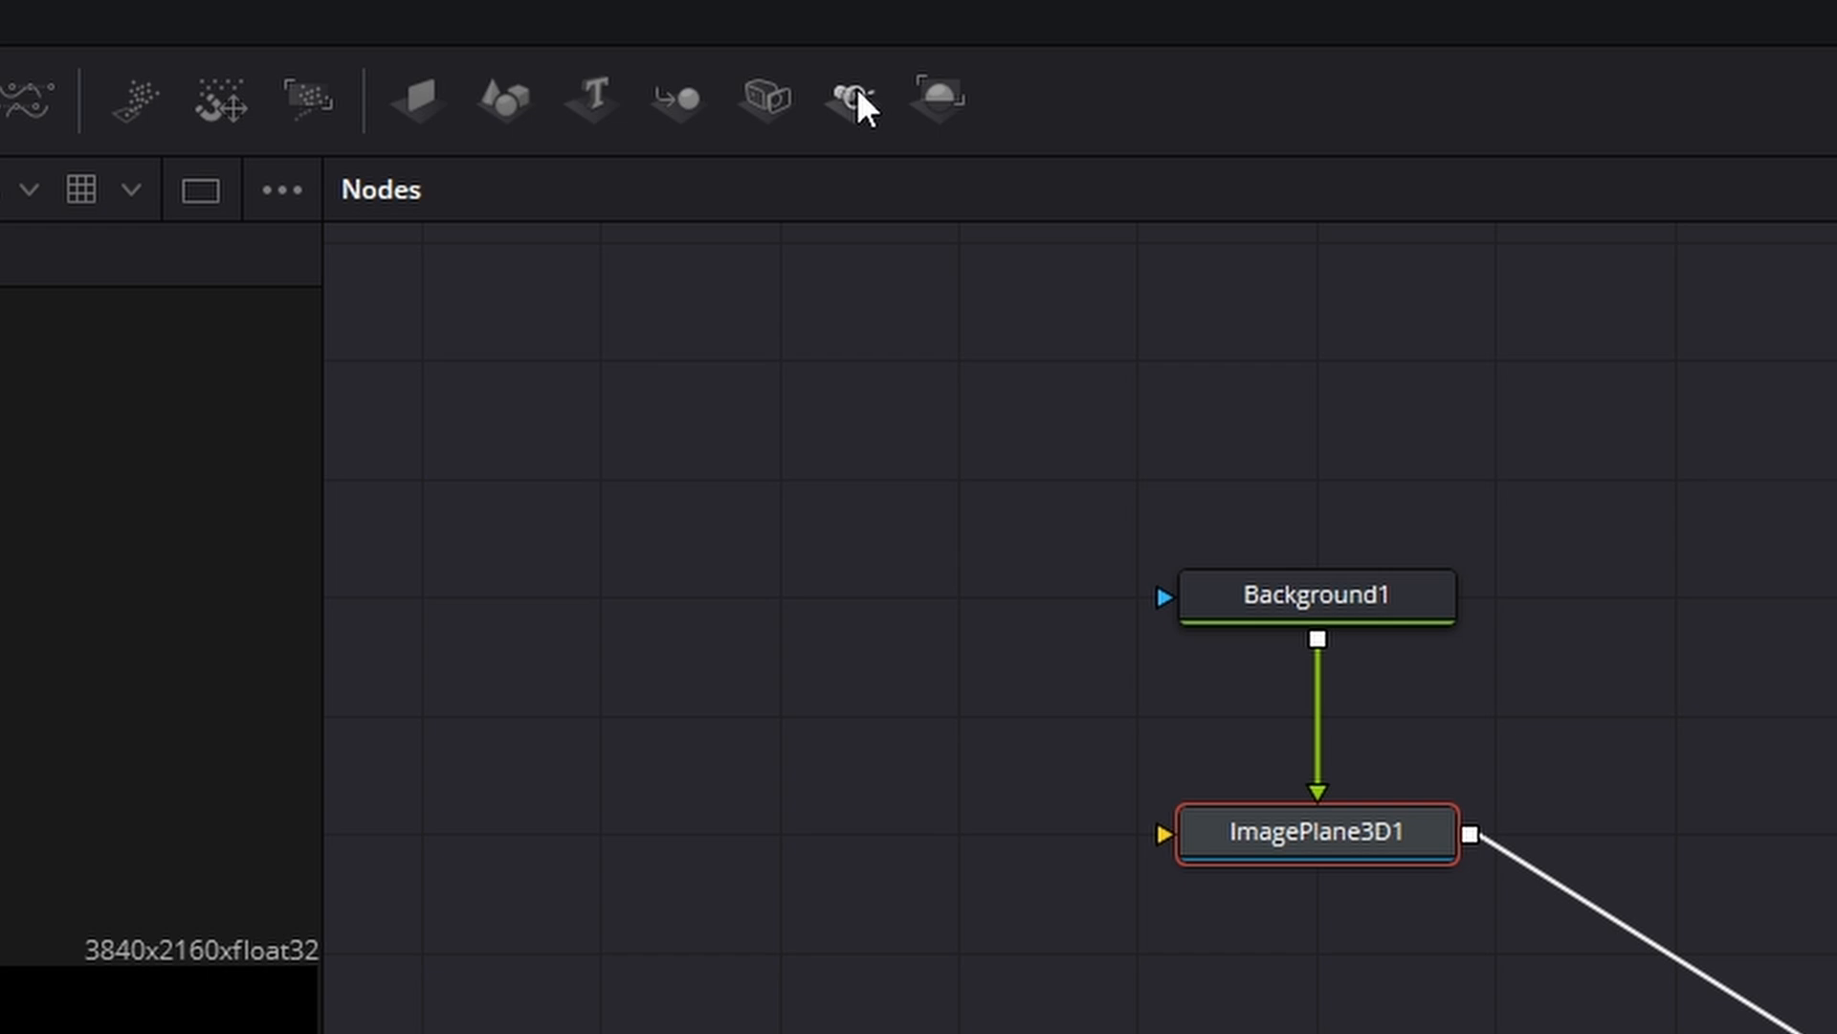
{"action": "mouse_move", "coordinate": [847, 98]}
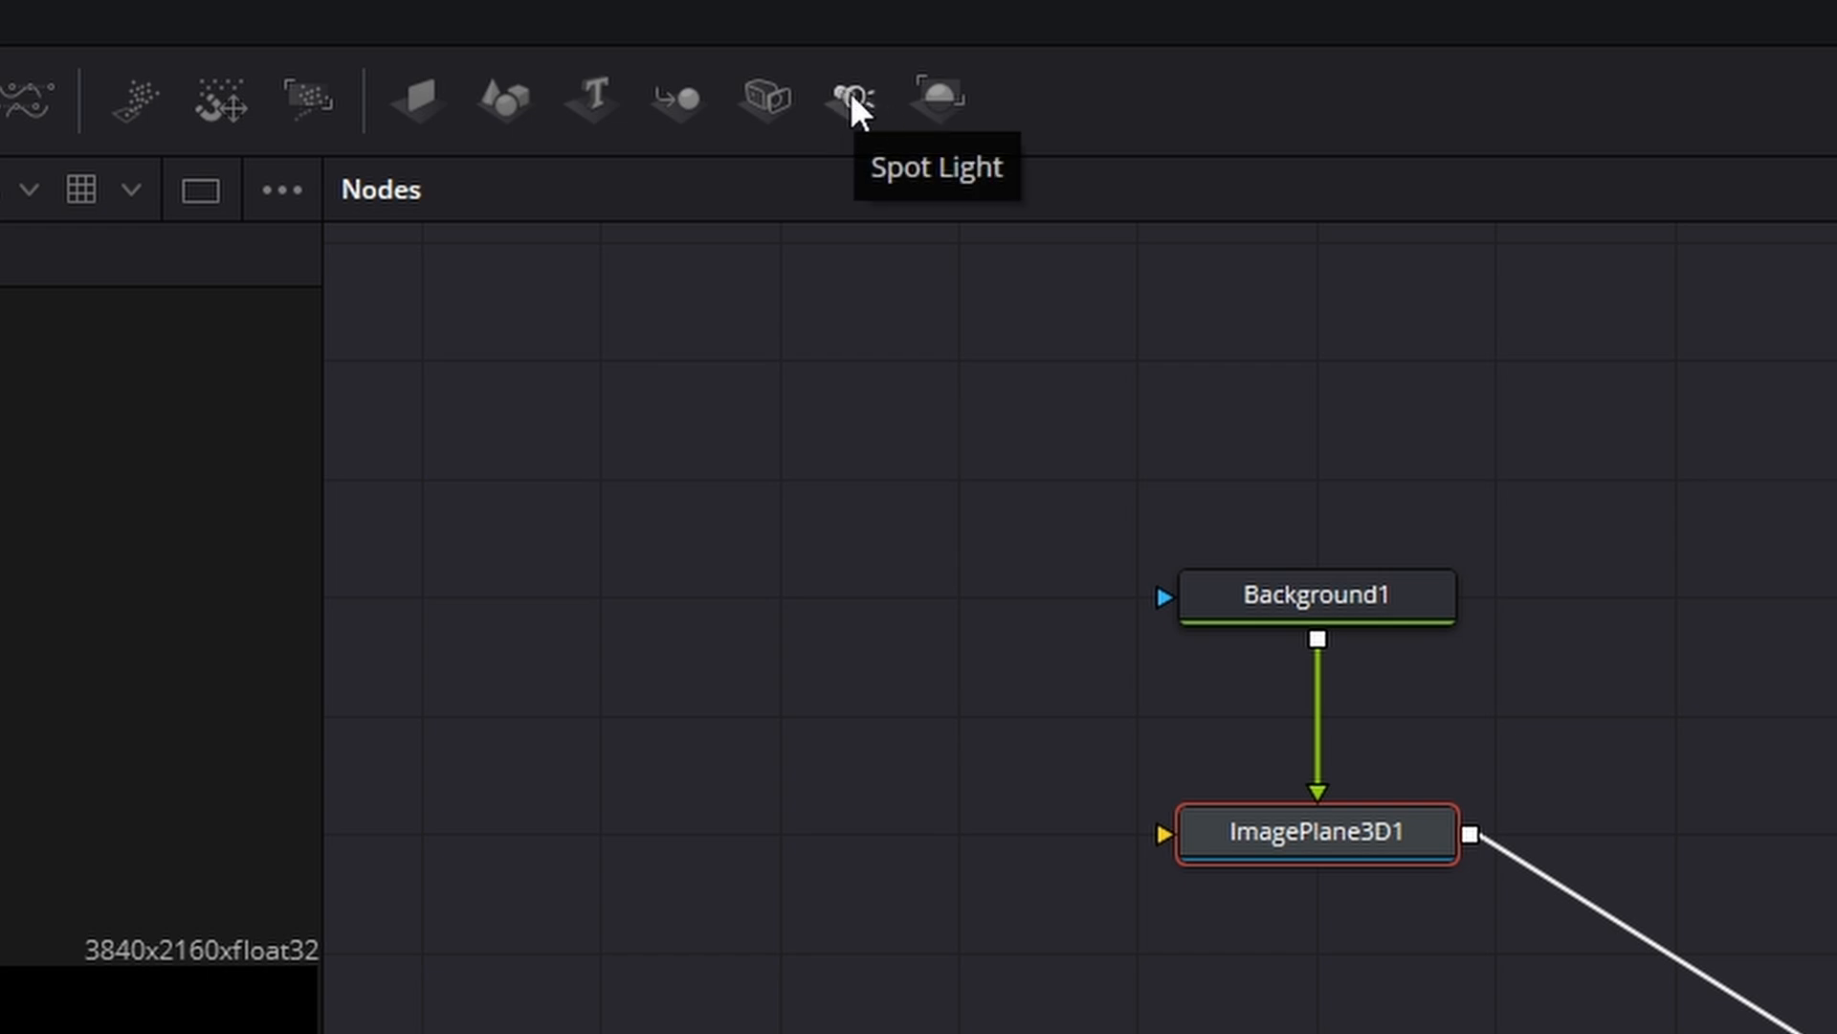
{"action": "mouse_move", "coordinate": [856, 106]}
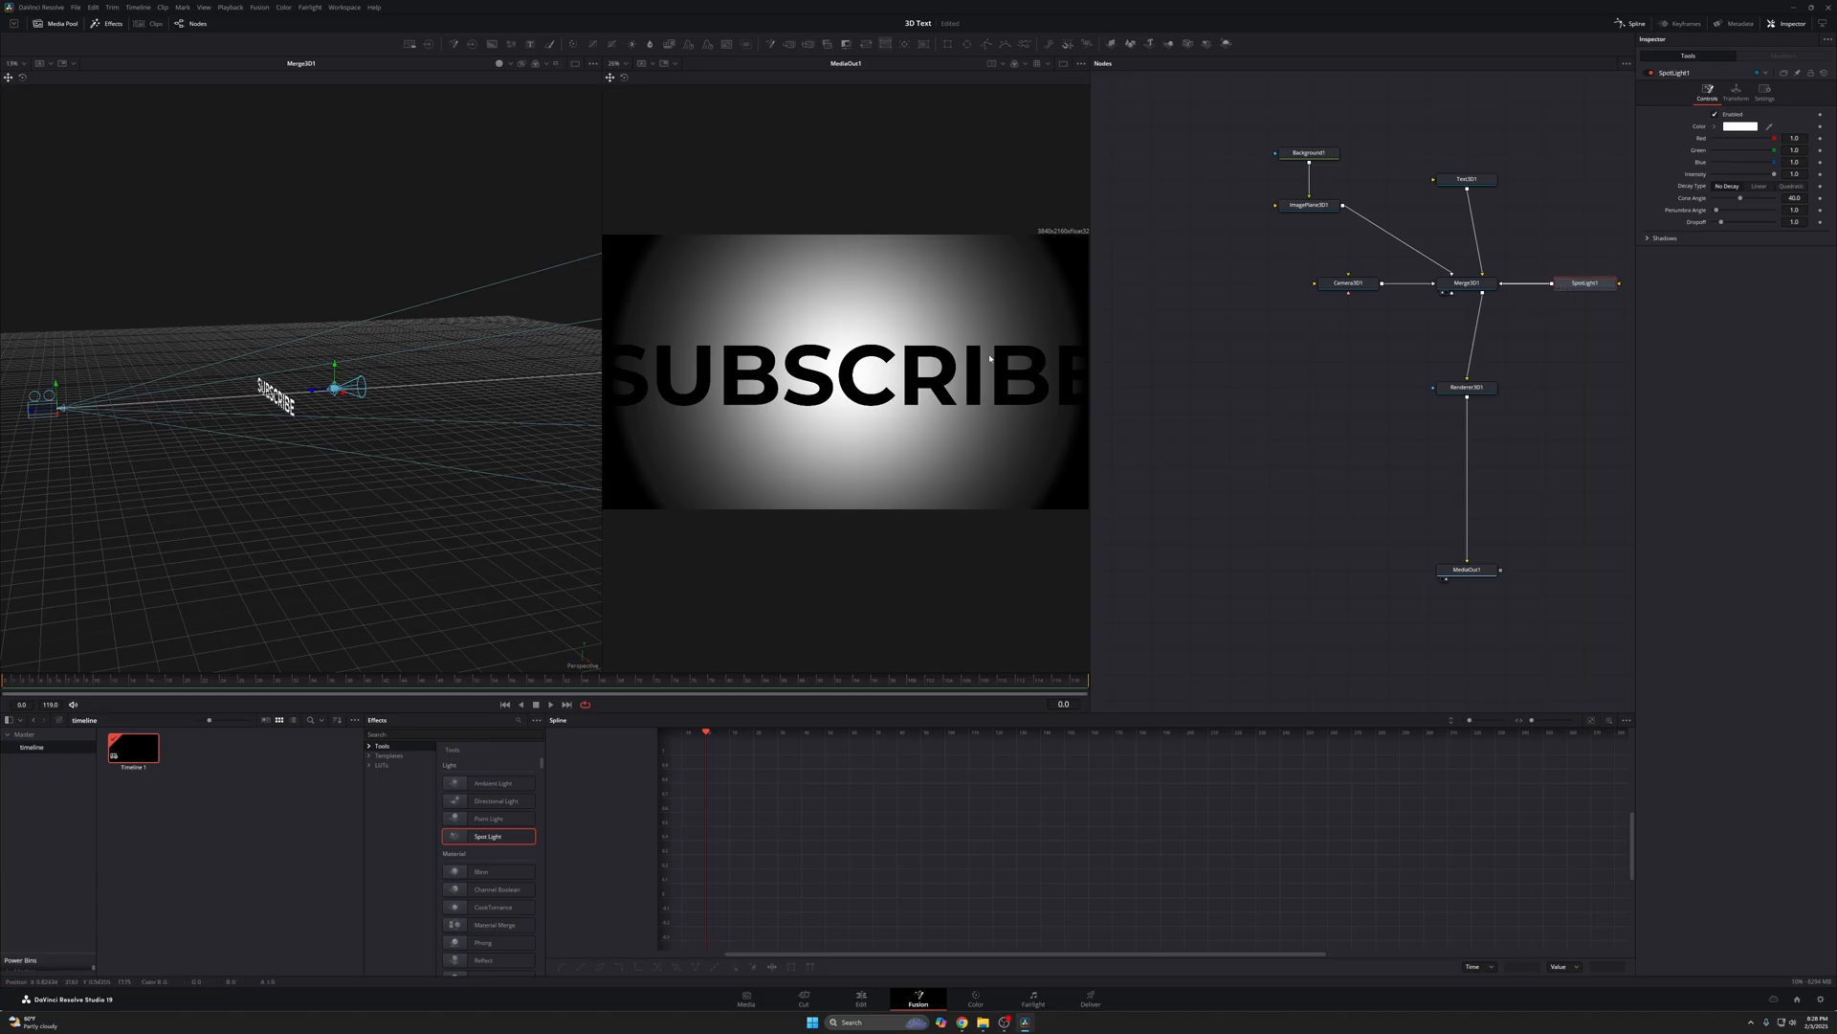
{"action": "mouse_move", "coordinate": [407, 445]}
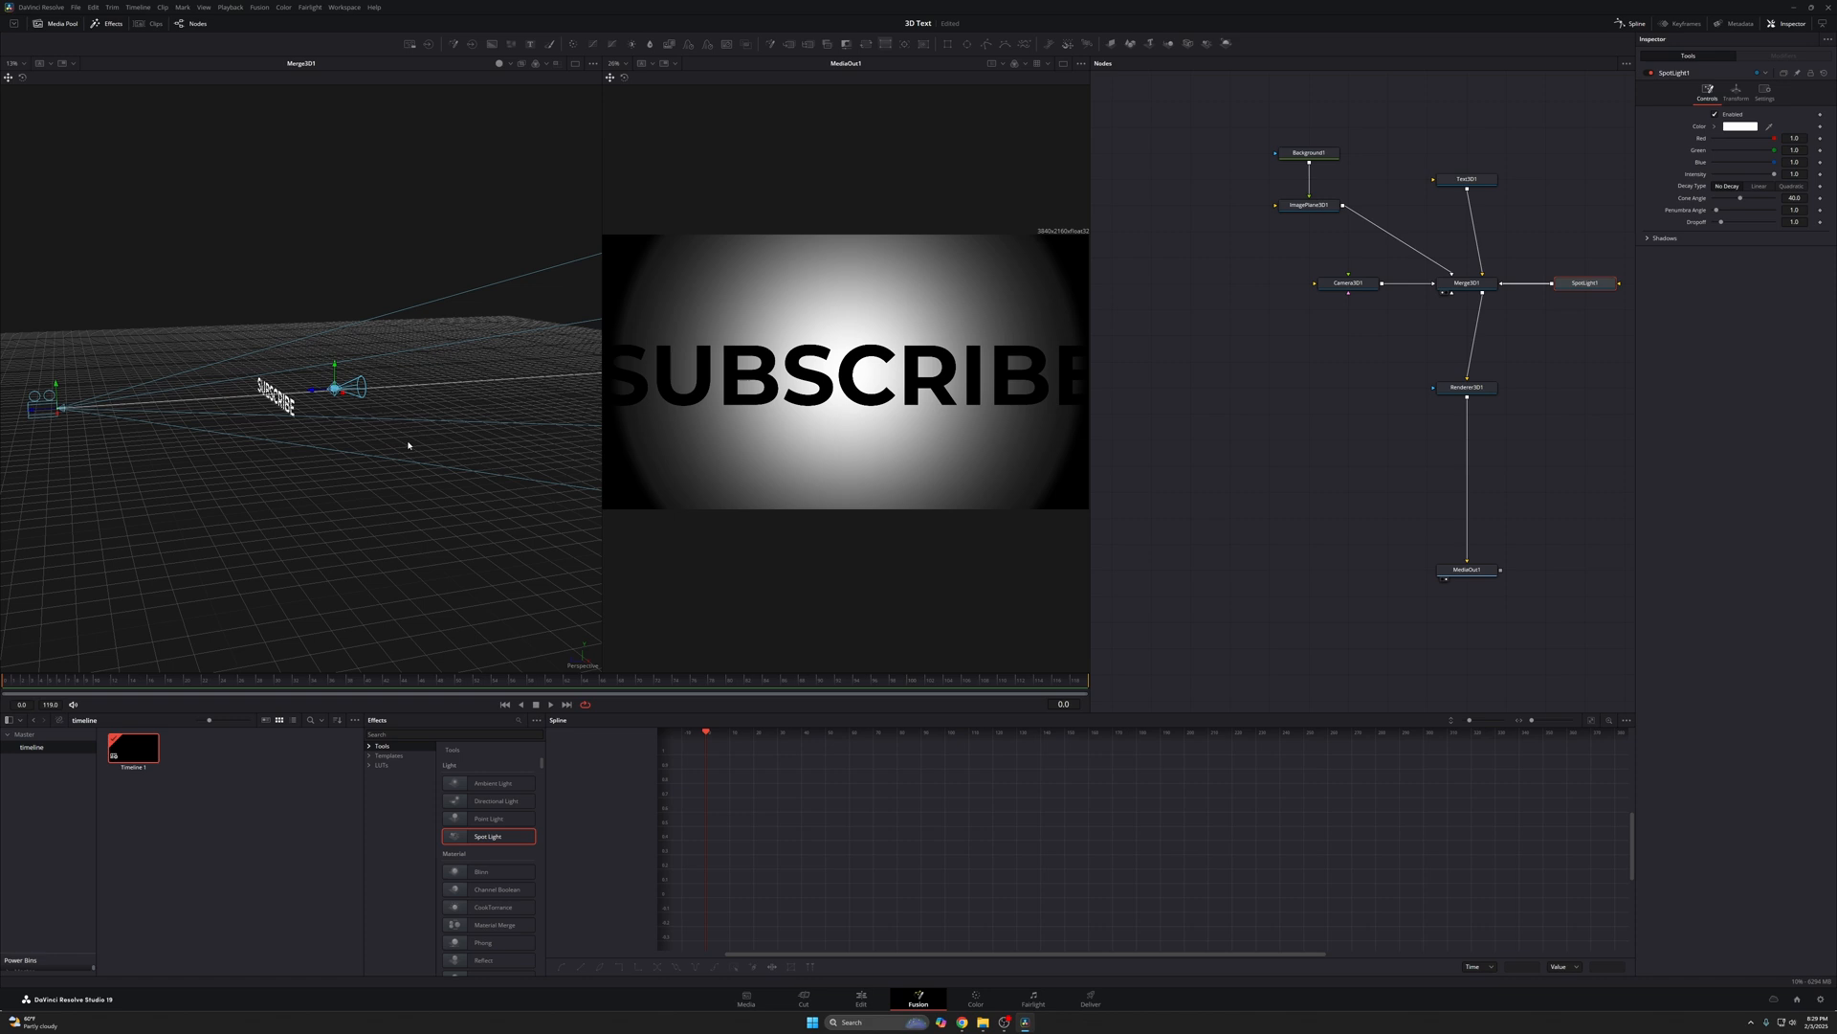
{"action": "mouse_move", "coordinate": [94, 402]}
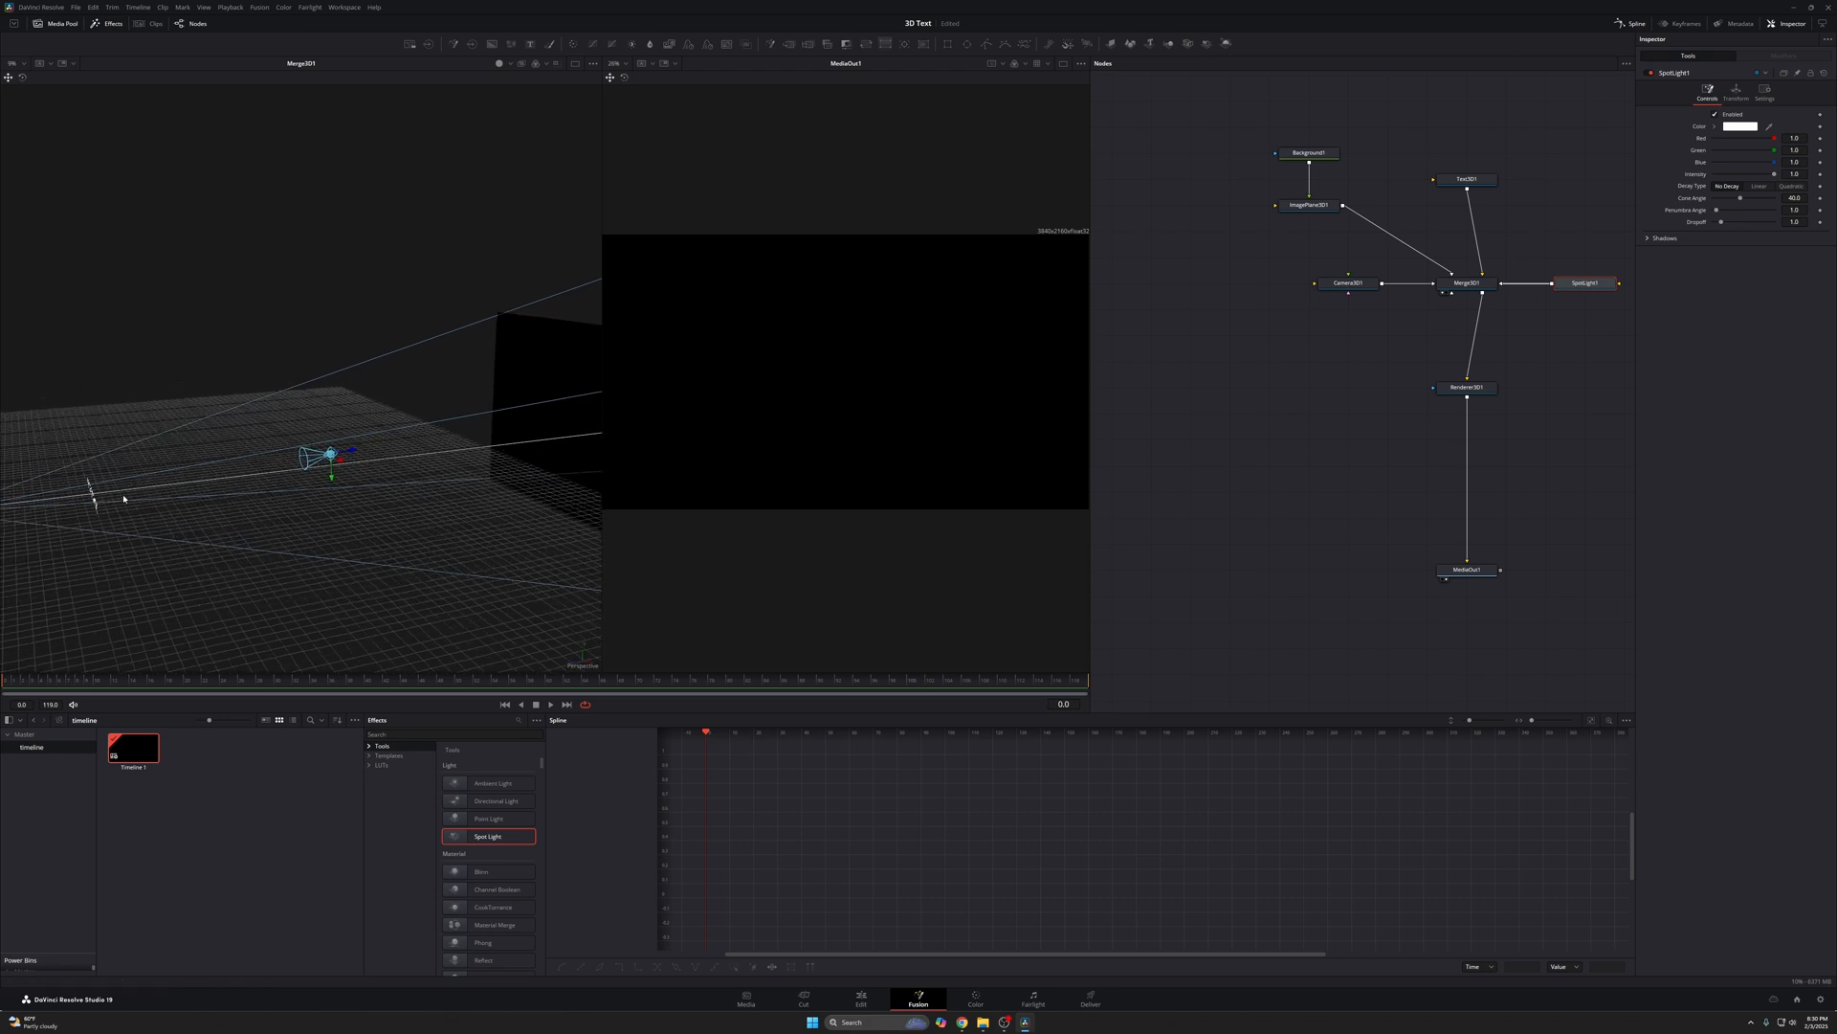
{"action": "mouse_move", "coordinate": [126, 476]}
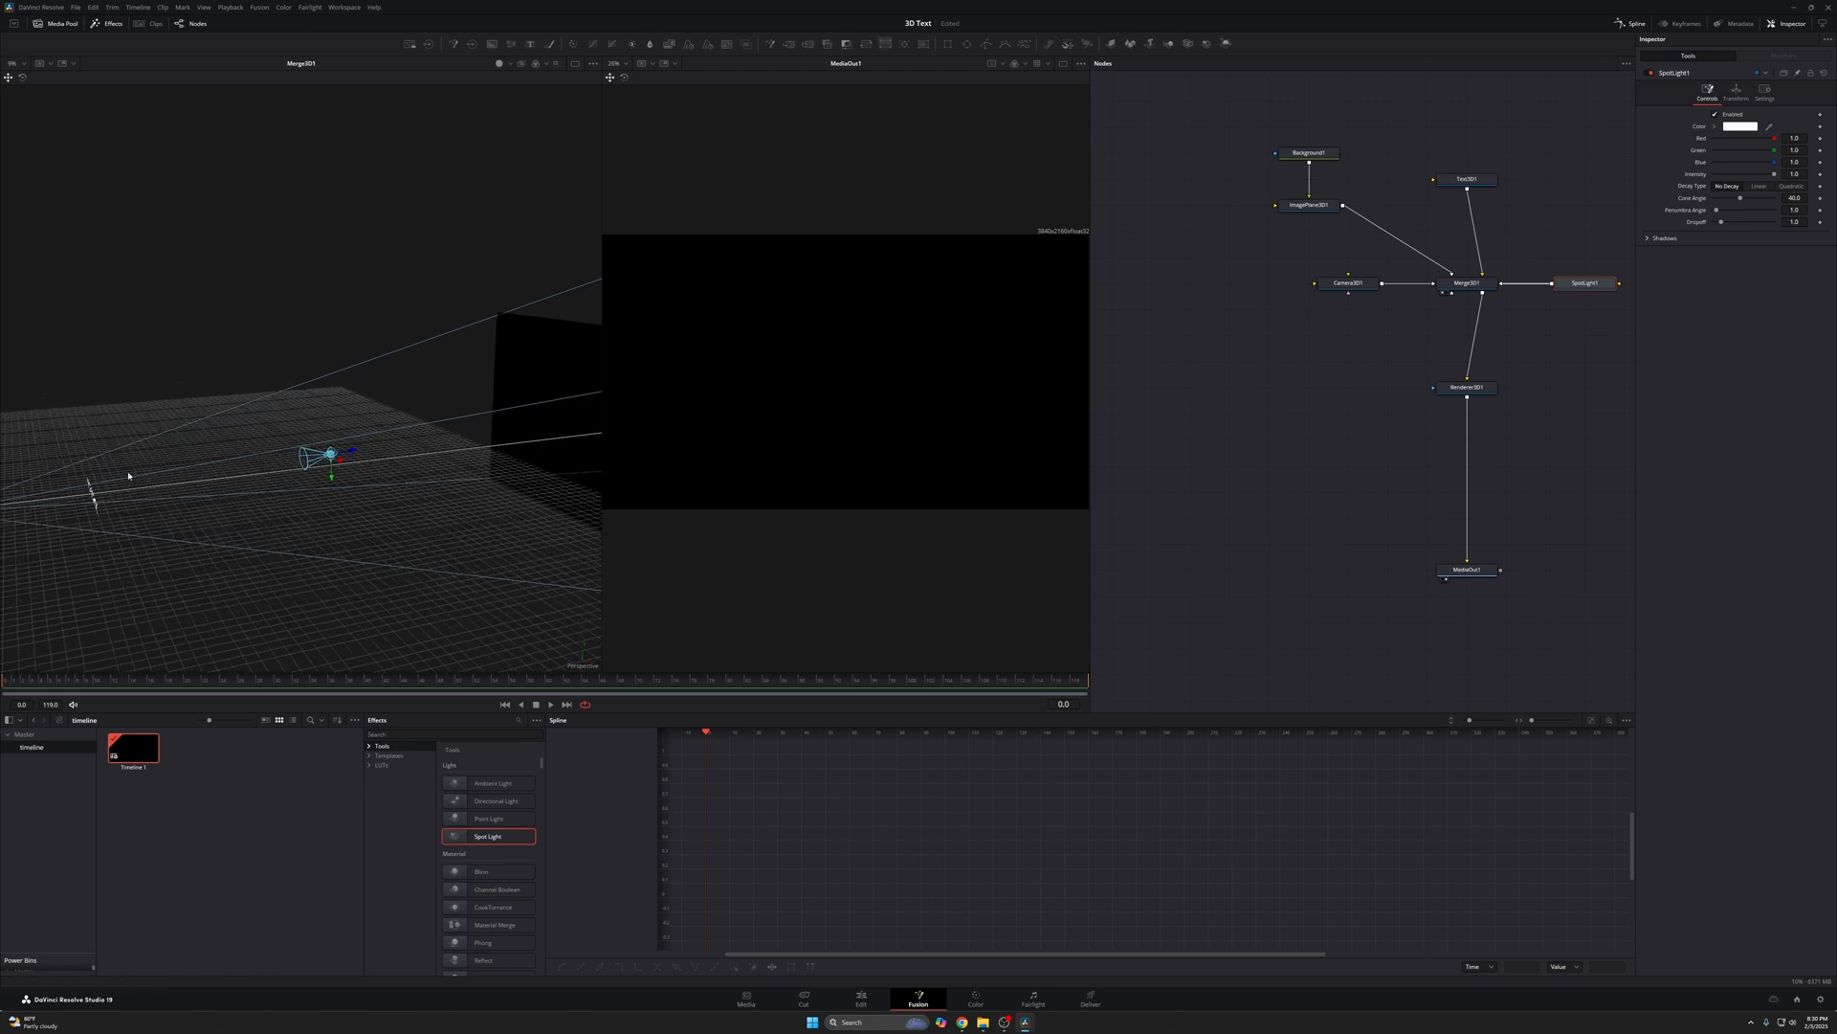
- Select Text3D1 to bring up the SUBSCRIBE text settings
{"action": "left_click", "coordinate": [1466, 179]}
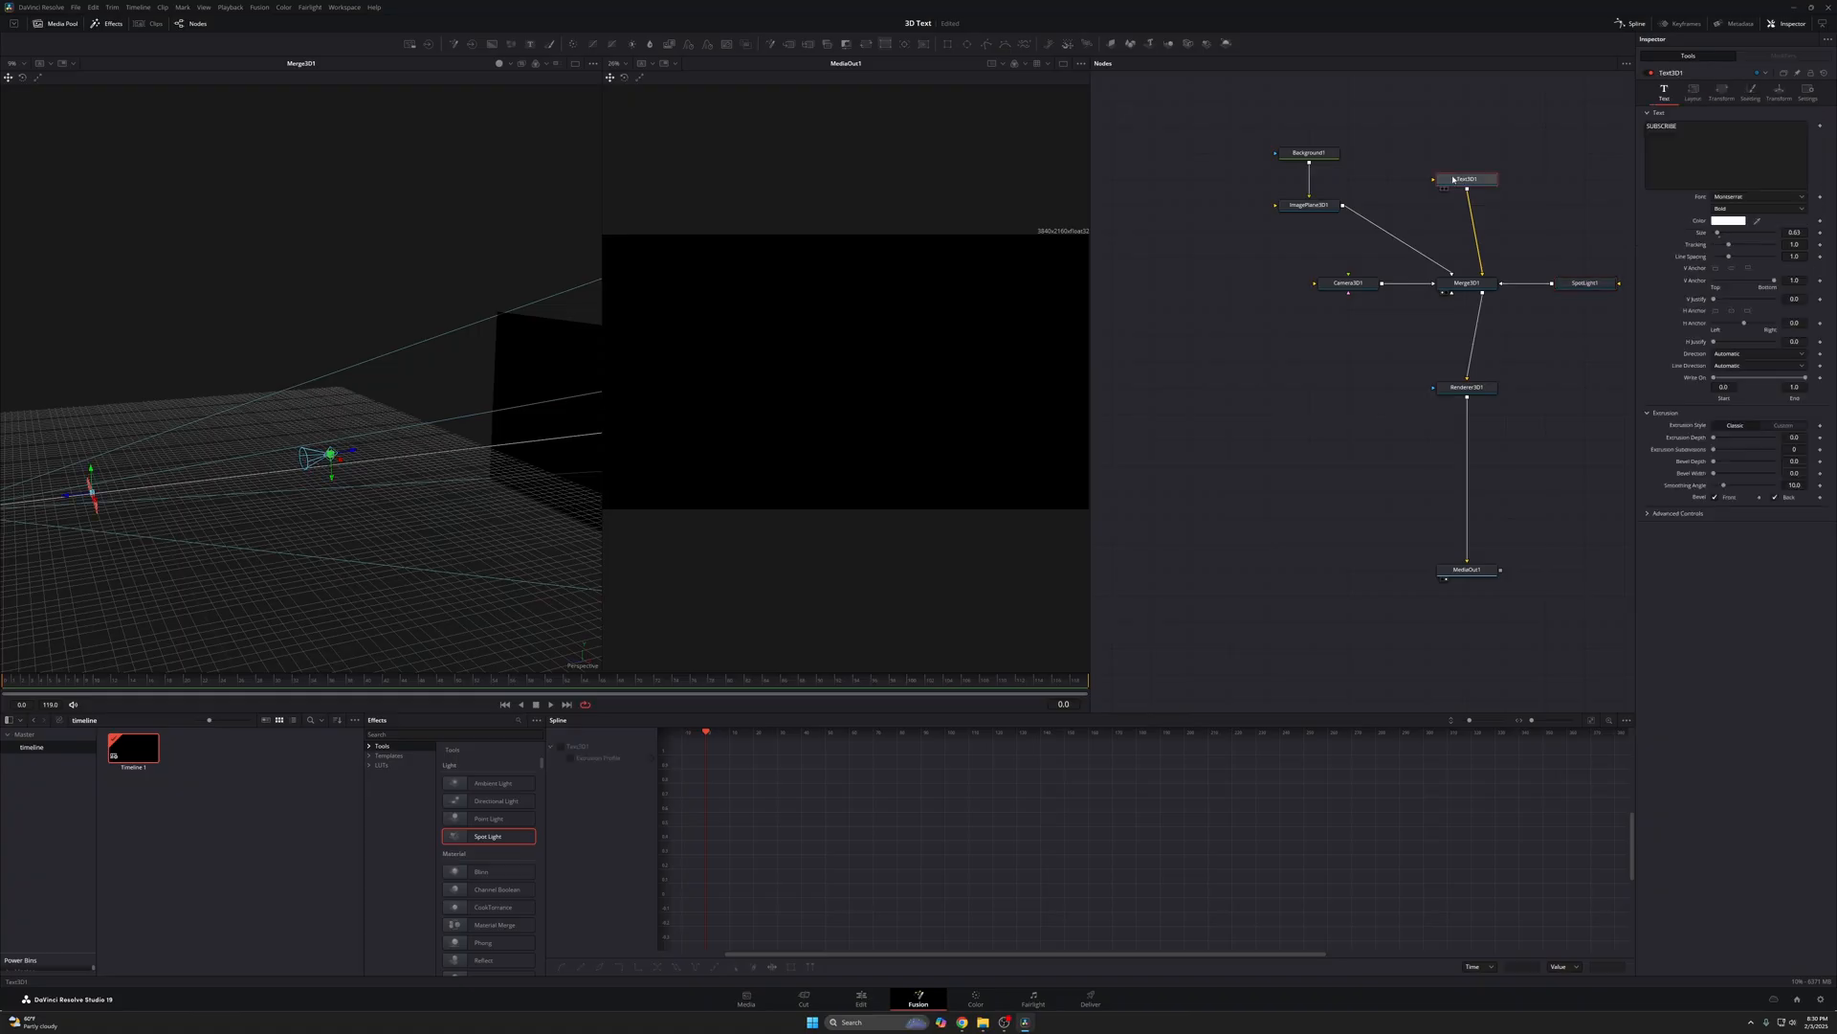
- Raise Text3D1's Extrusion Depth and adjust the SUBSCRIBE text size
{"action": "left_click", "coordinate": [1649, 413]}
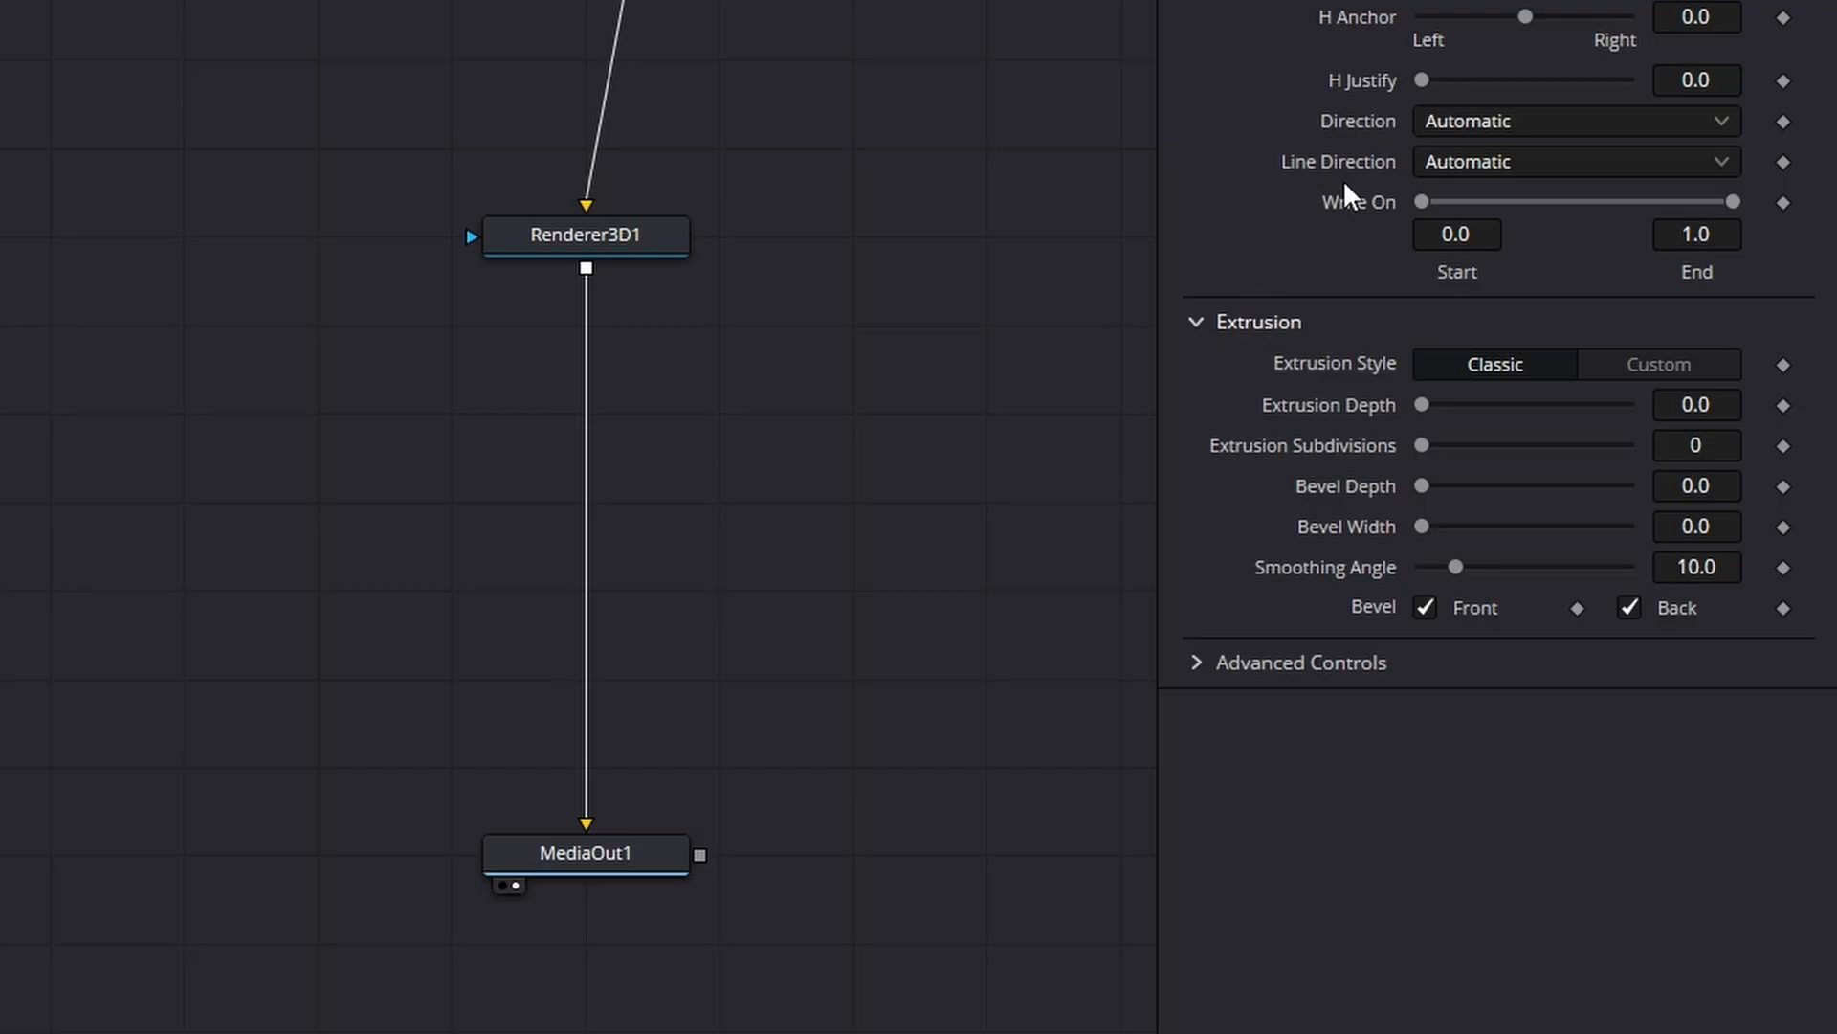
{"action": "mouse_move", "coordinate": [1427, 418]}
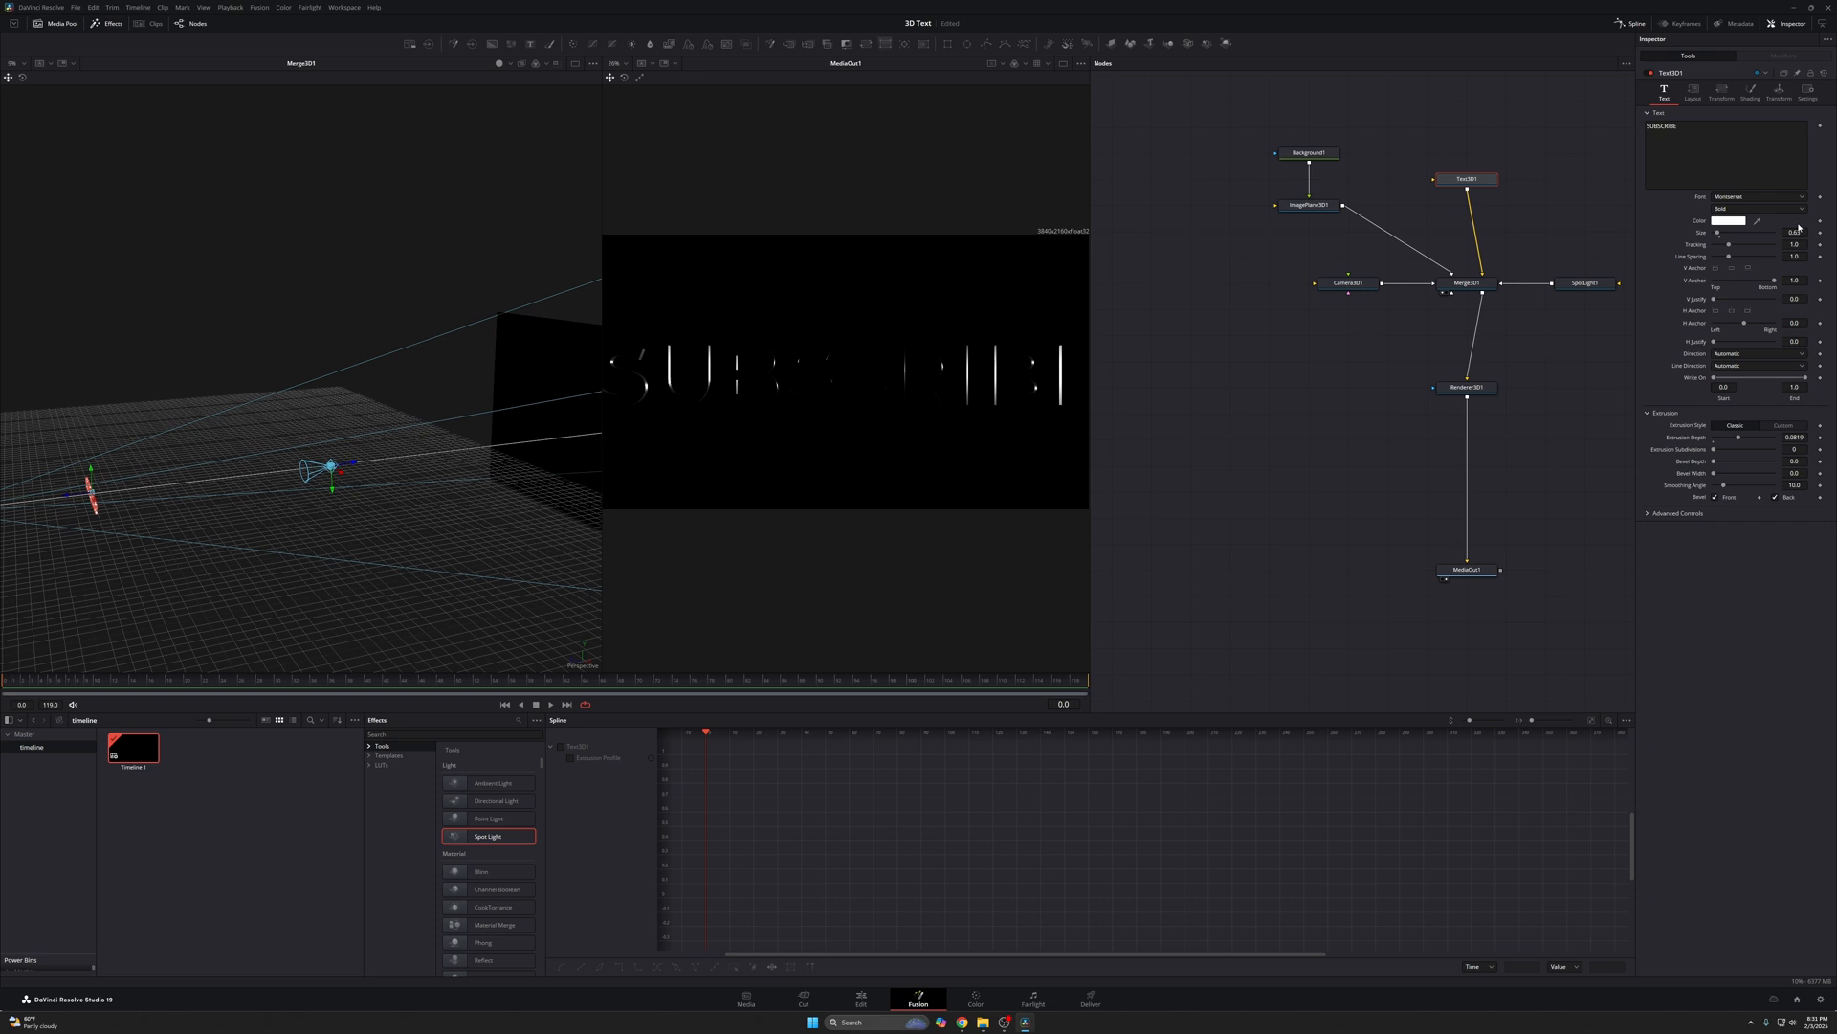
{"action": "left_click", "coordinate": [1792, 231]}
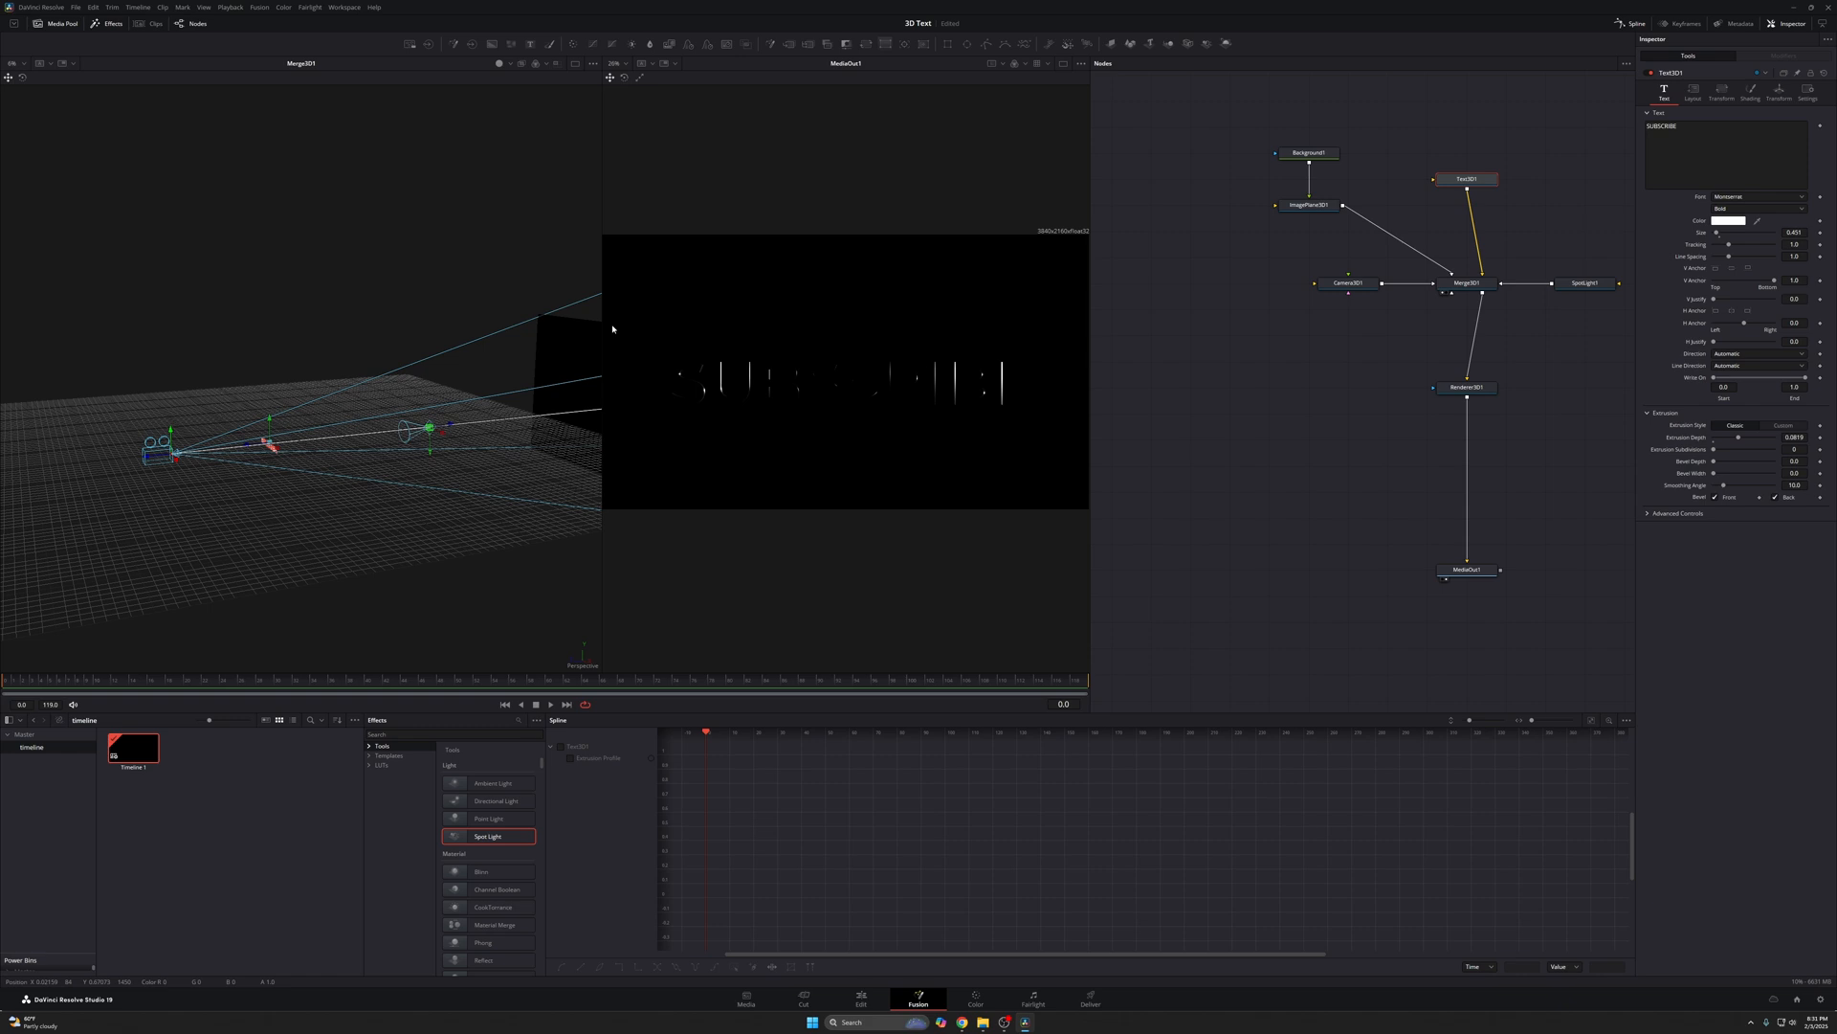
{"action": "mouse_move", "coordinate": [1677, 299]}
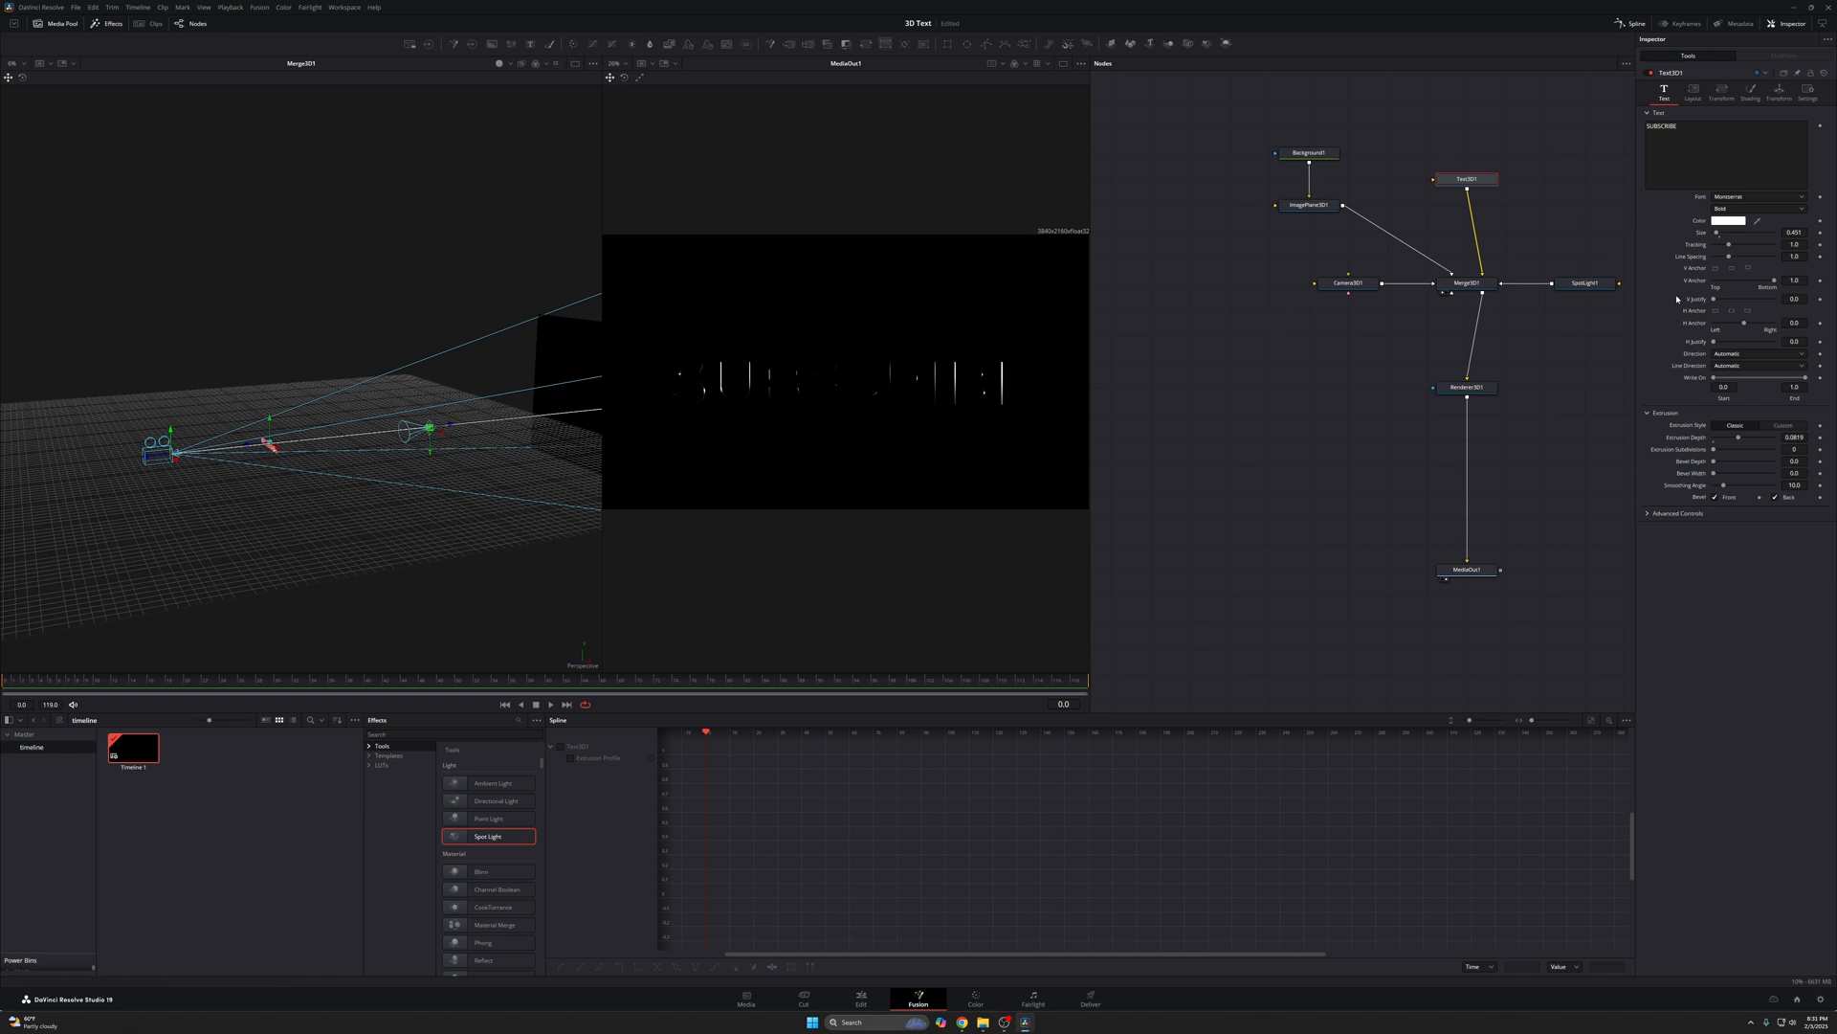
- Raise SpotLight1 high above the scene and keyframe its starting translation
{"action": "left_click", "coordinate": [1585, 282]}
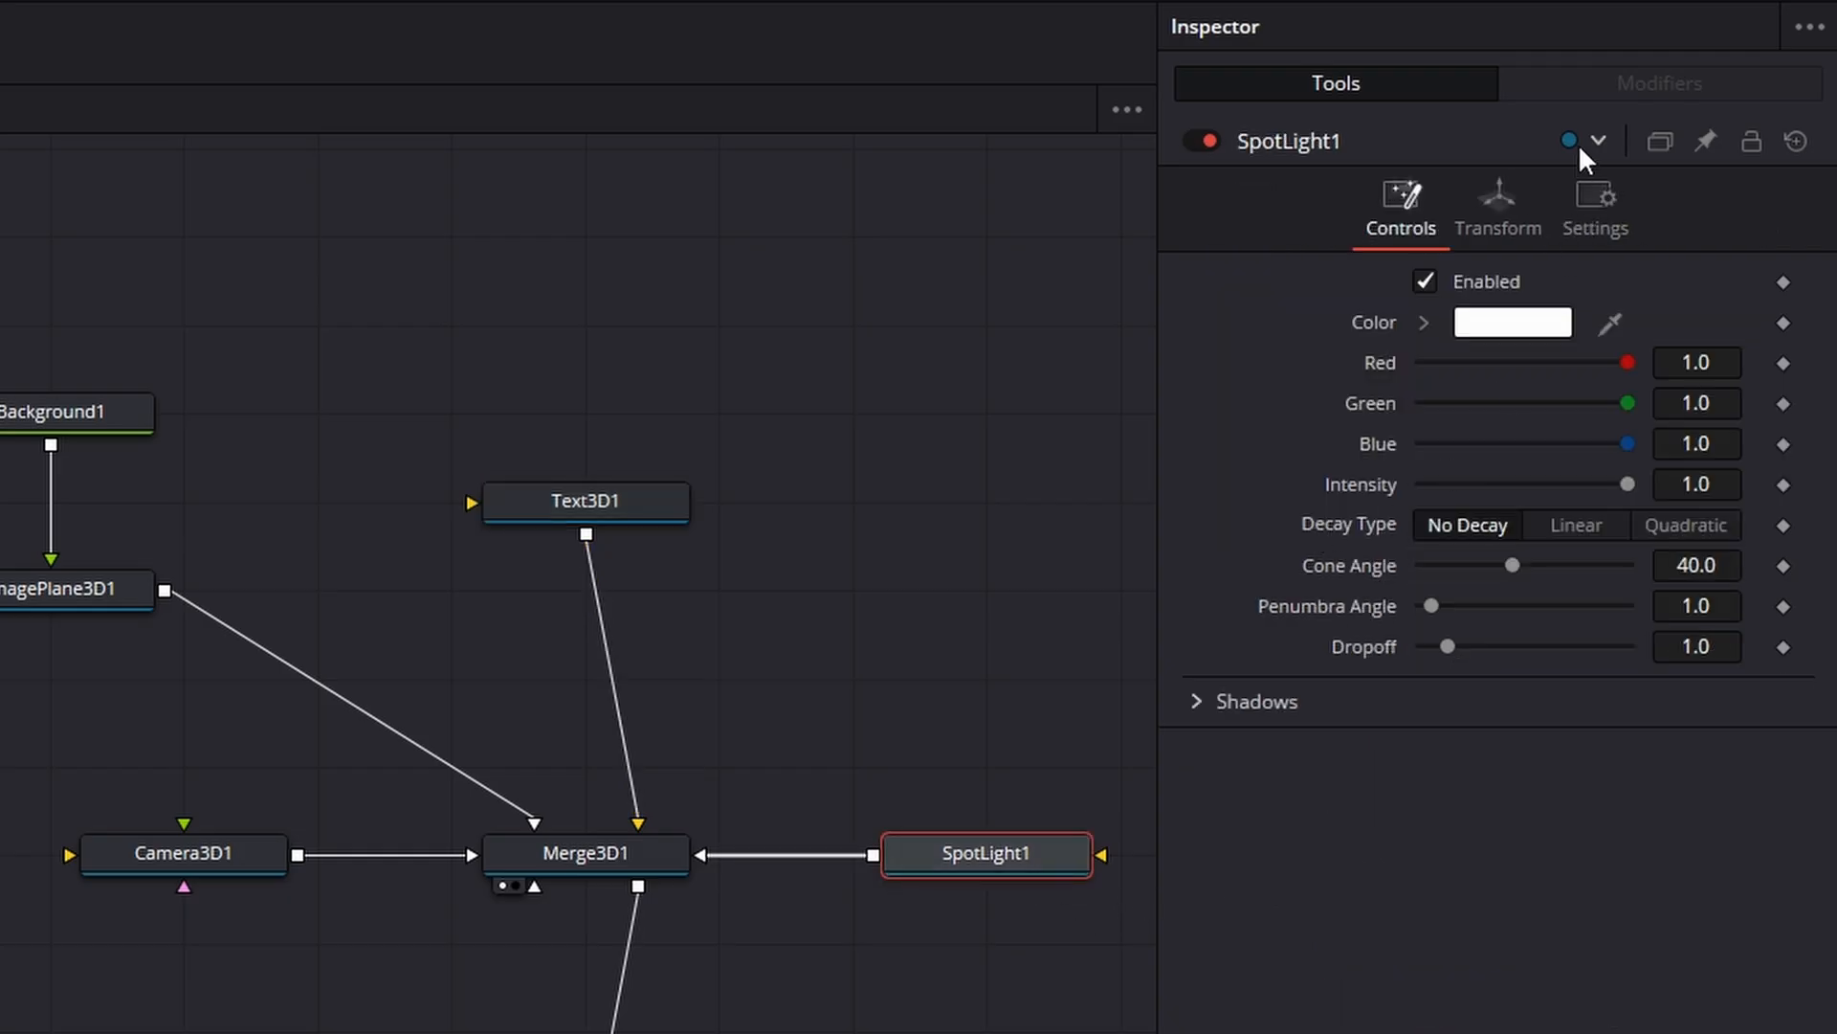
{"action": "left_click", "coordinate": [1498, 209]}
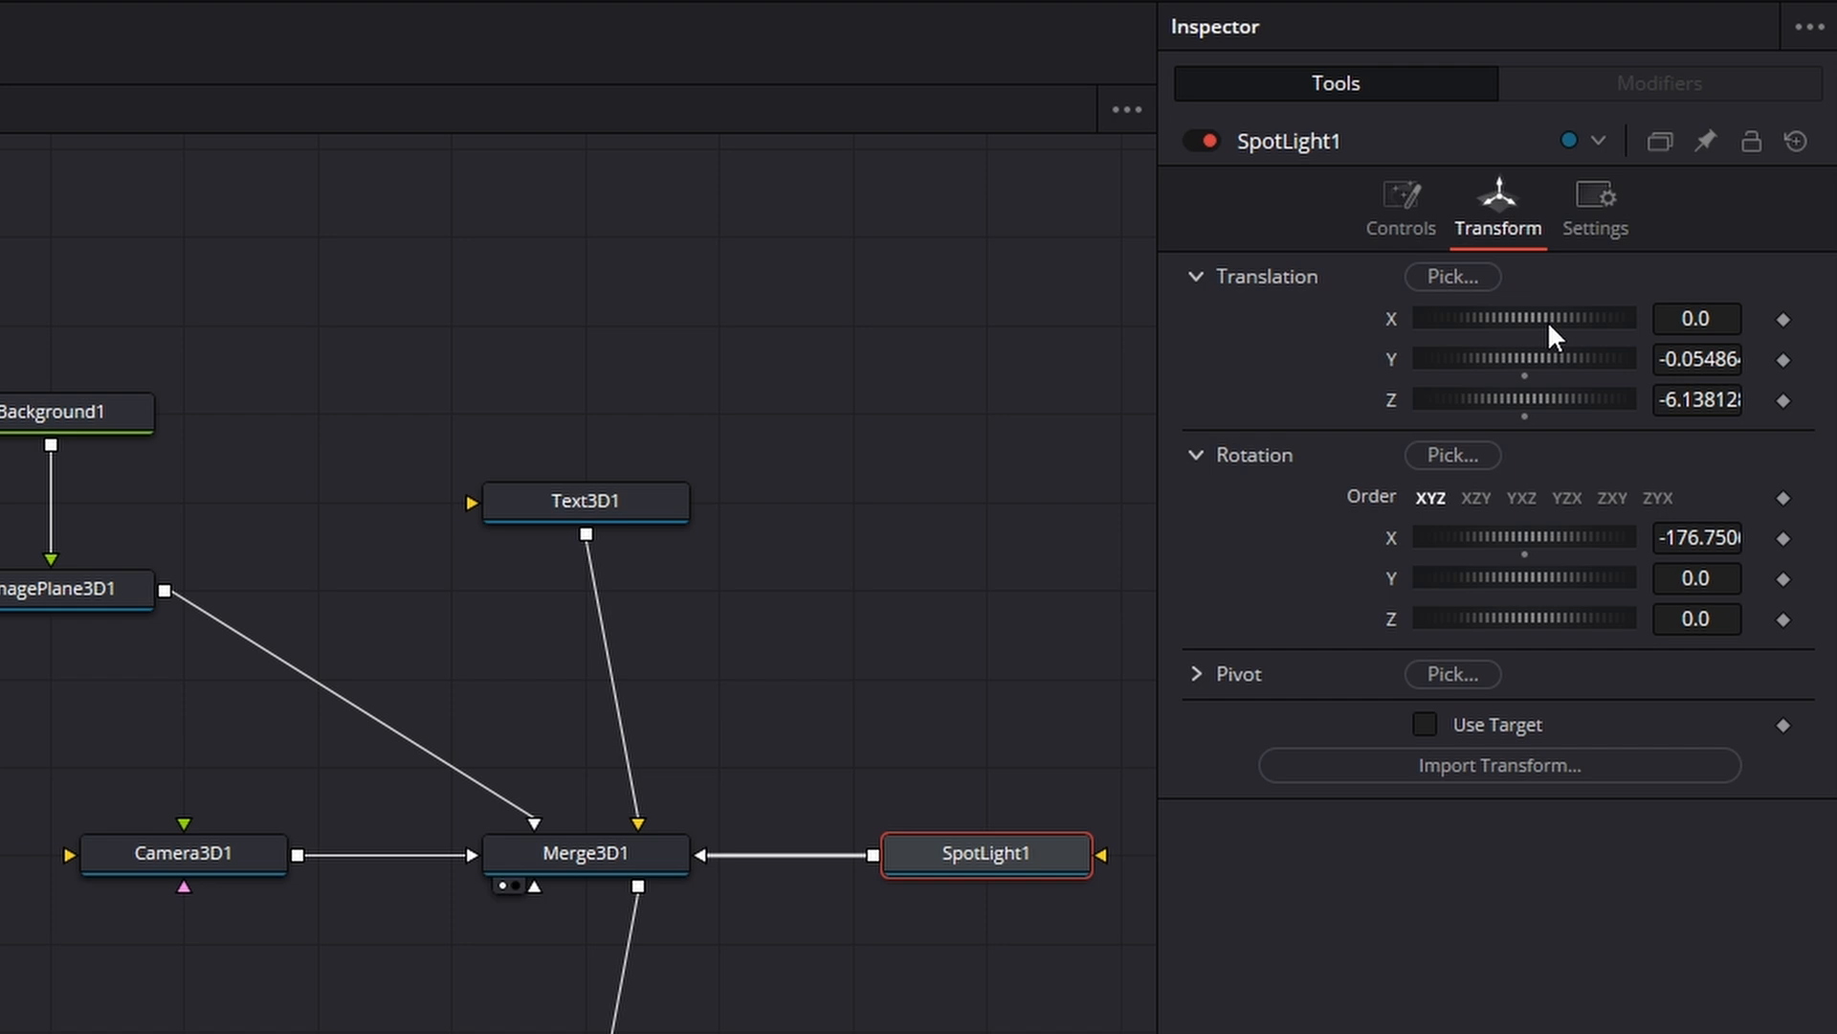
{"action": "mouse_move", "coordinate": [1503, 393]}
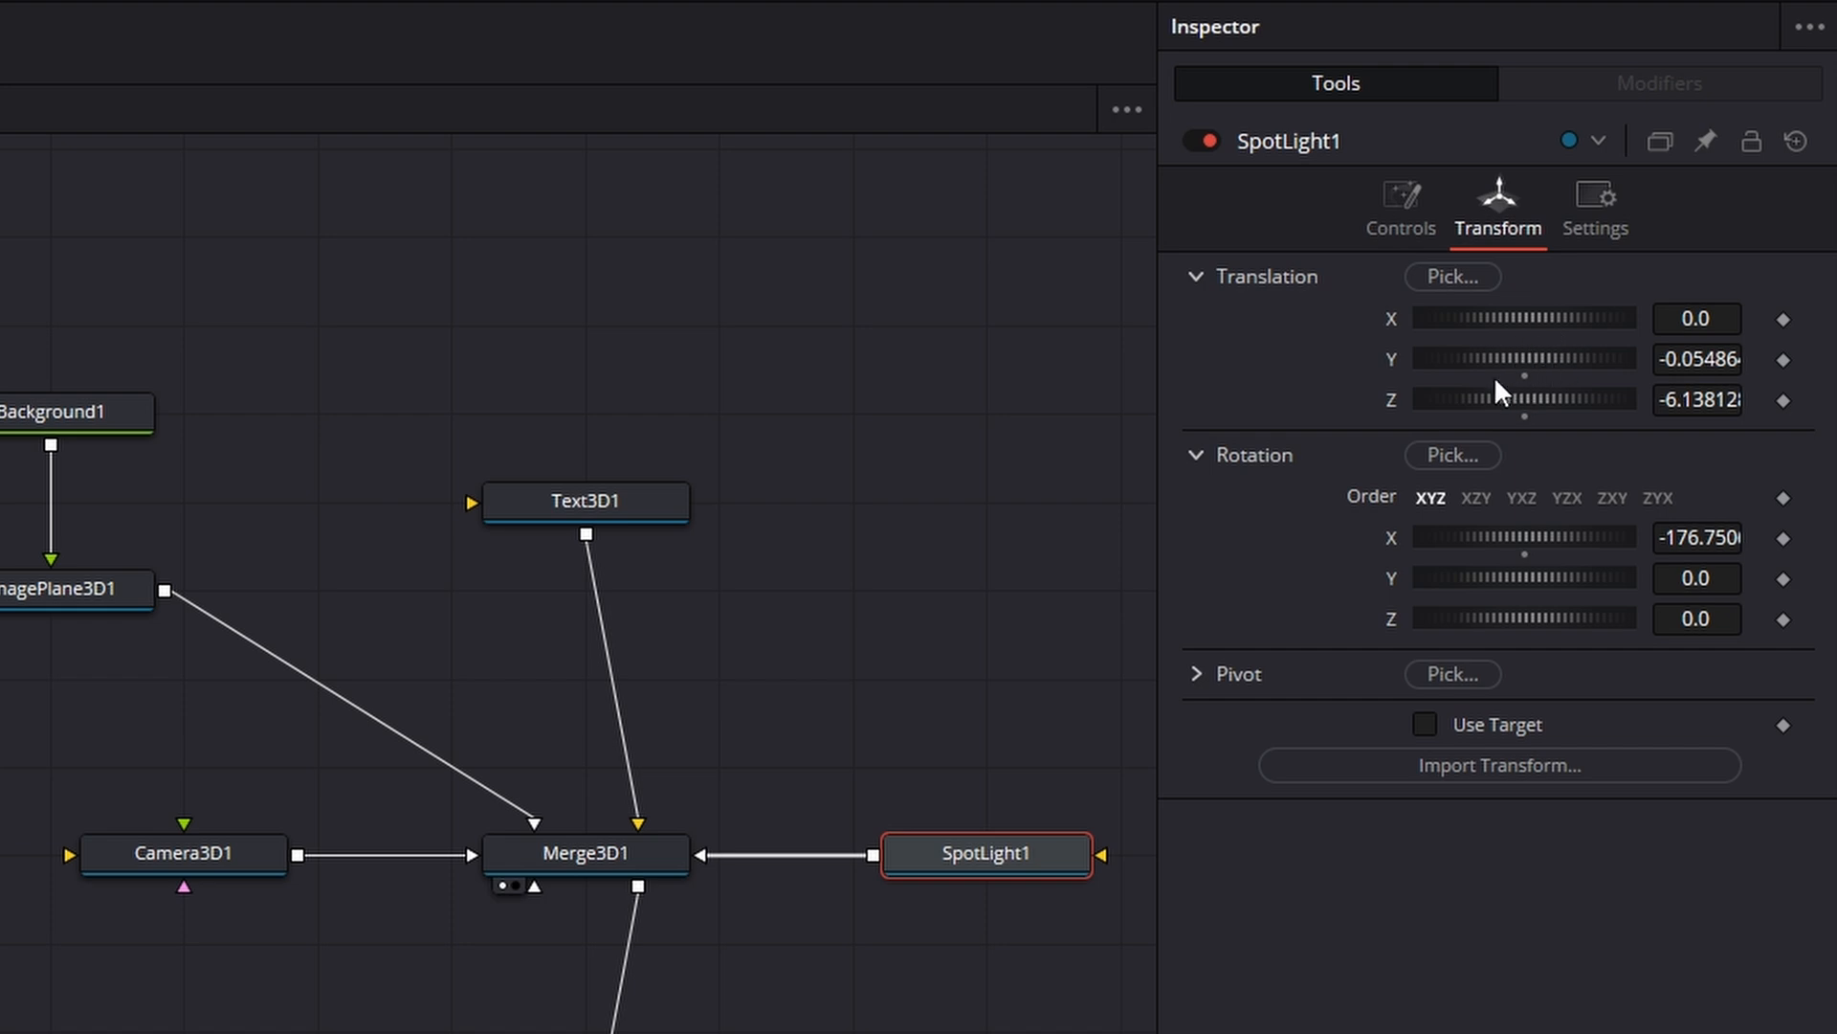
{"action": "mouse_move", "coordinate": [1460, 416]}
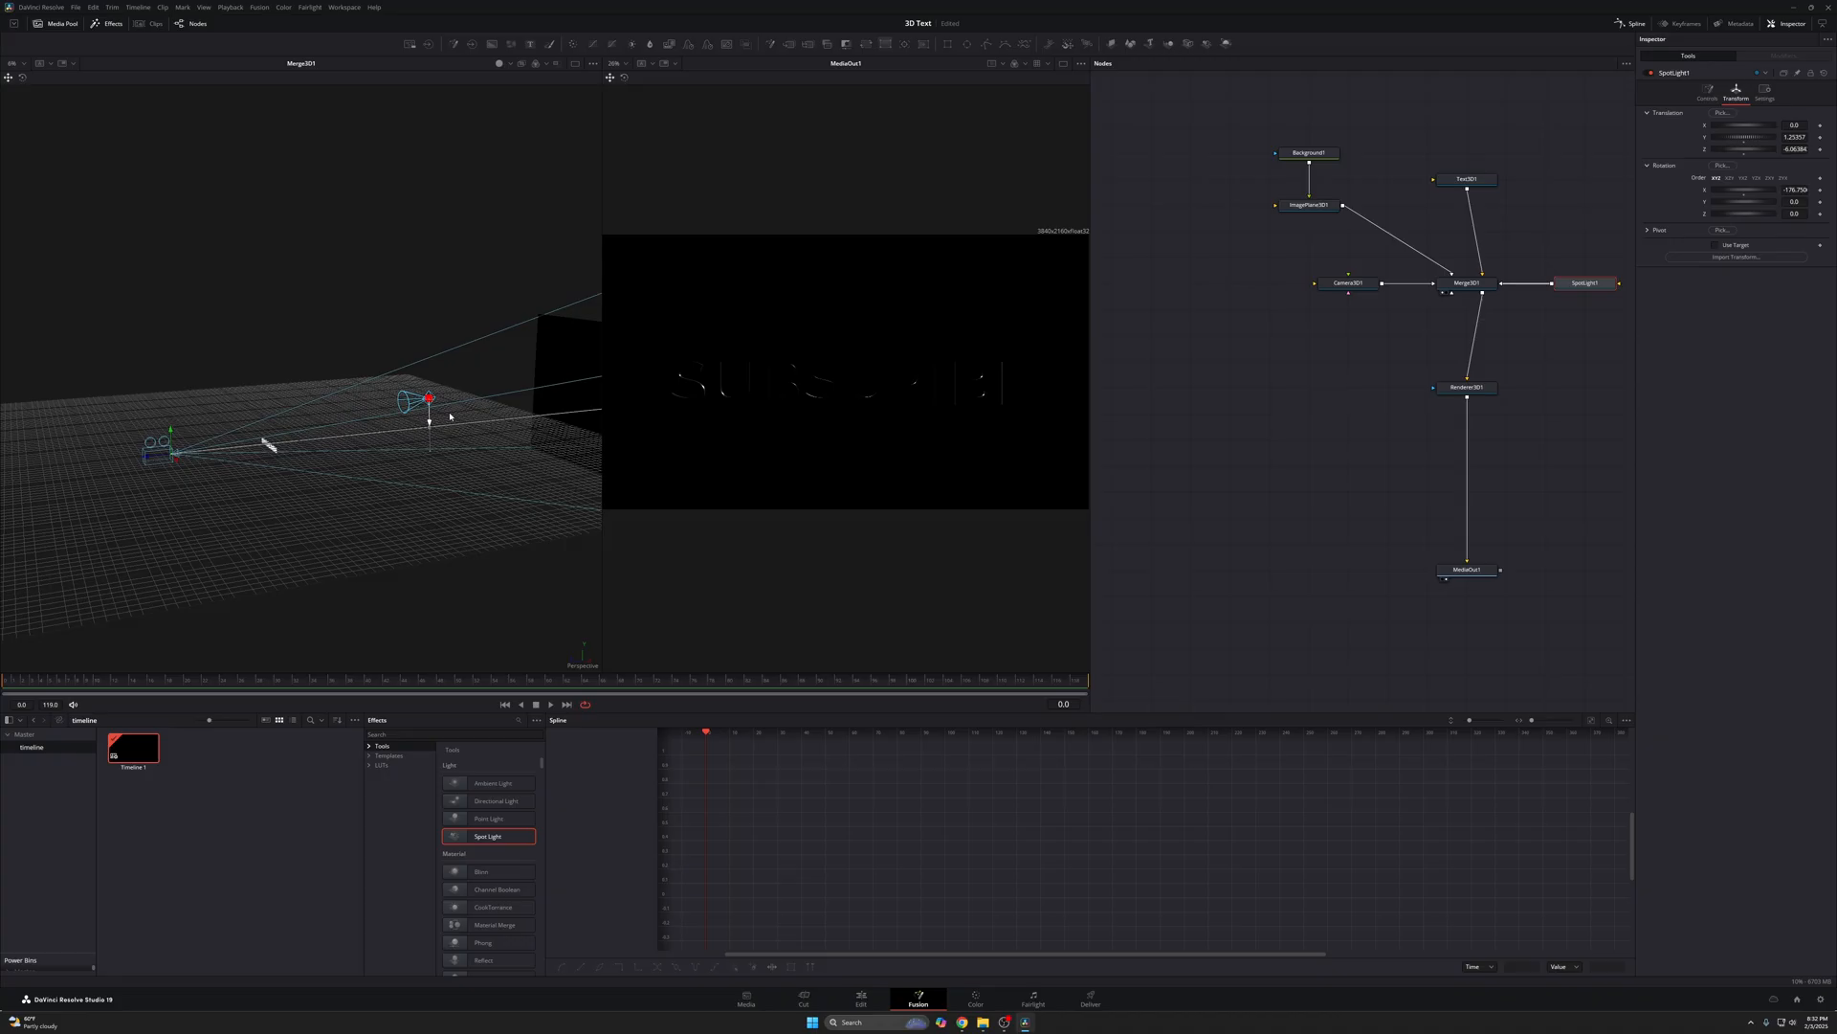
{"action": "left_click_drag", "start_coordinate": [429, 398], "coordinate": [414, 289]}
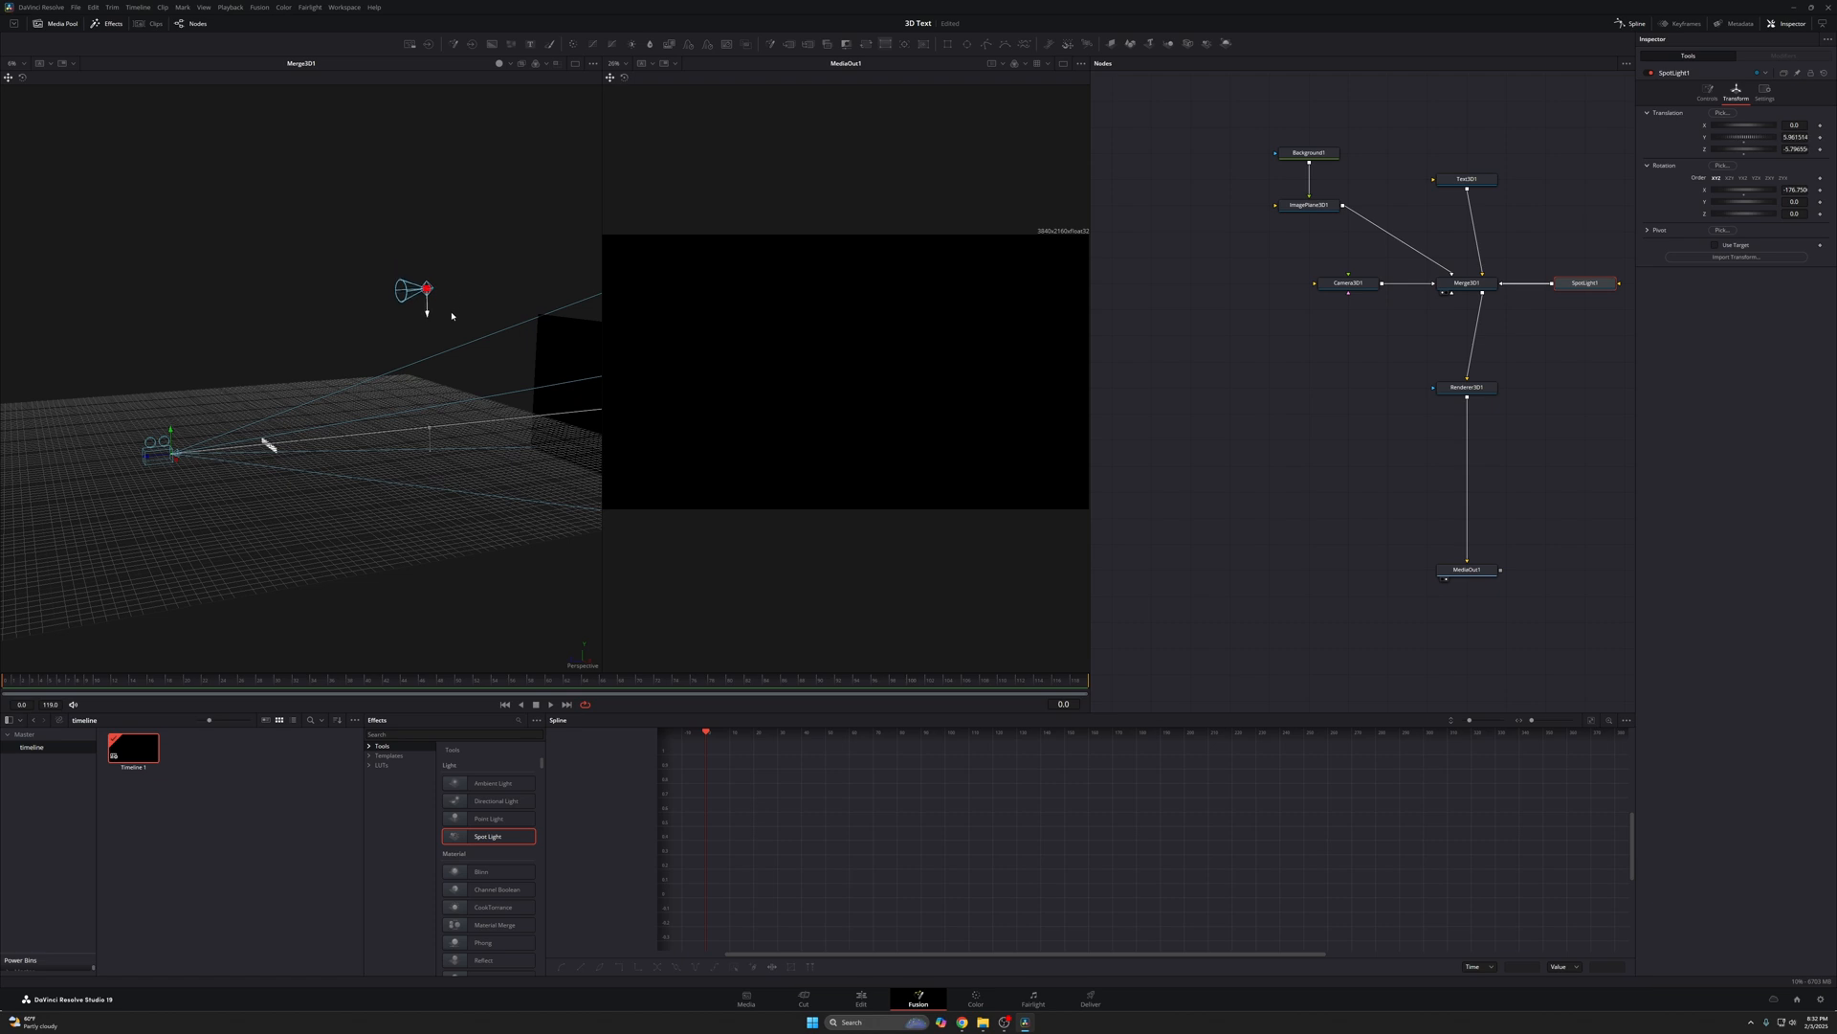
{"action": "left_click_drag", "start_coordinate": [416, 289], "coordinate": [420, 381]}
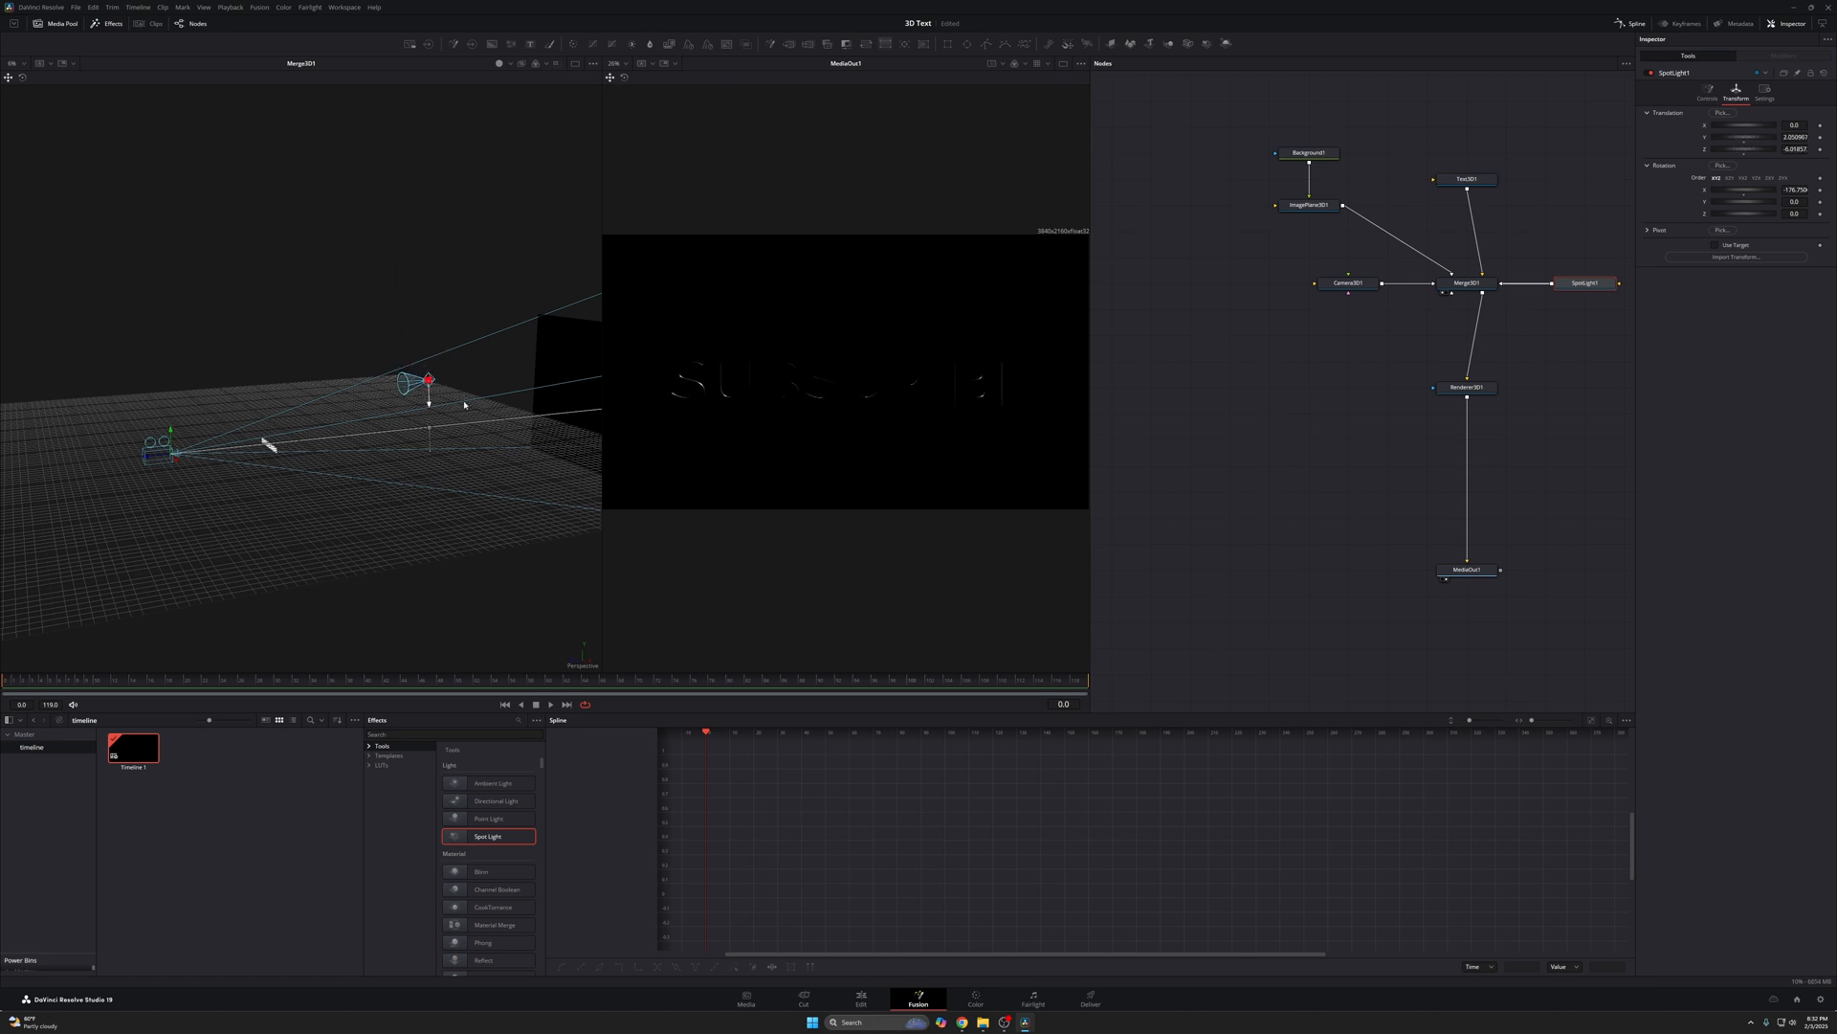
{"action": "left_click_drag", "start_coordinate": [427, 380], "coordinate": [428, 445]}
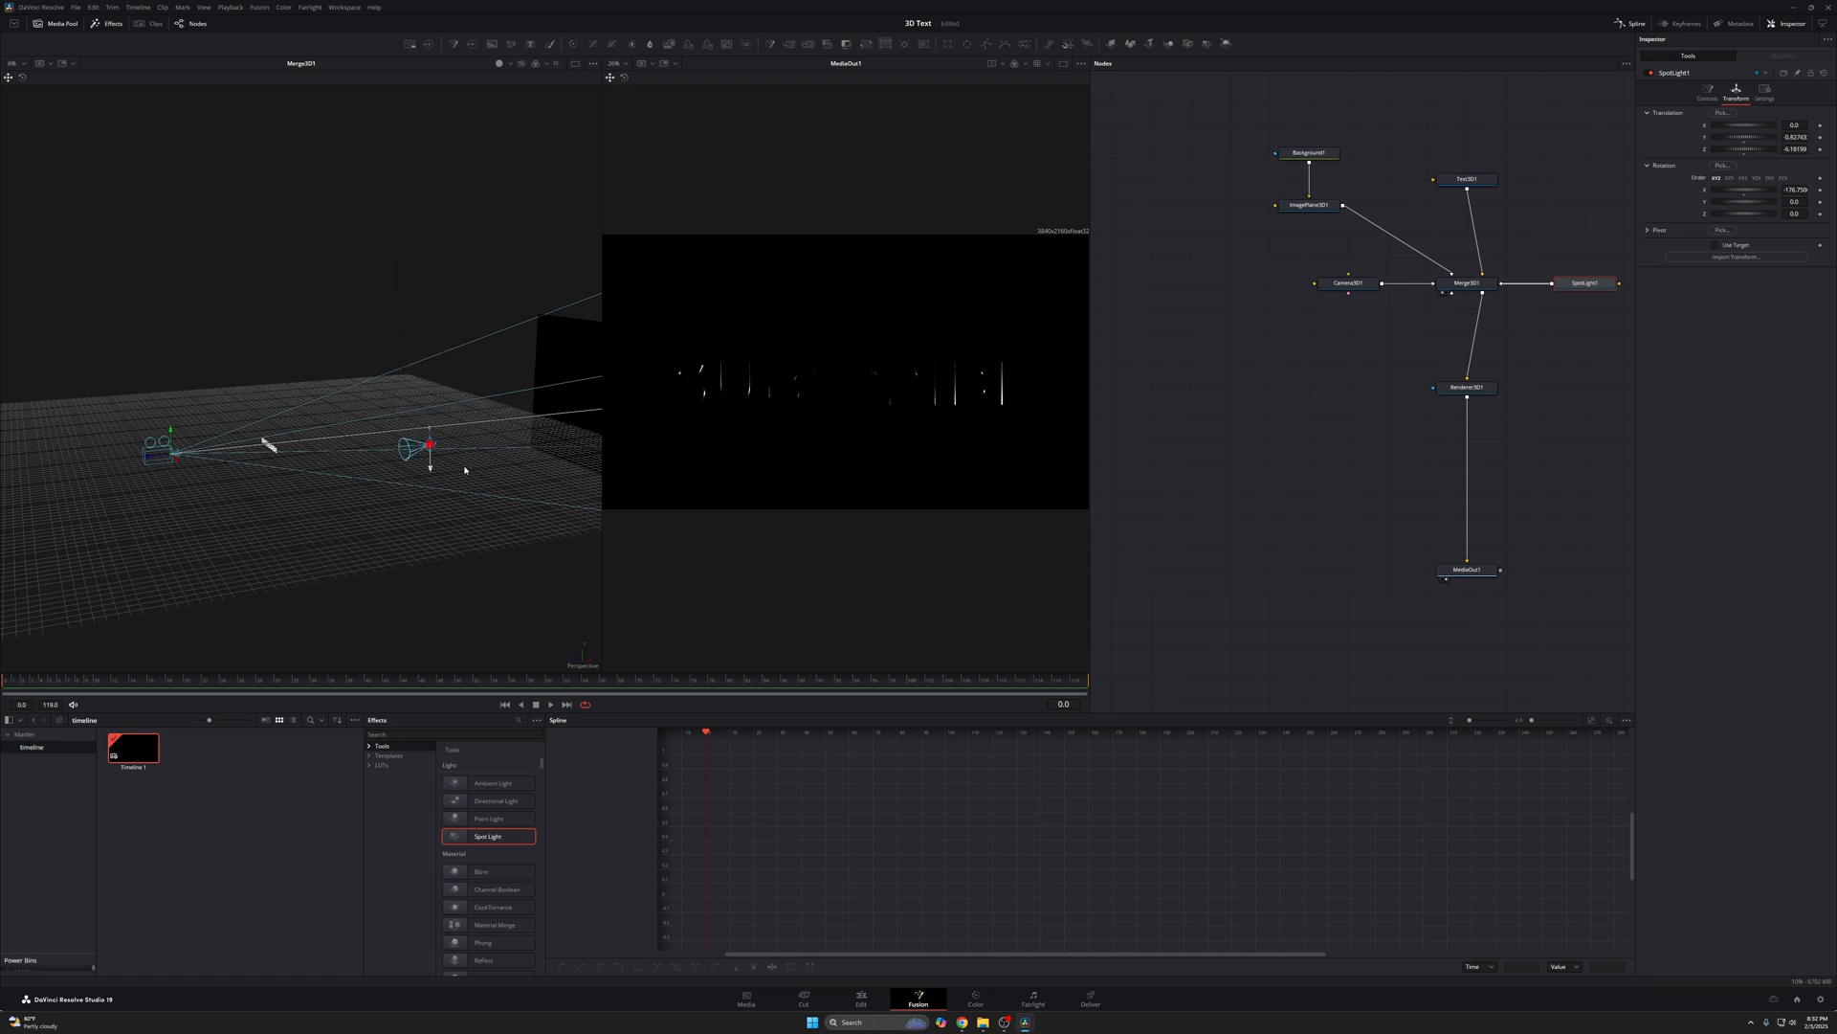
{"action": "left_click_drag", "start_coordinate": [429, 444], "coordinate": [427, 285]}
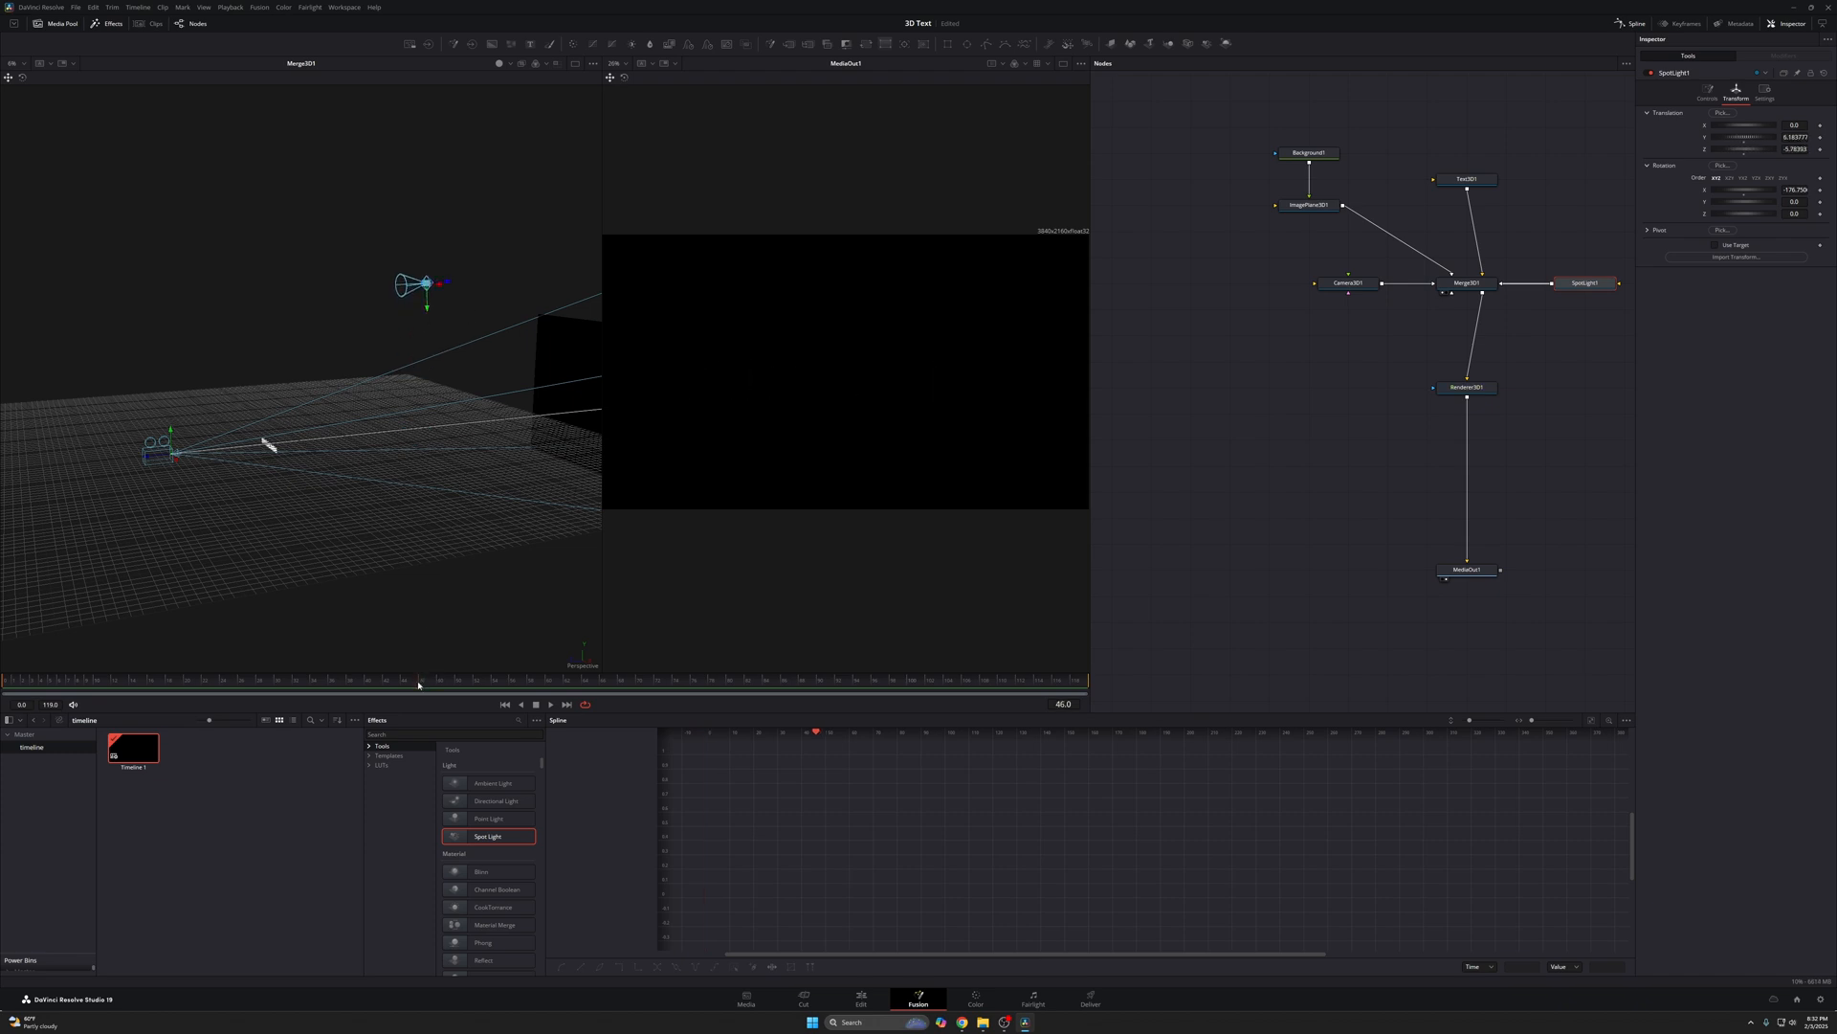
{"action": "left_click", "coordinate": [291, 680]}
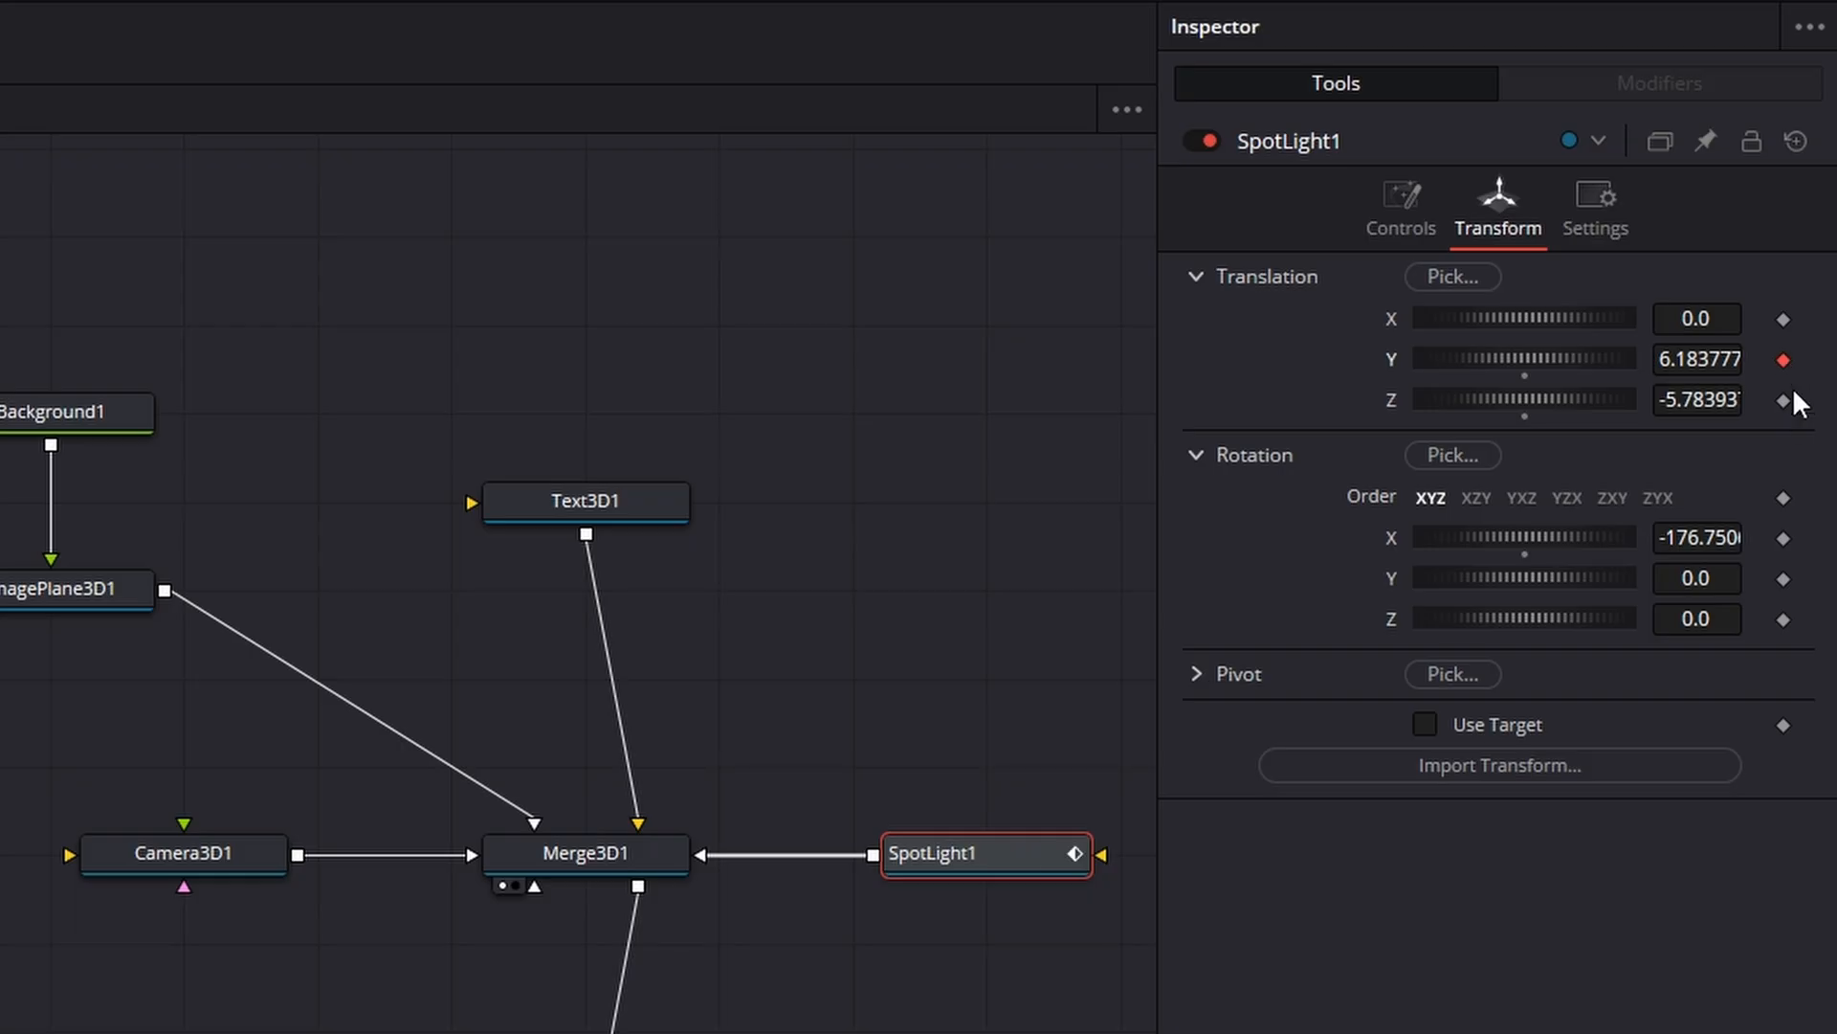
- At the composition's last frame, lower the spotlight down behind the SUBSCRIBE text
{"action": "left_click", "coordinate": [1782, 400]}
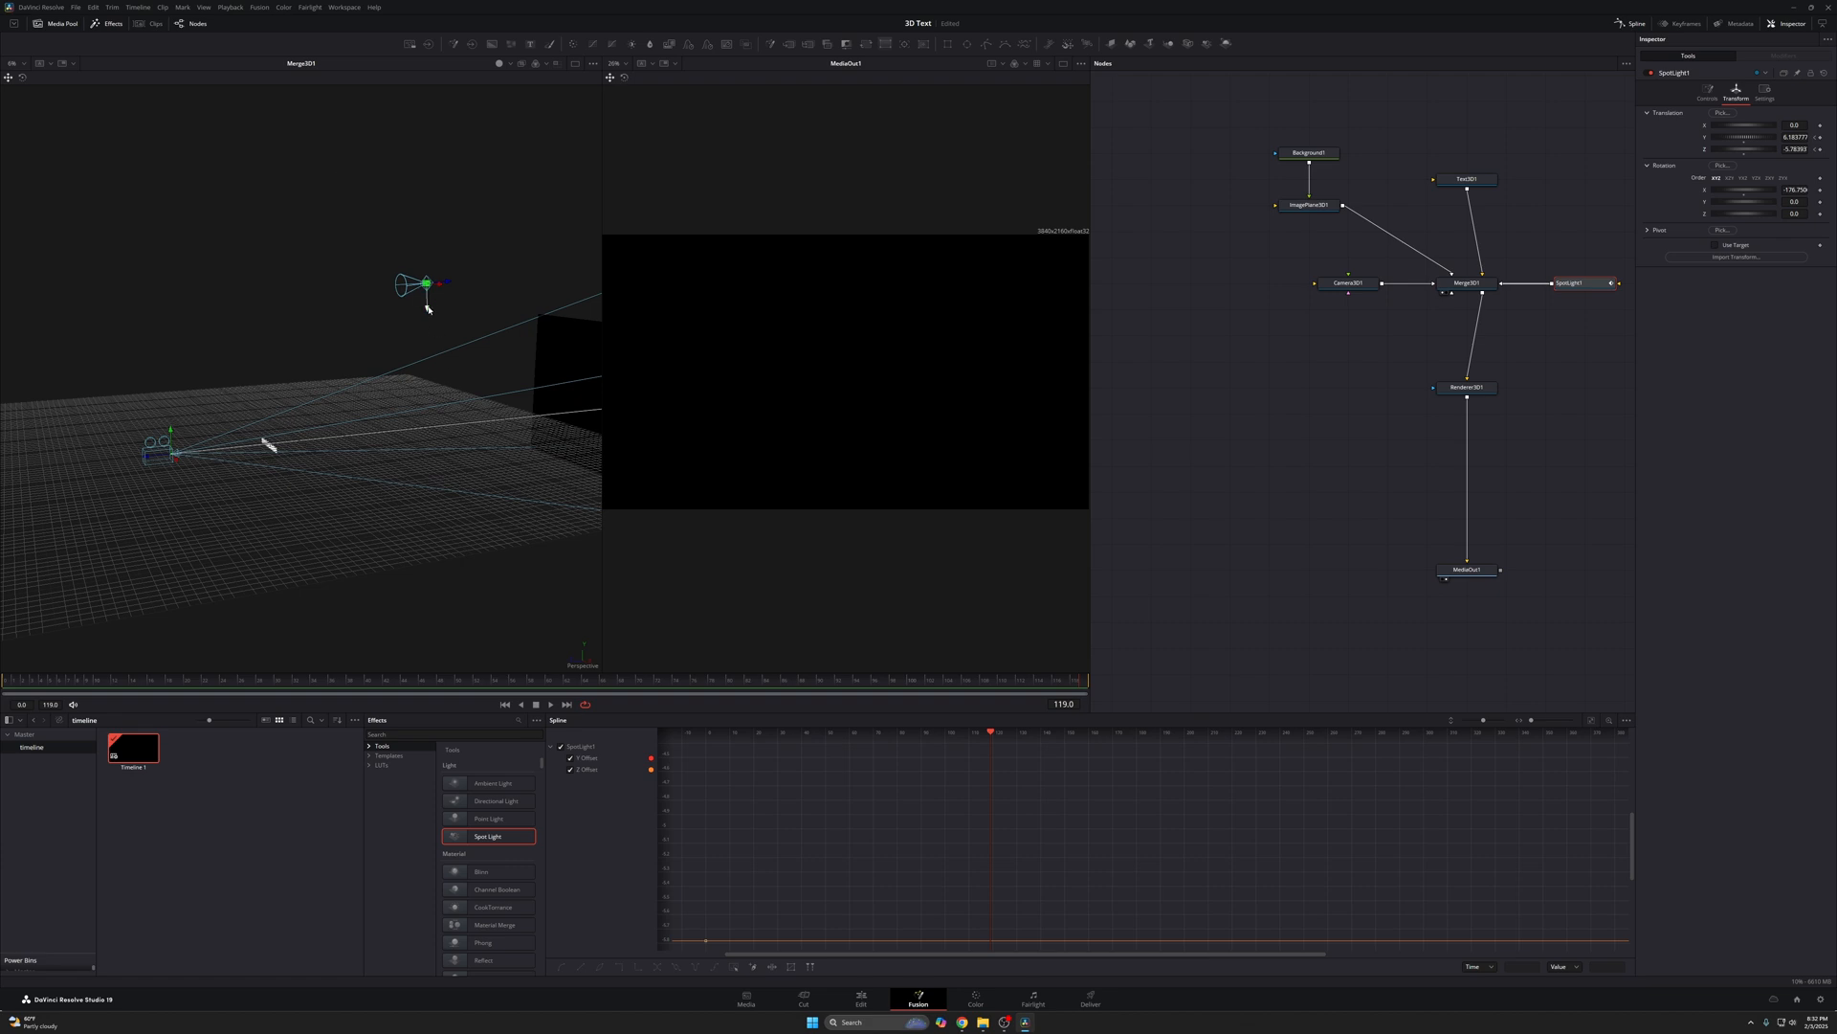
{"action": "left_click_drag", "start_coordinate": [426, 285], "coordinate": [426, 414]}
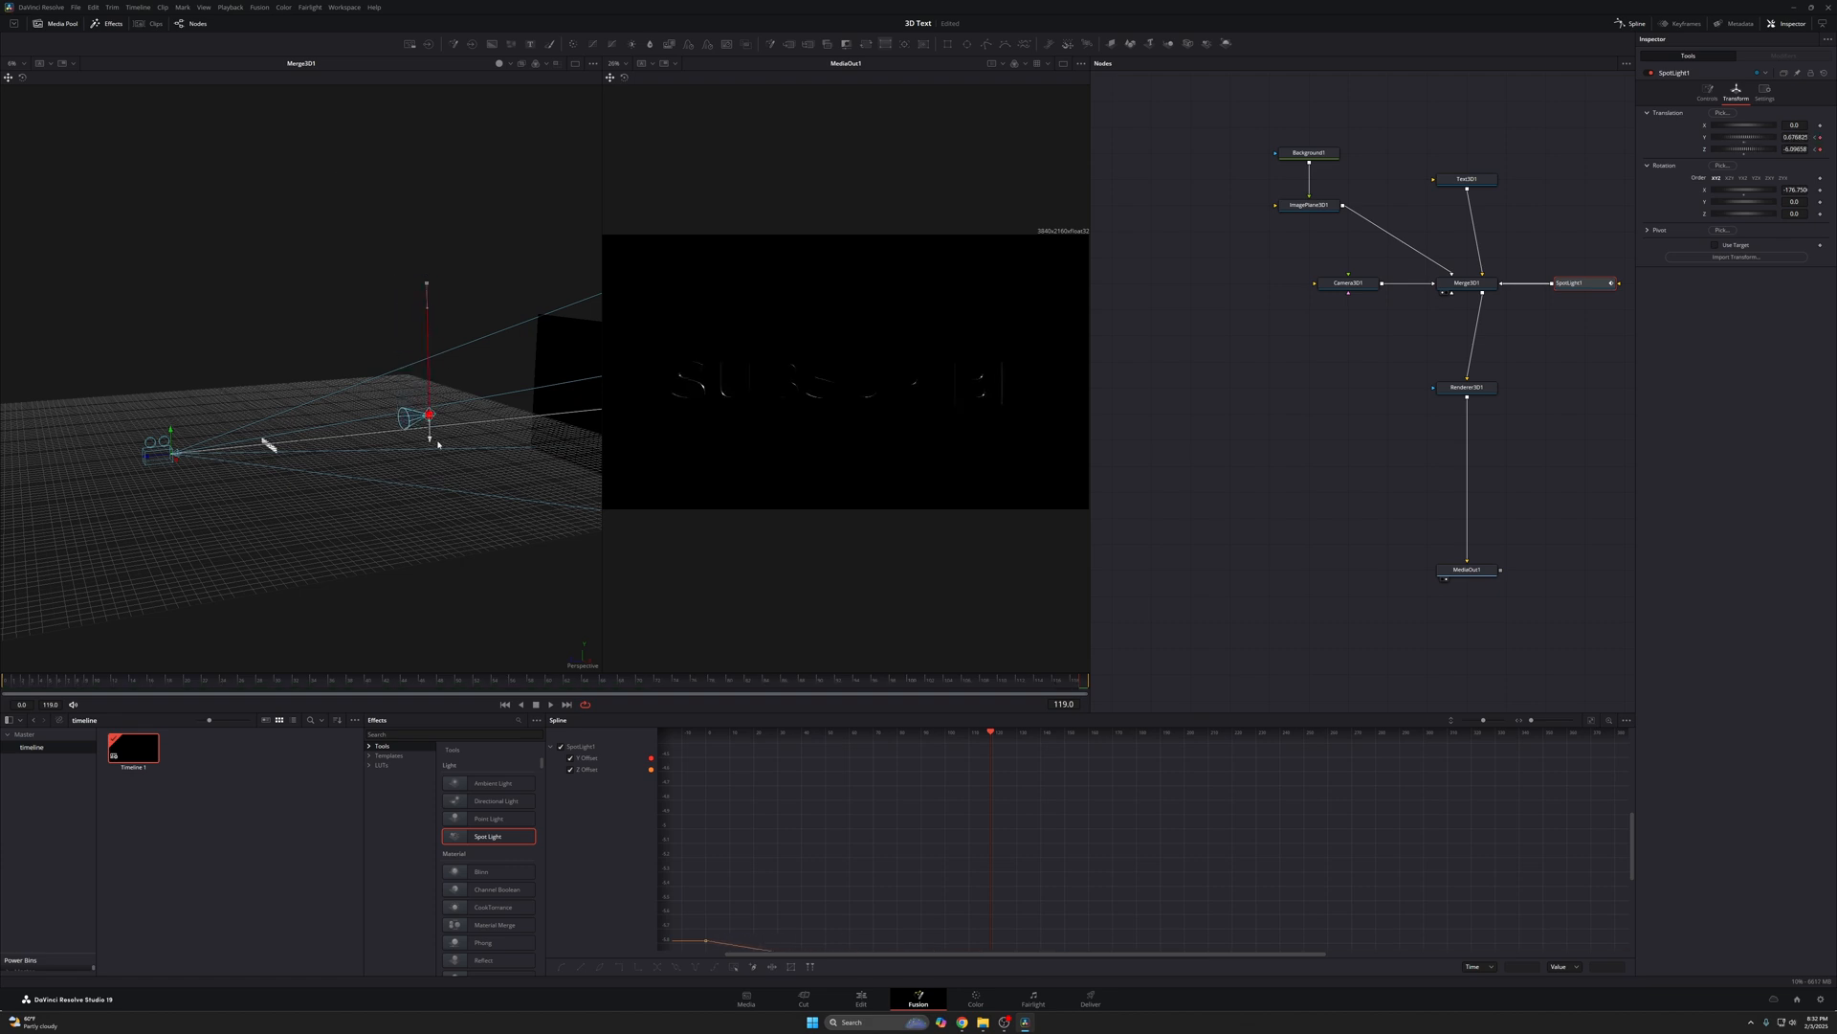
{"action": "left_click_drag", "start_coordinate": [429, 414], "coordinate": [430, 472]}
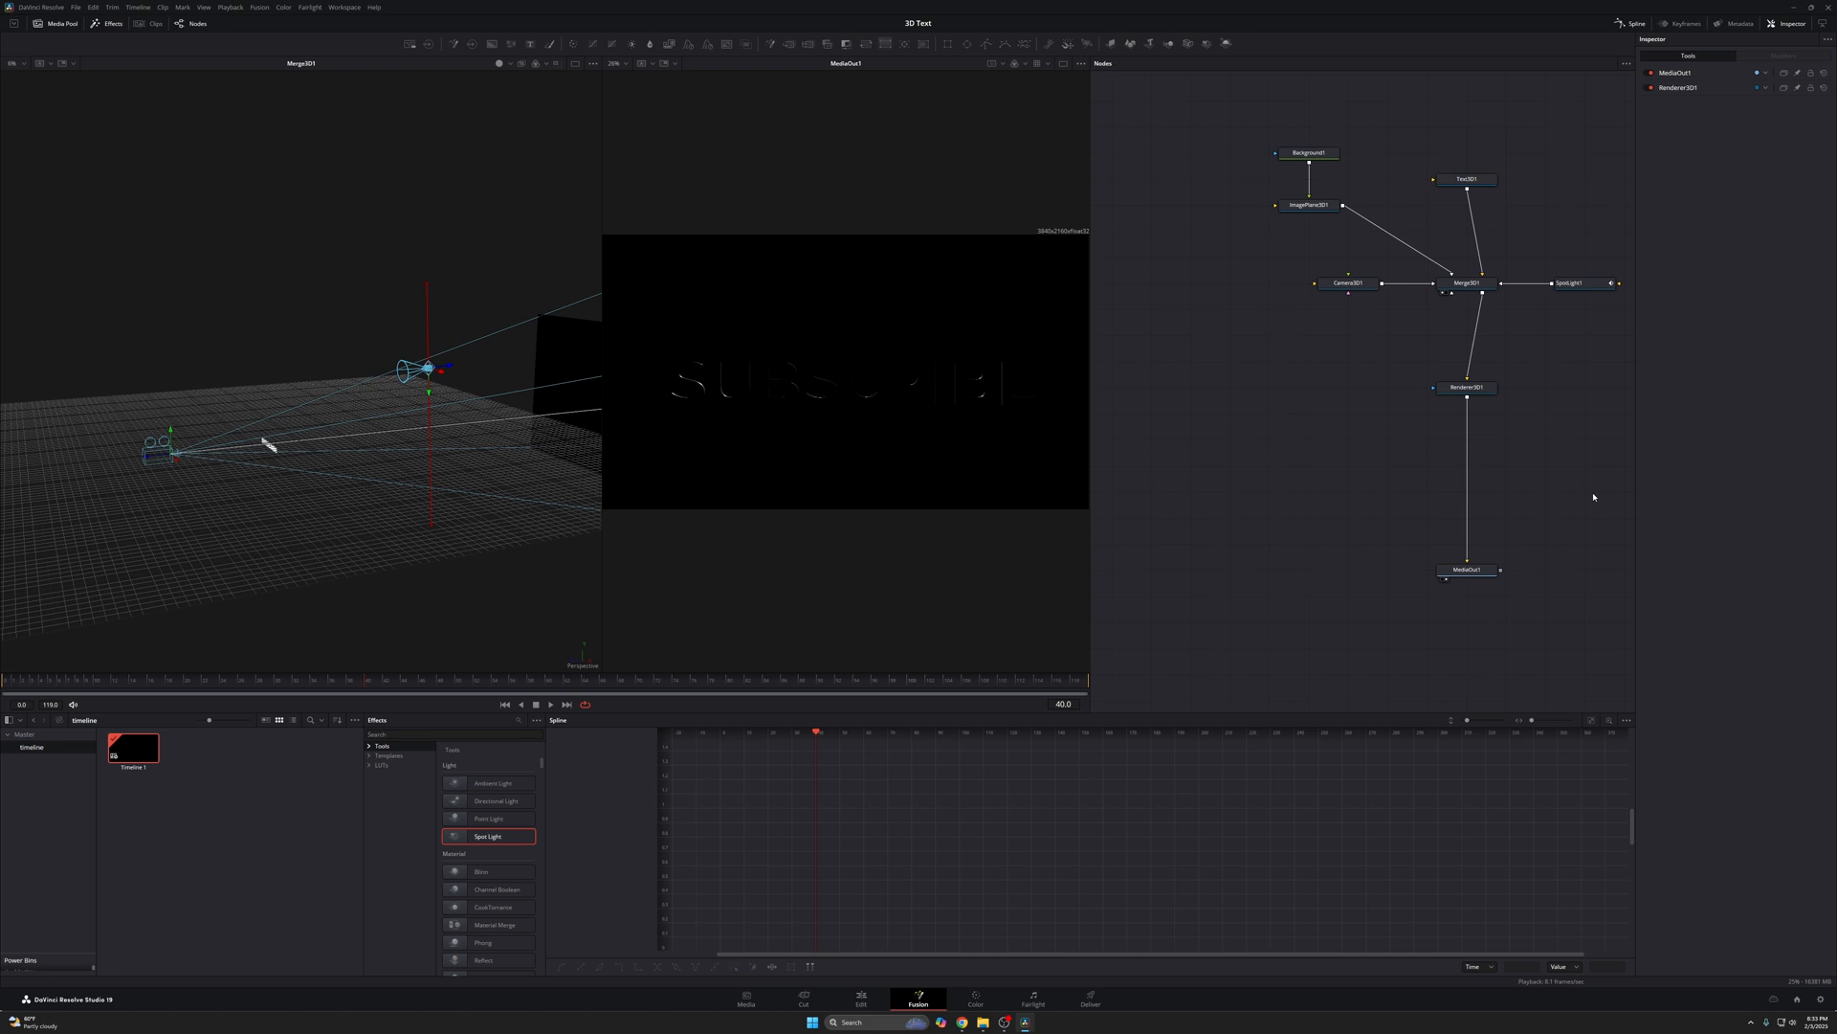
- Insert a Halation glow node after Renderer3D1, before MediaOut1
{"action": "left_click", "coordinate": [1466, 387]}
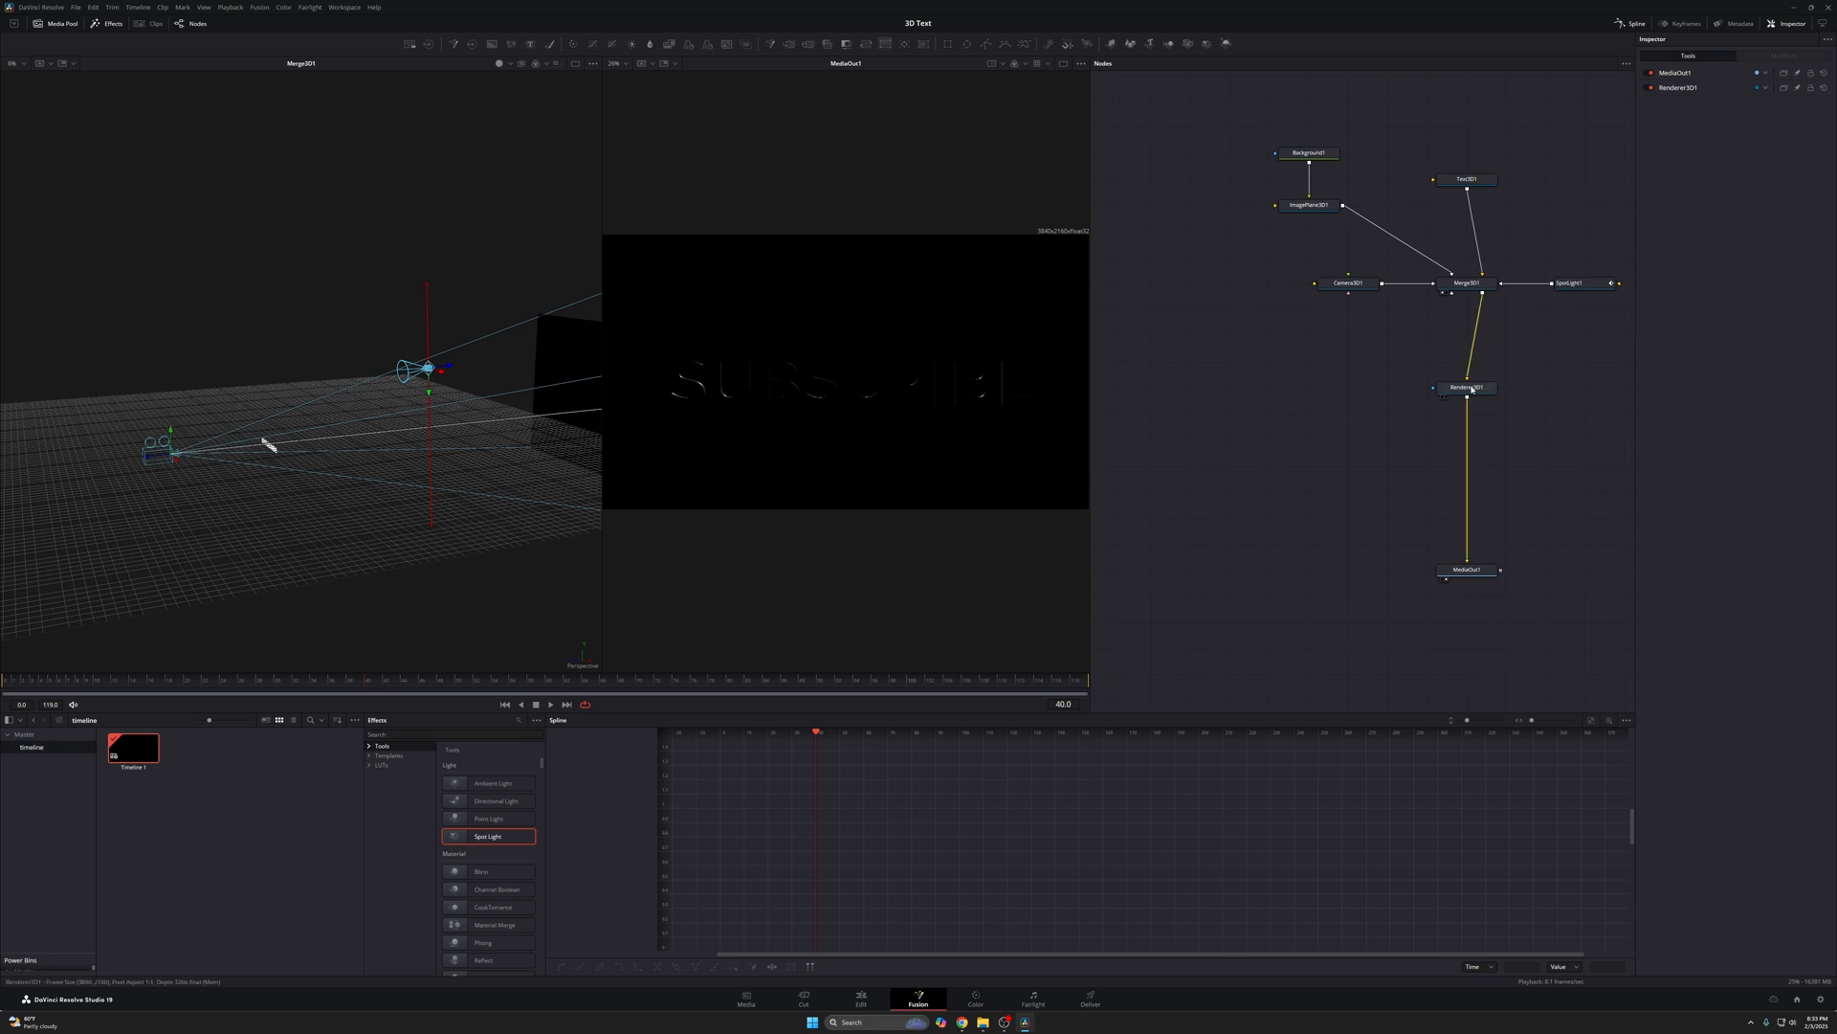
{"action": "left_click", "coordinate": [1466, 387]}
{"action": "type", "text": "h"}
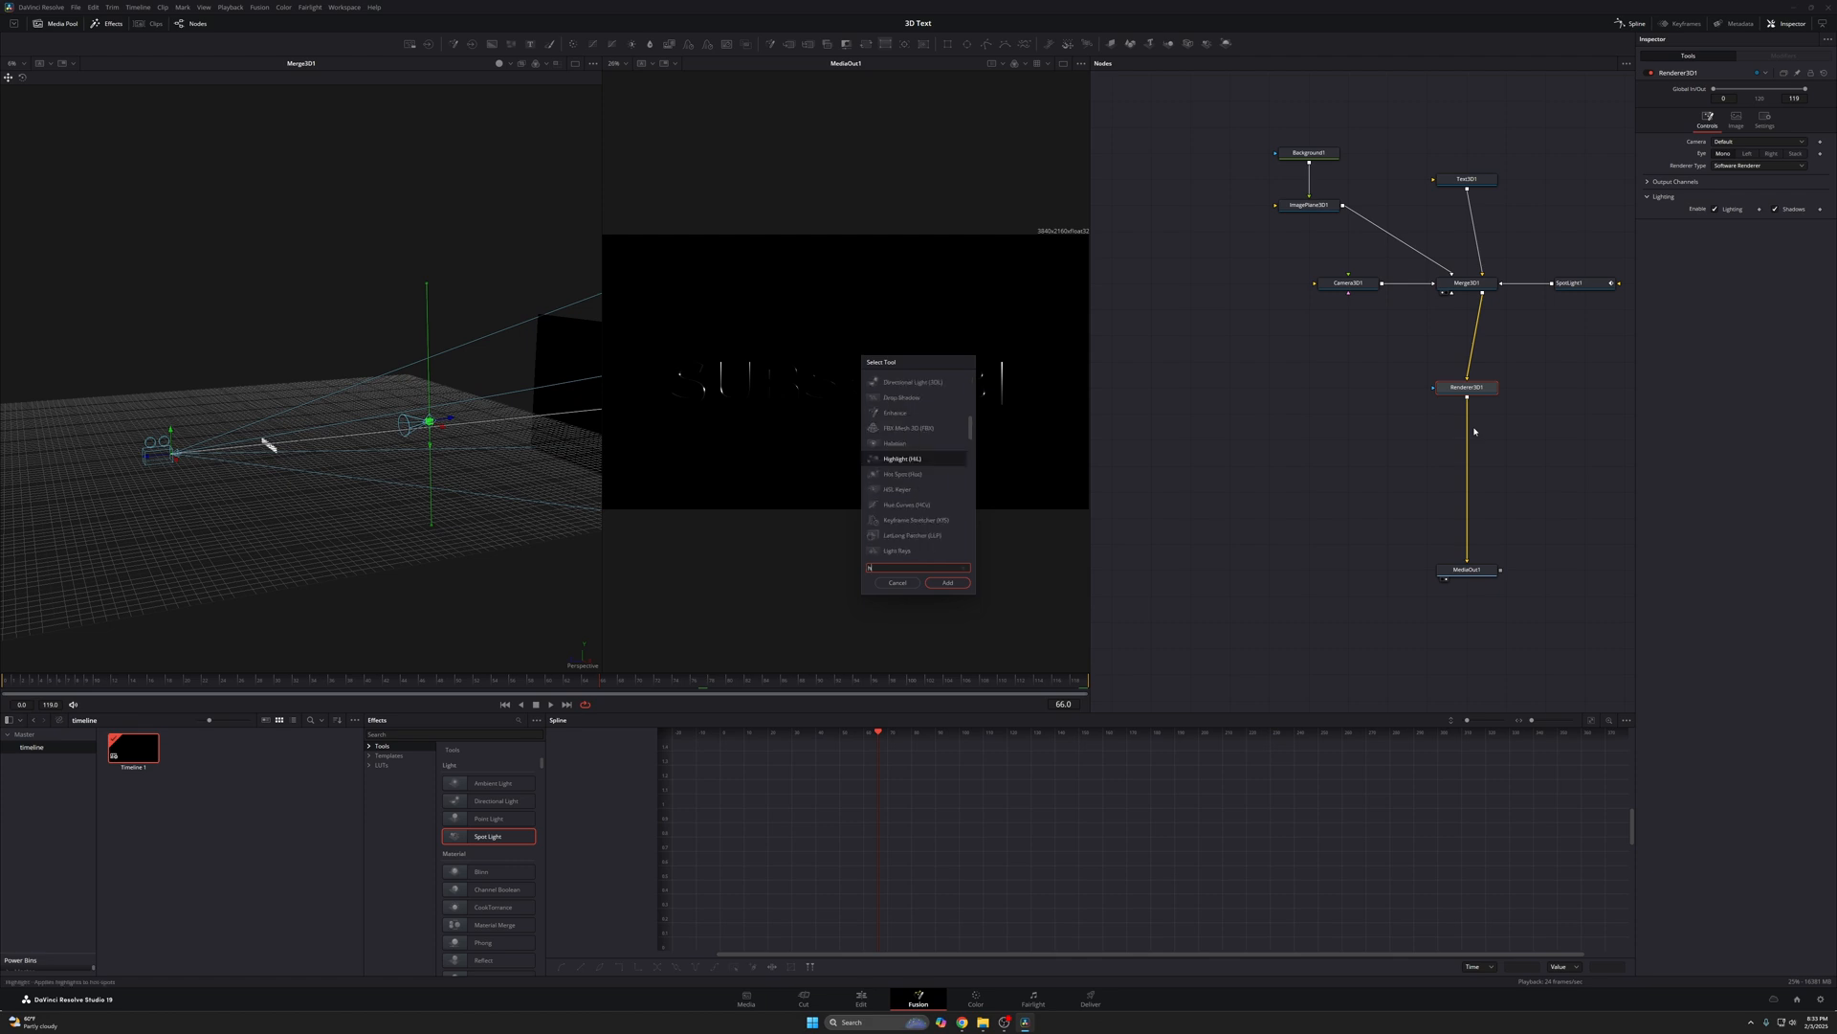
{"action": "left_click", "coordinate": [945, 583]}
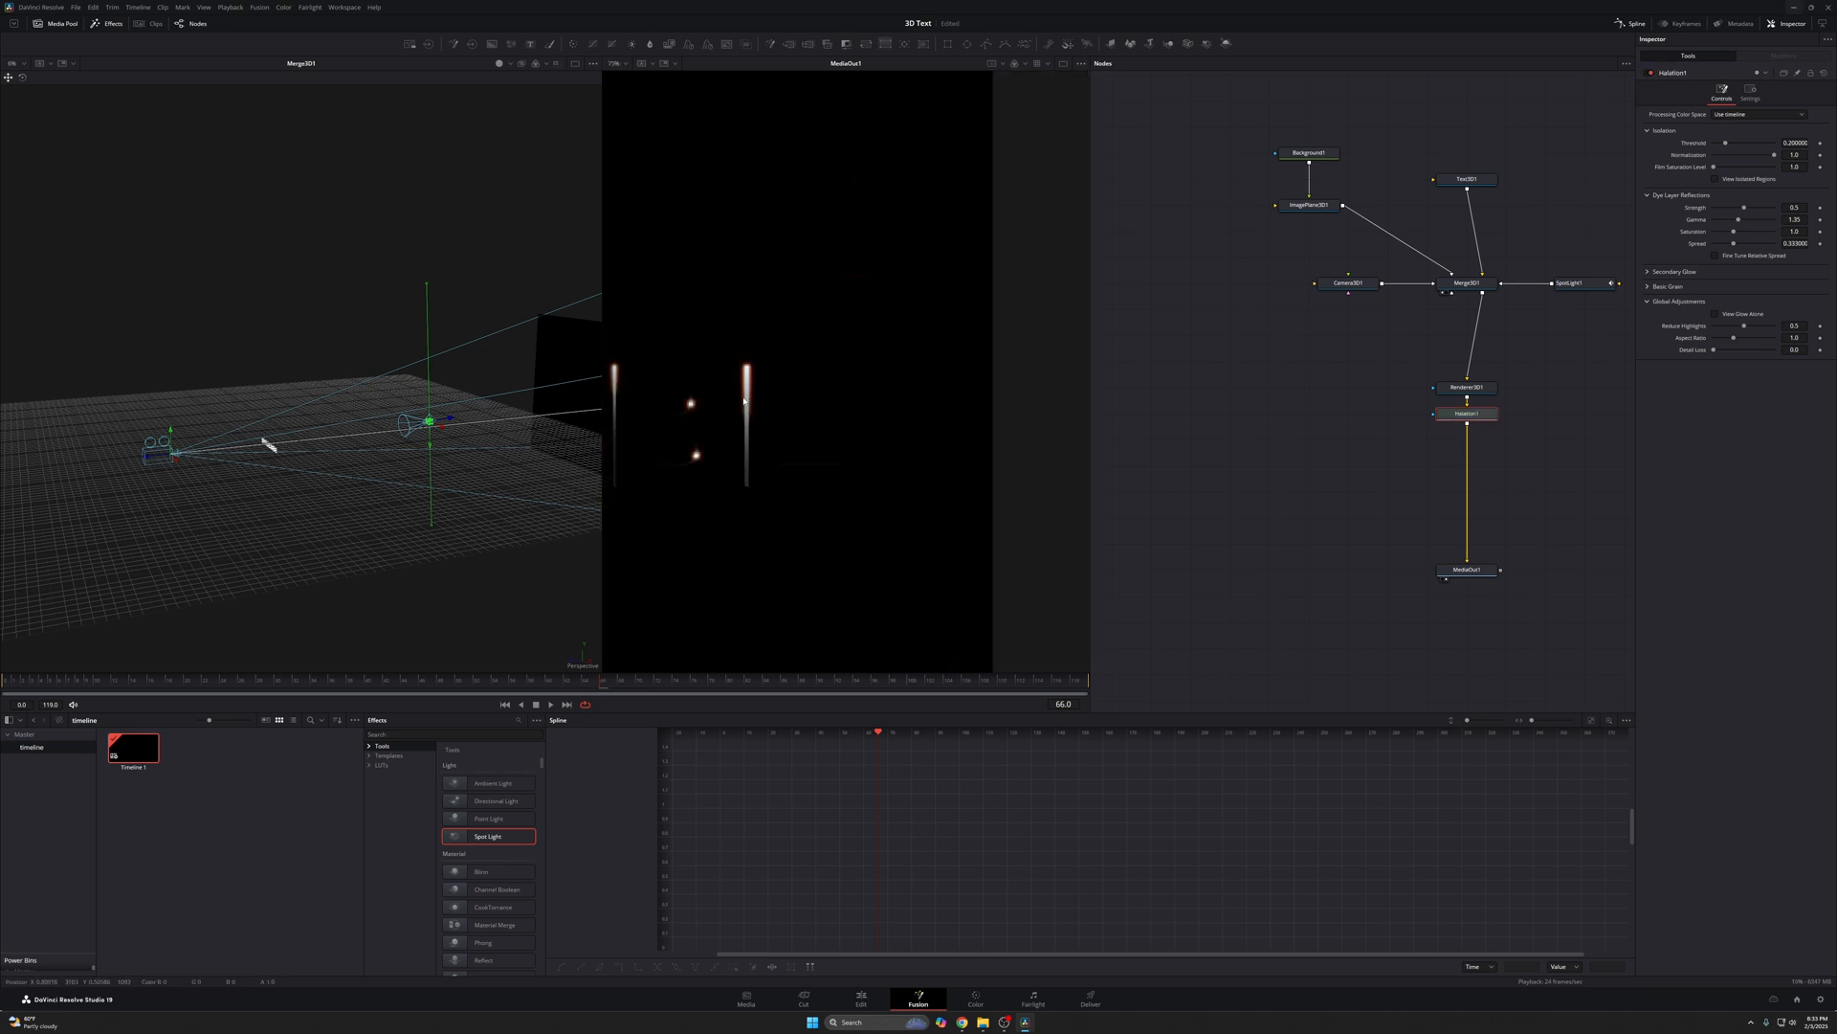
{"action": "left_click", "coordinate": [862, 997]}
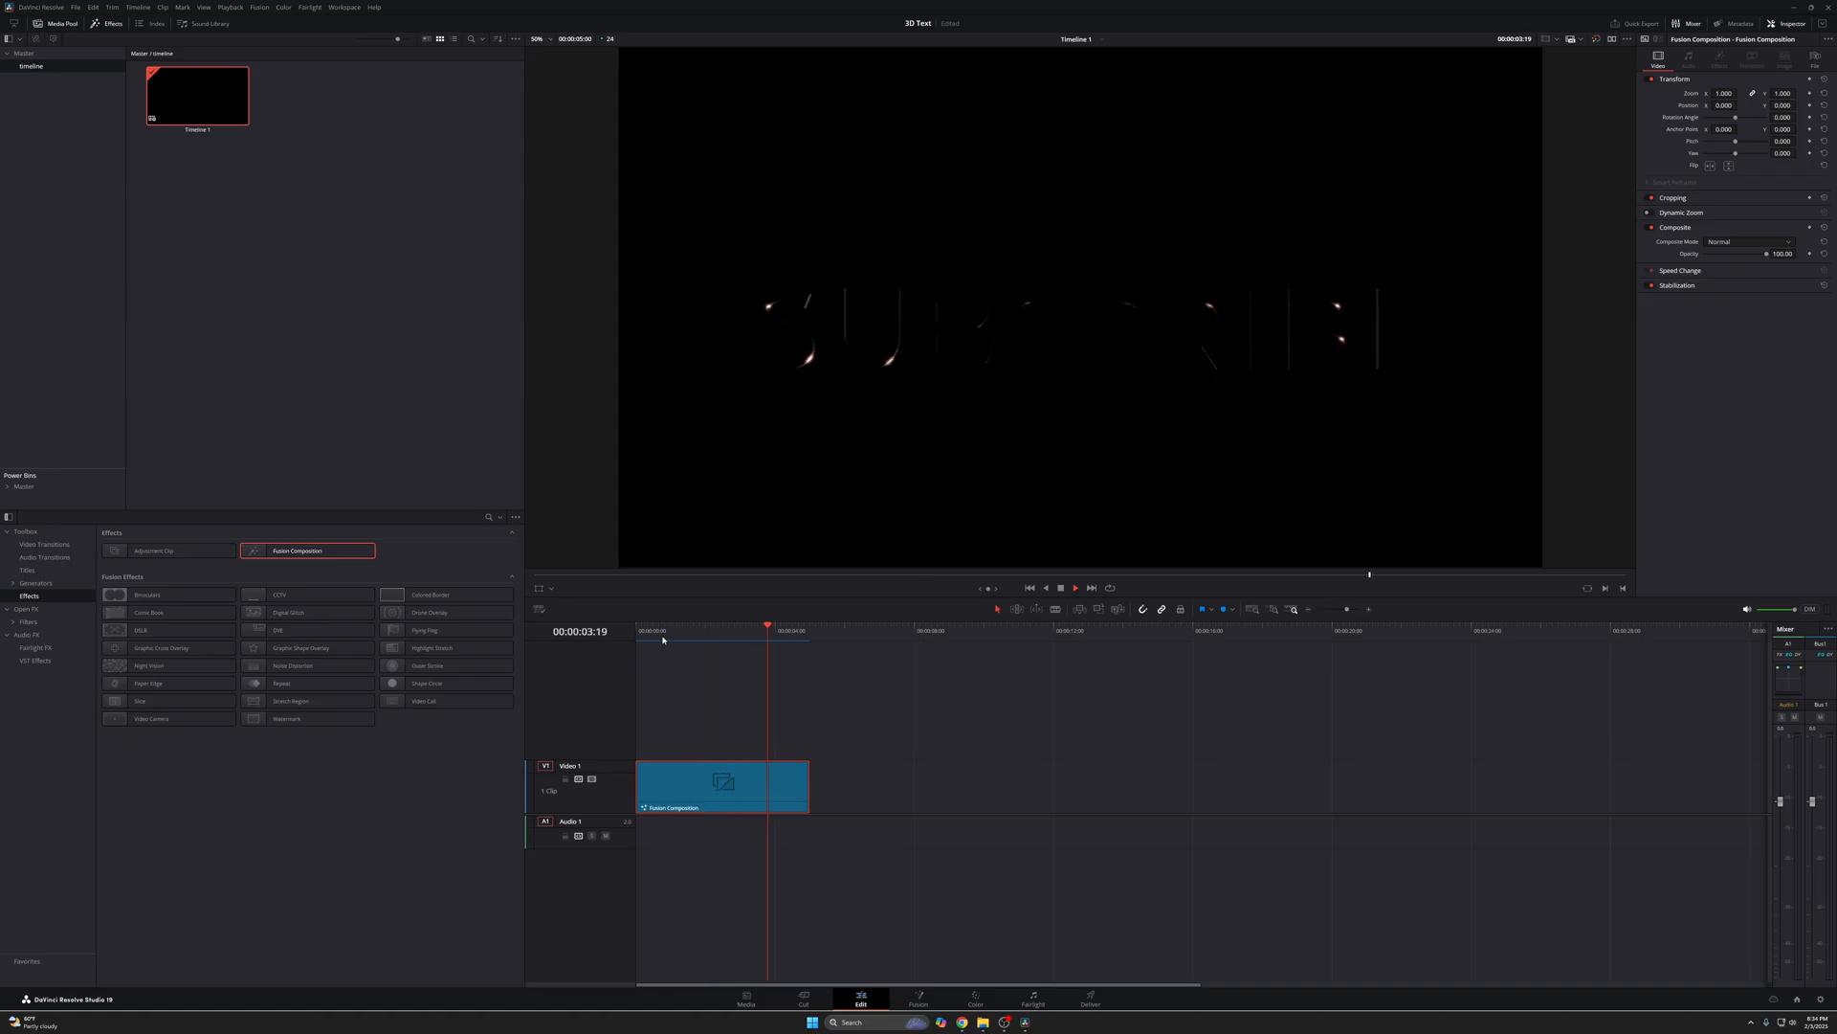
- Move the playhead near the start of the Fusion Composition clip
{"action": "left_click", "coordinate": [662, 630]}
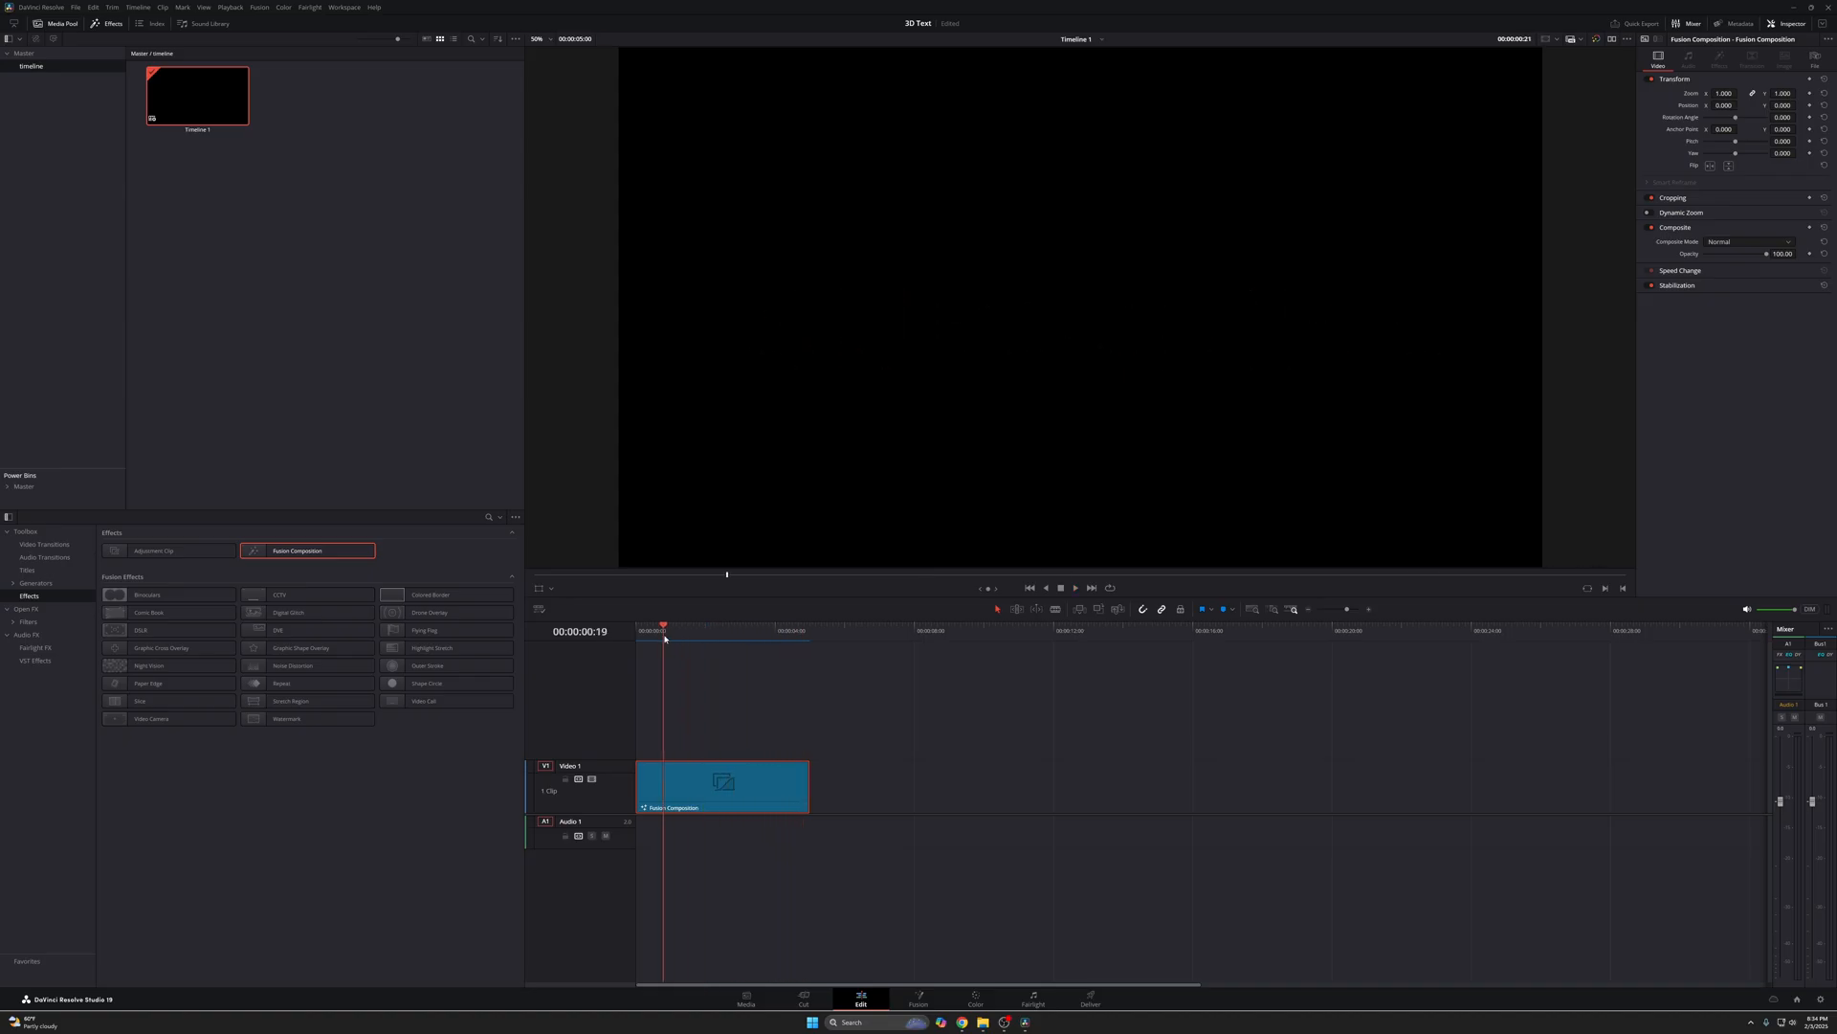